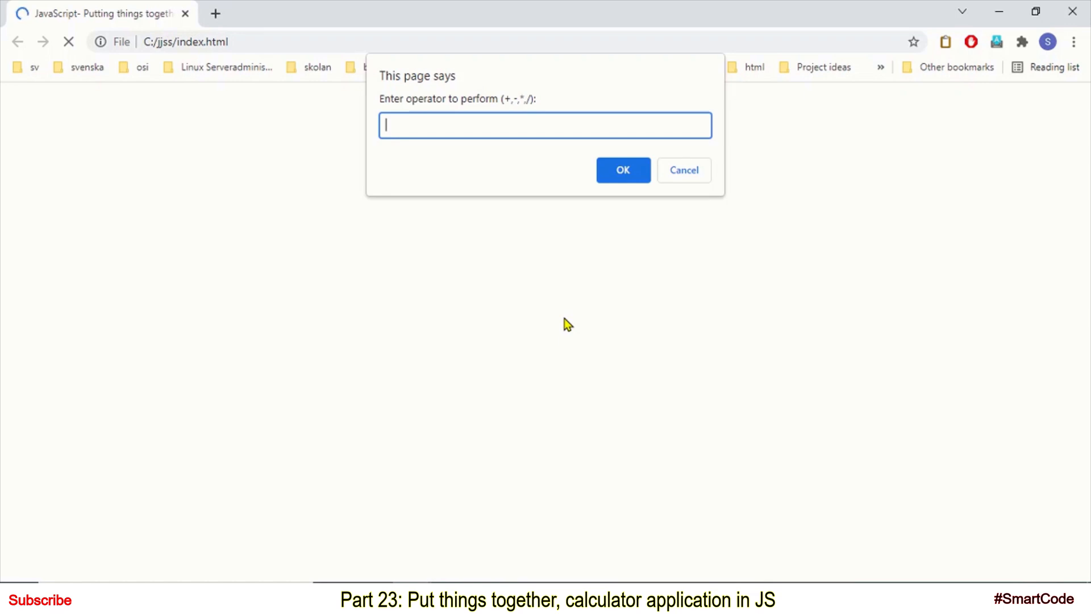
{"action": "mouse_move", "coordinate": [523, 269]}
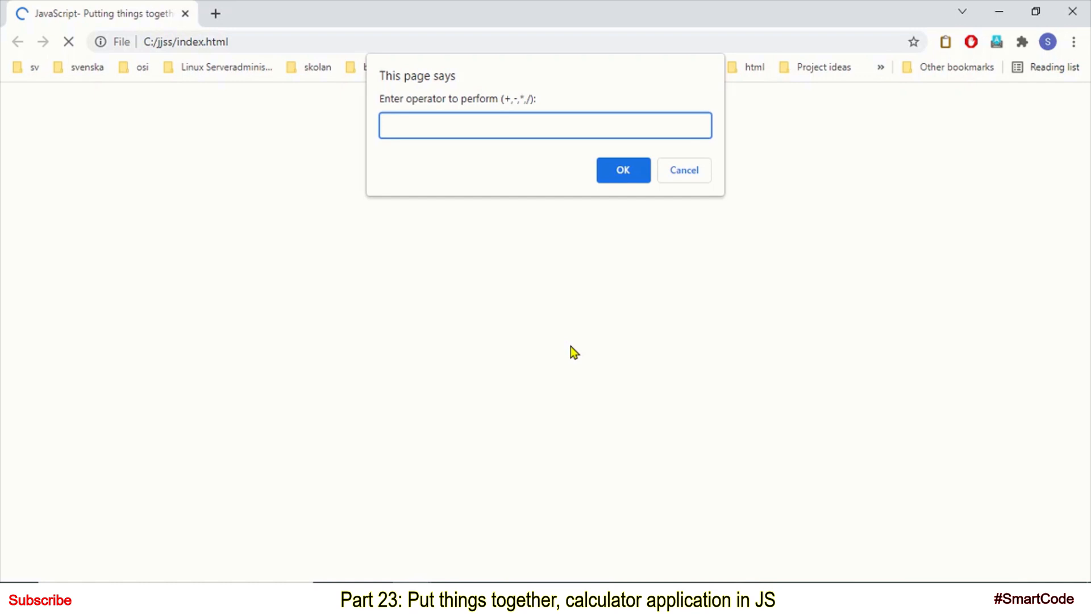
Run the calculator with + as the operator and 12 as the first number
{"action": "left_click", "coordinate": [545, 125]}
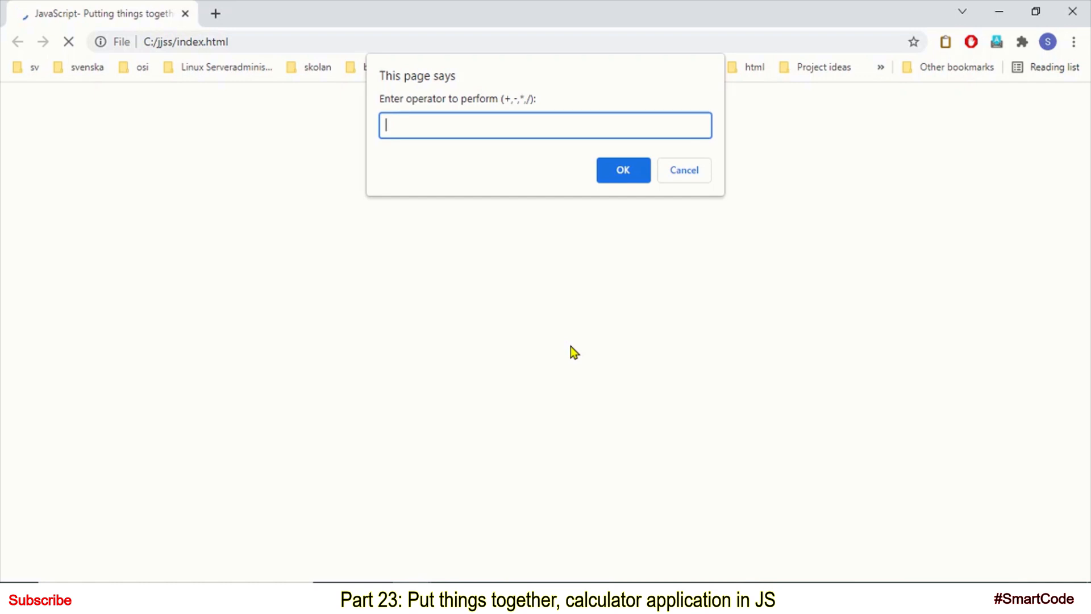
{"action": "left_click", "coordinate": [623, 170]}
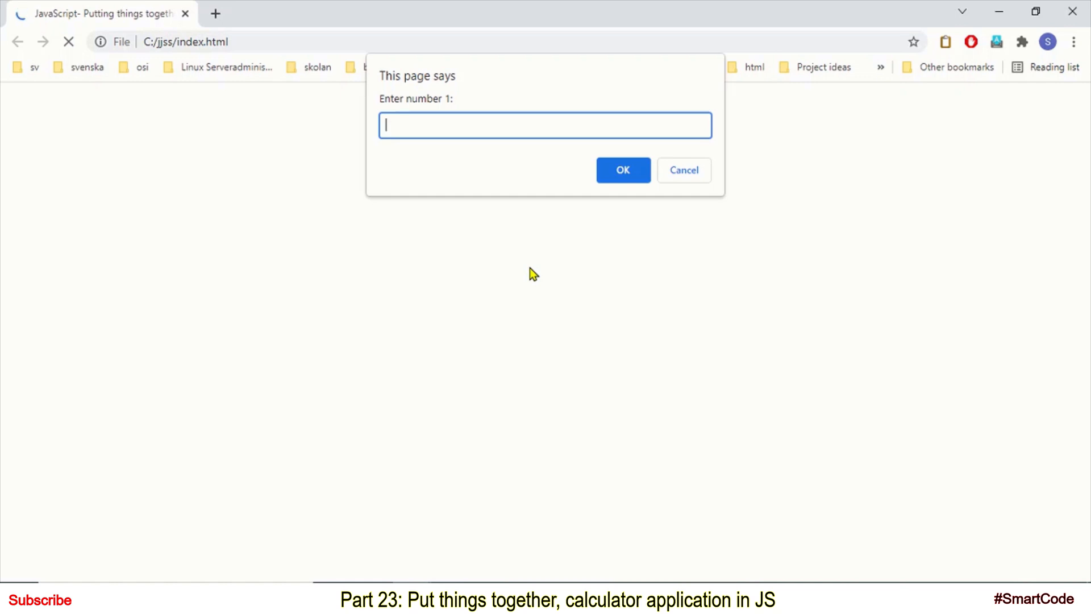
{"action": "left_click", "coordinate": [623, 169]}
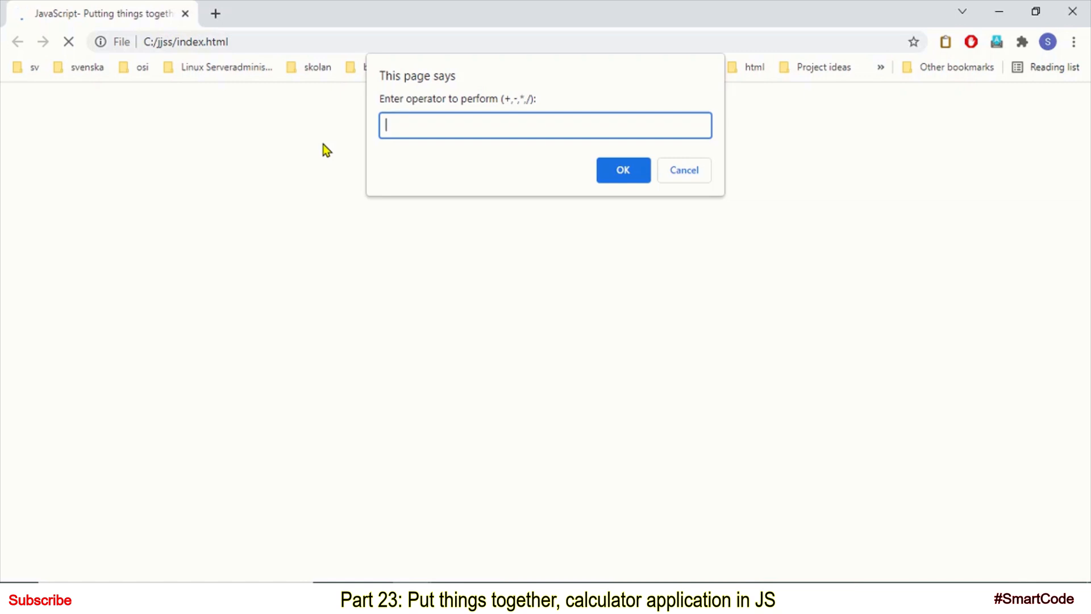
{"action": "mouse_move", "coordinate": [564, 272]}
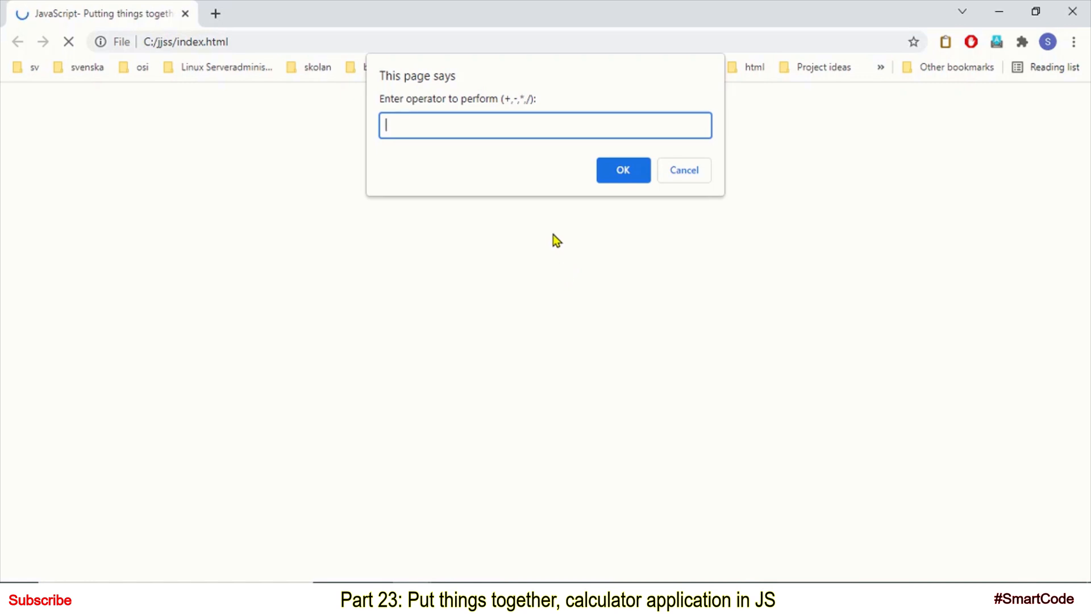
{"action": "mouse_move", "coordinate": [553, 188]}
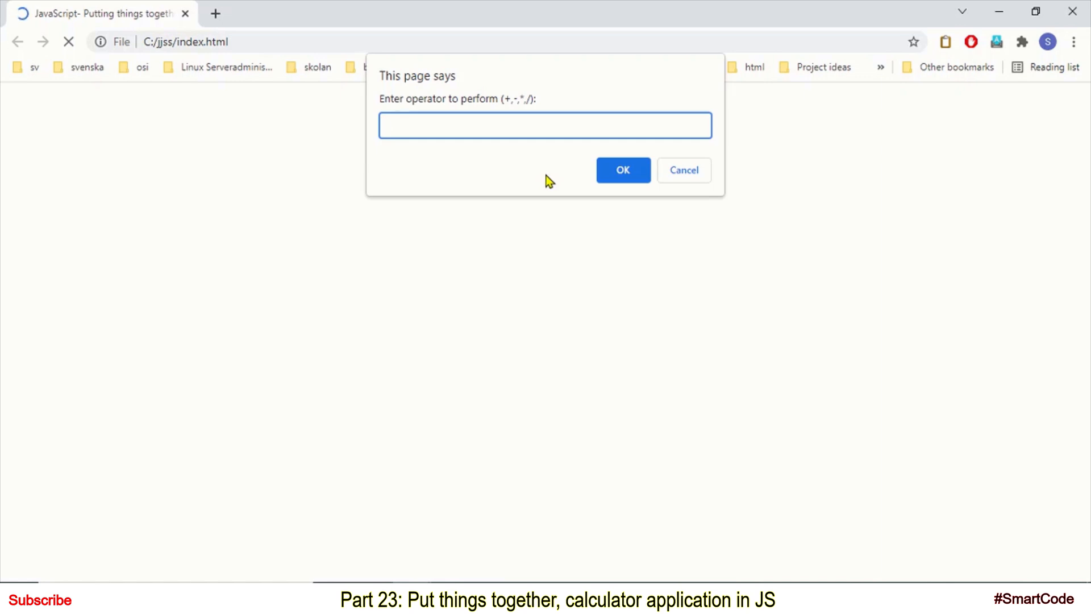
{"action": "mouse_move", "coordinate": [570, 189]}
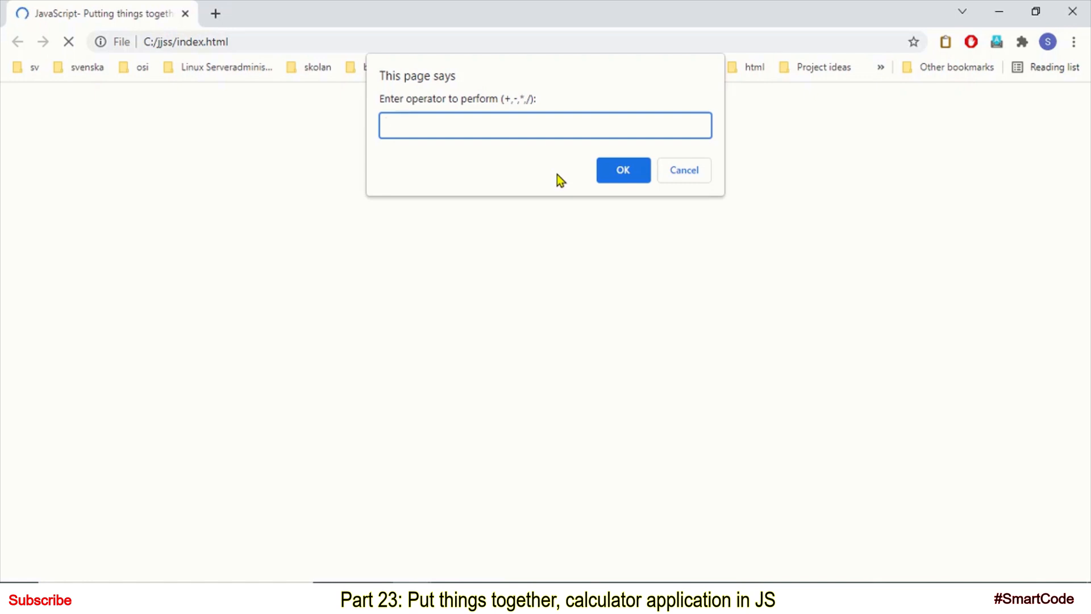
{"action": "type", "text": "+"}
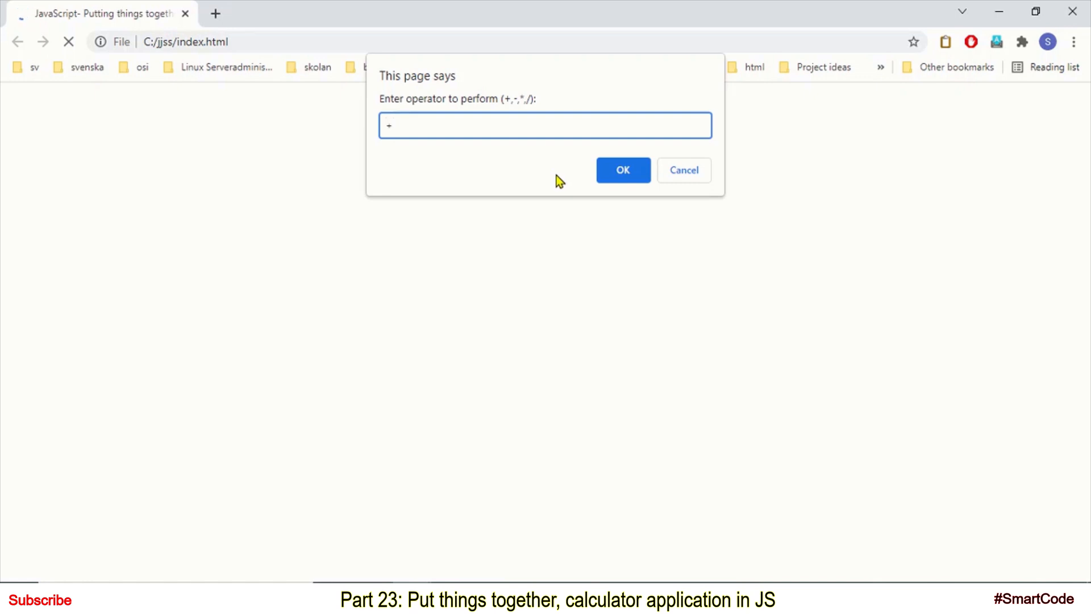
{"action": "left_click", "coordinate": [622, 170]}
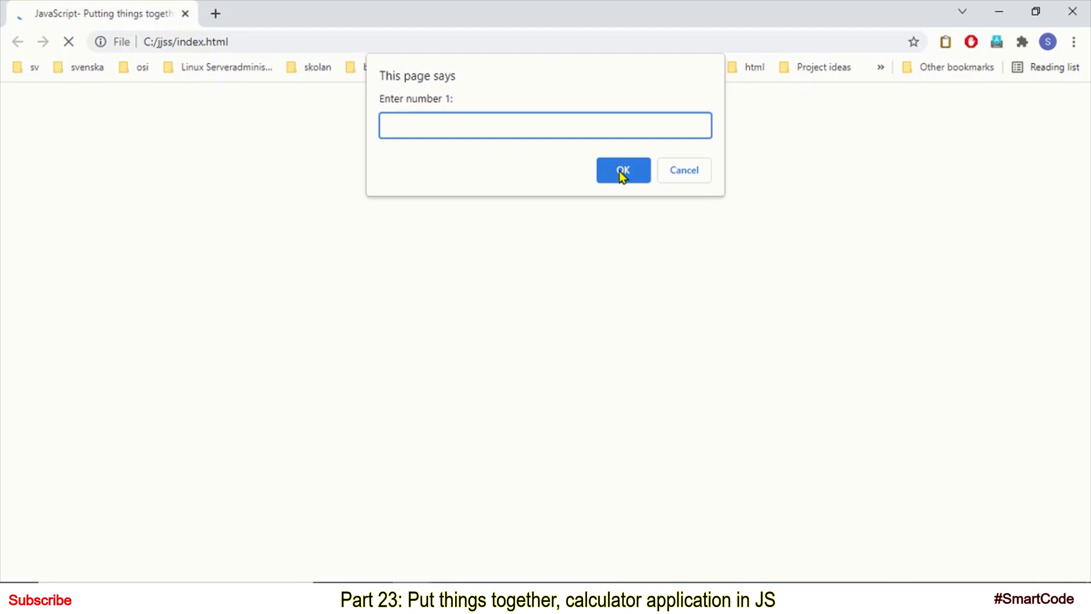
{"action": "type", "text": "12"}
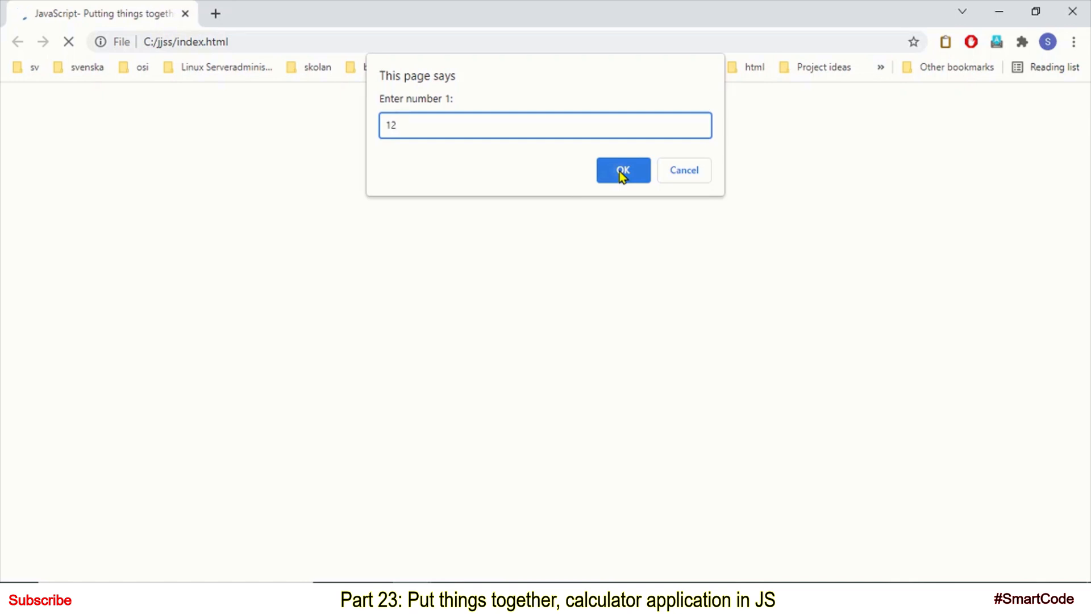
{"action": "left_click", "coordinate": [622, 170]}
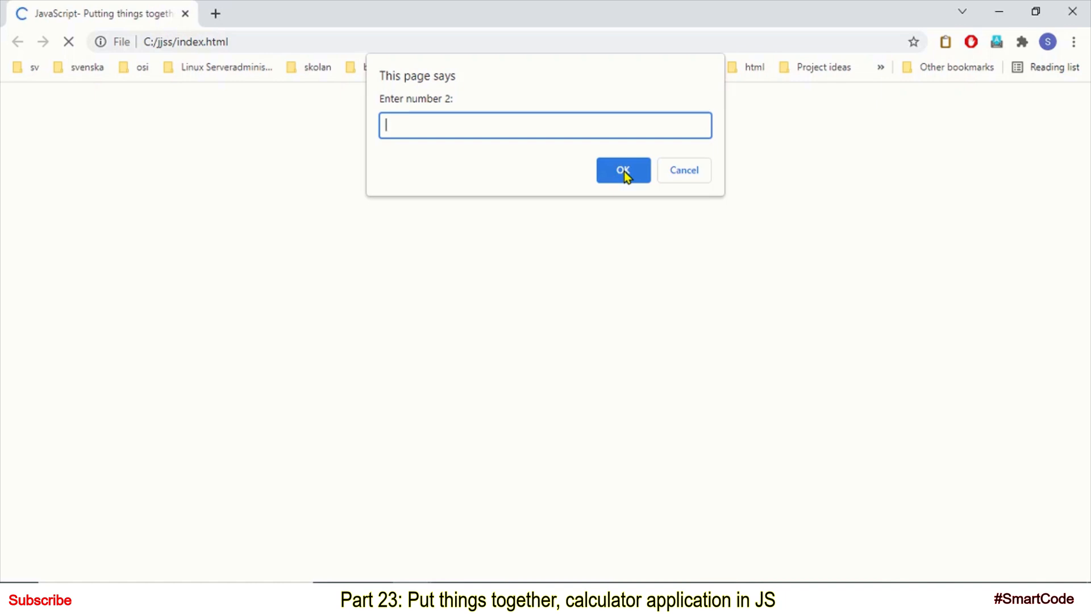
Enter 12 as the second number, highlight the printed 12+12 = 24, and reload
{"action": "type", "text": "12"}
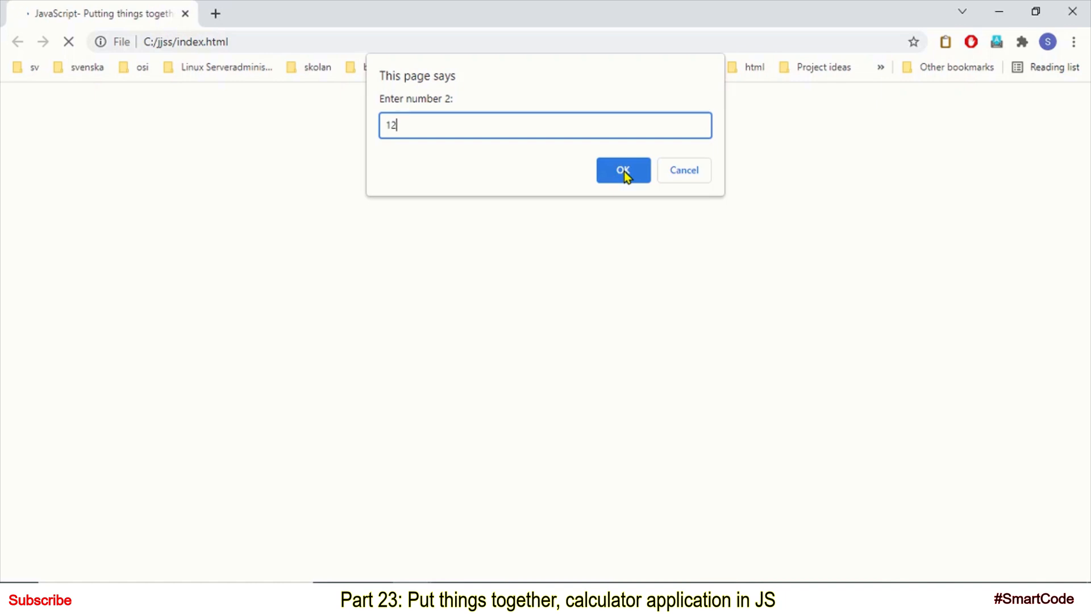
{"action": "left_click", "coordinate": [622, 170]}
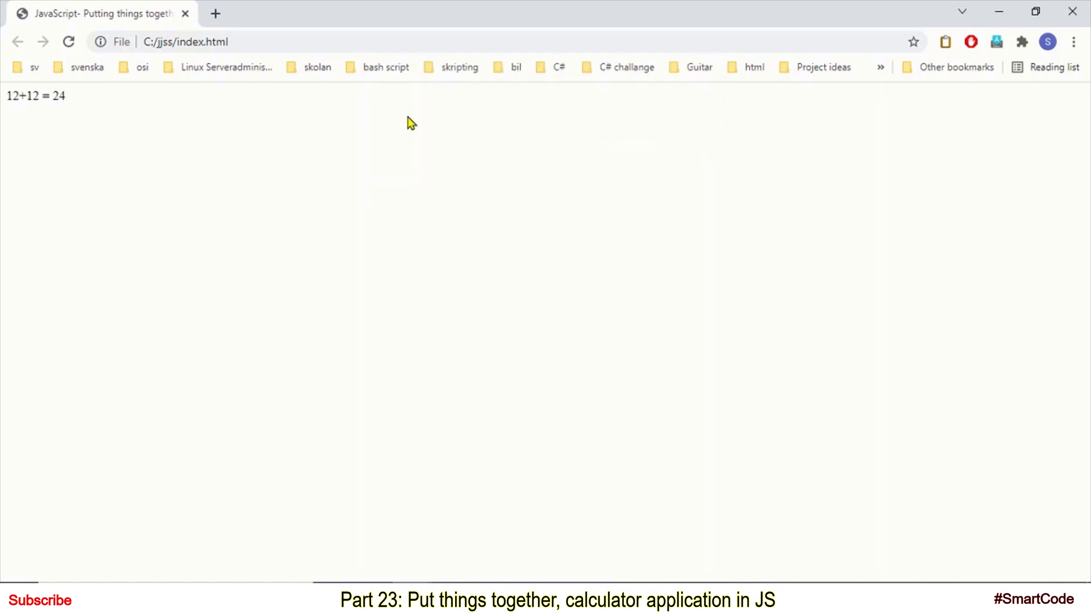
{"action": "double_click", "coordinate": [35, 95]}
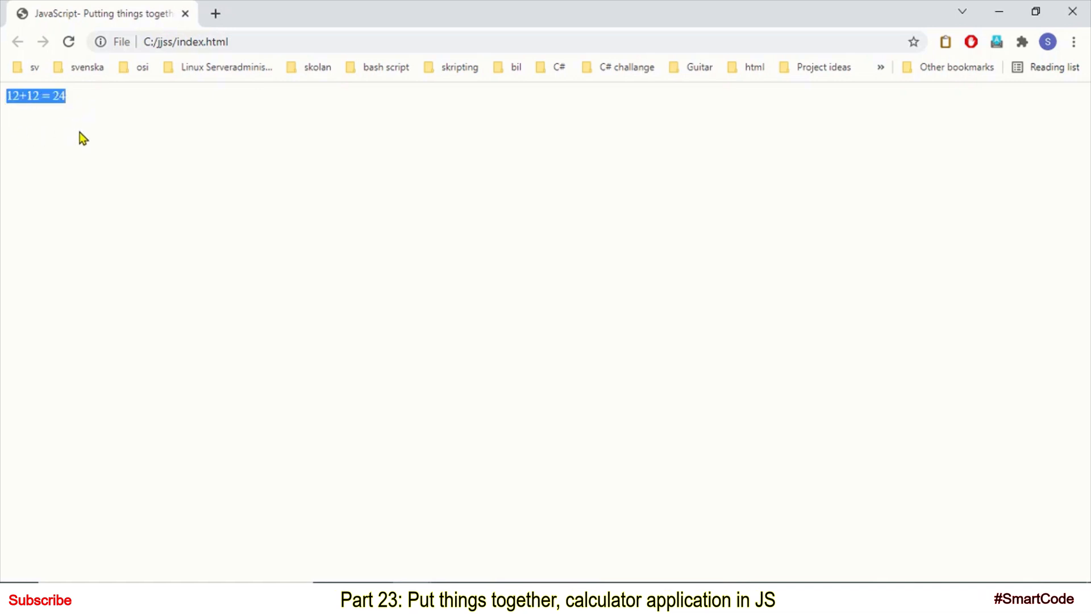
{"action": "mouse_move", "coordinate": [204, 168]}
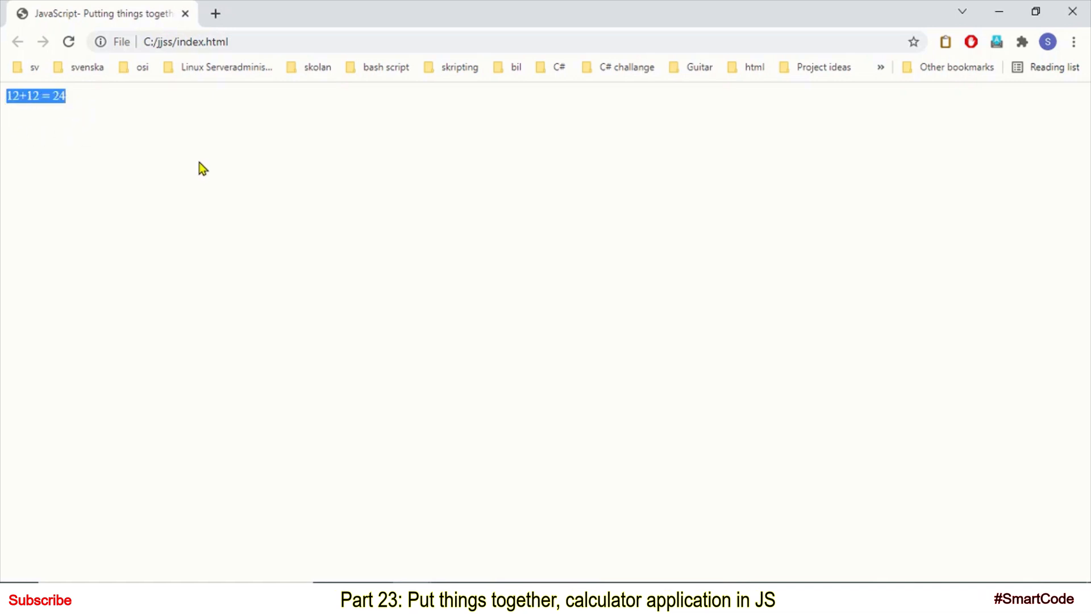
{"action": "left_click", "coordinate": [69, 41]}
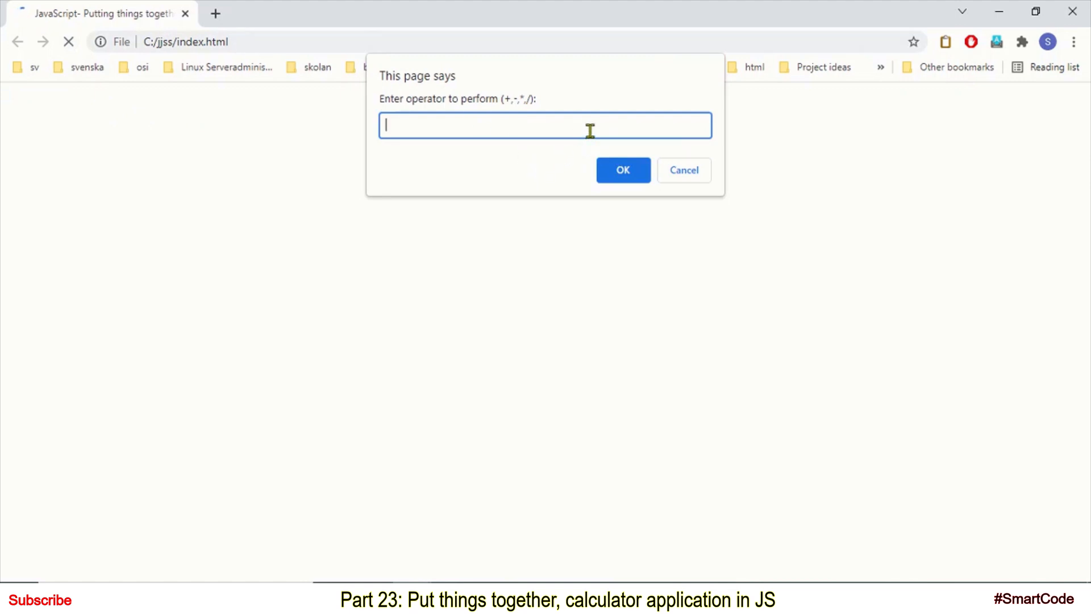
Leave the operator and first number blank, give 12 second, and dismiss 'Wrong data'
{"action": "left_click", "coordinate": [623, 170]}
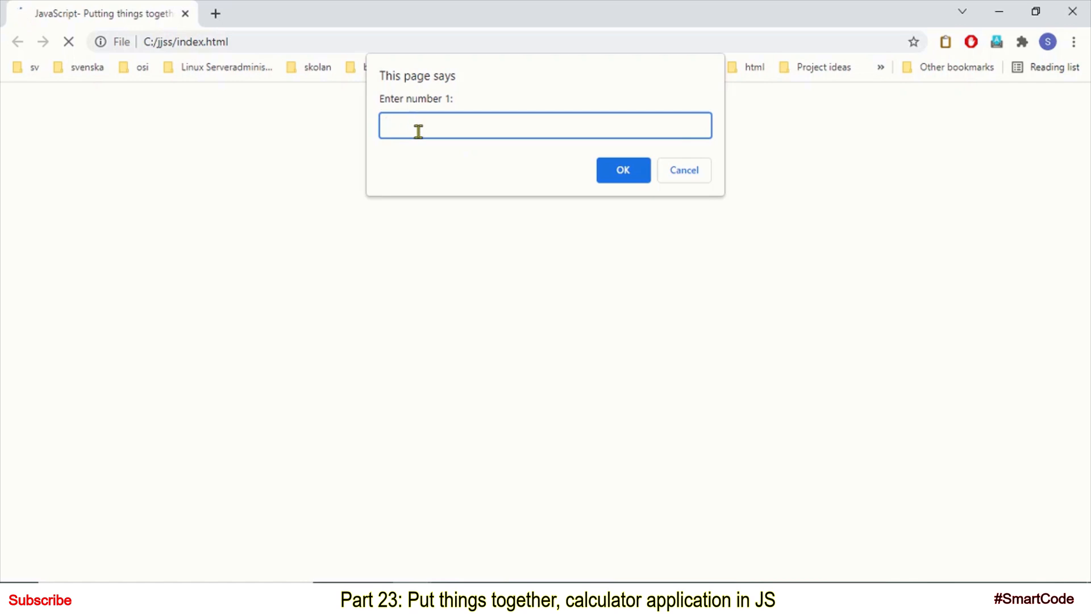
{"action": "left_click", "coordinate": [622, 169]}
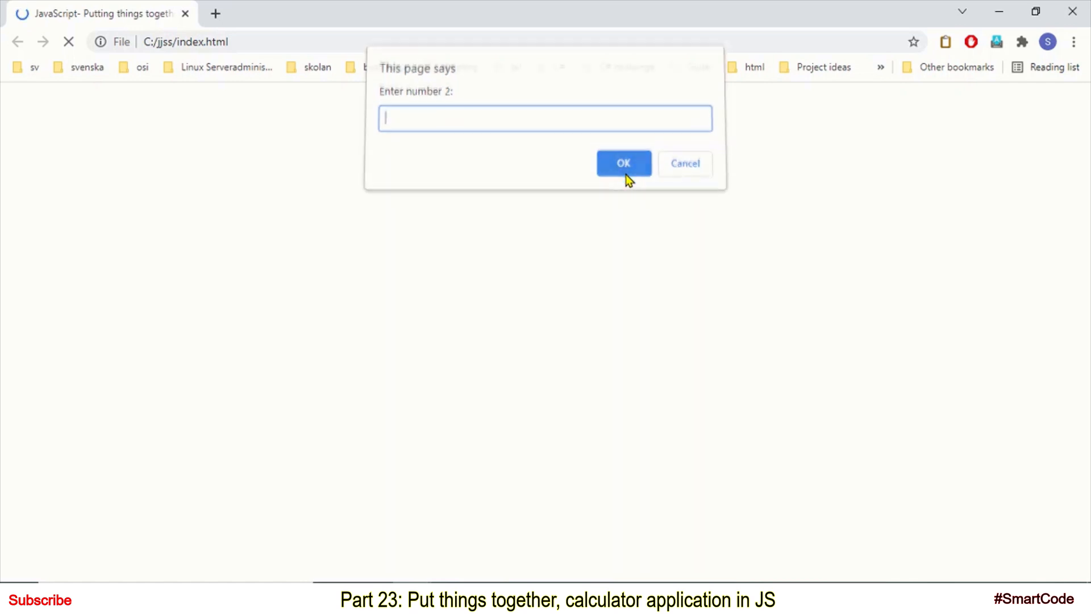
{"action": "type", "text": "12"}
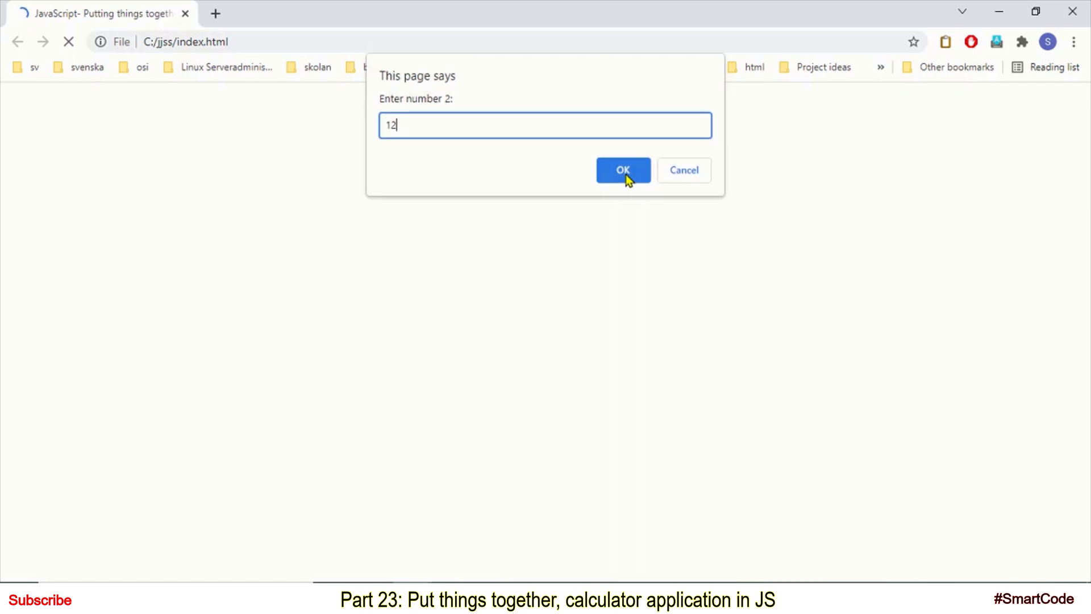
{"action": "left_click", "coordinate": [623, 170]}
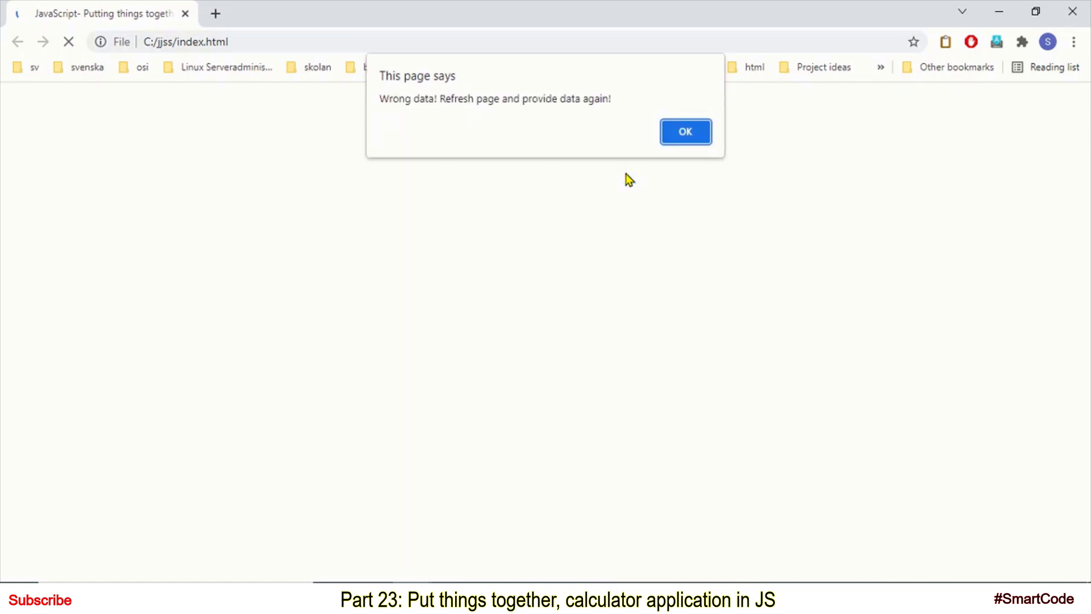
{"action": "mouse_move", "coordinate": [381, 110]}
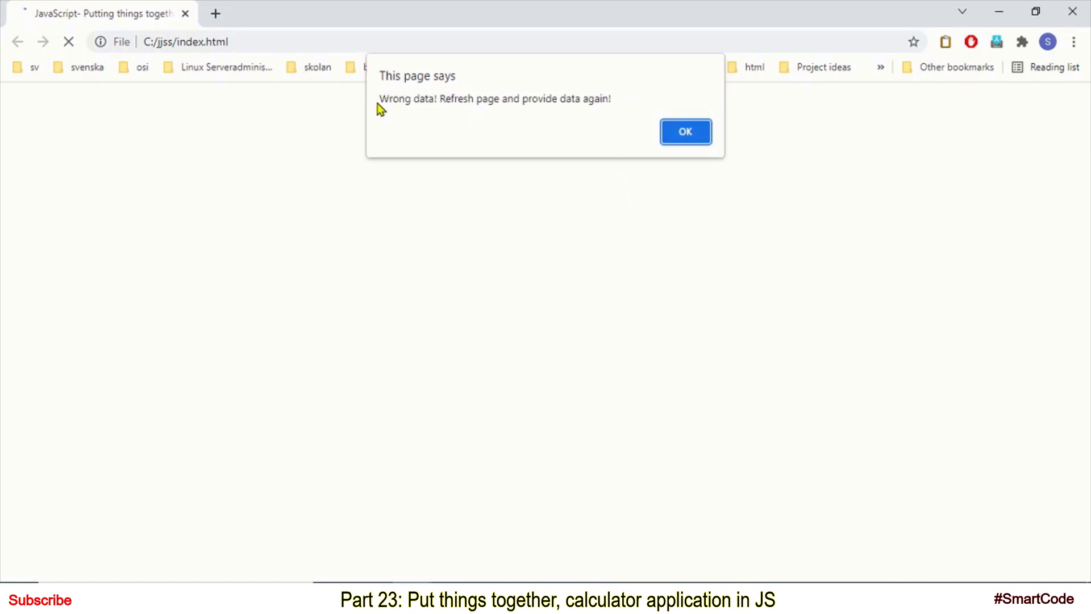
{"action": "mouse_move", "coordinate": [611, 116]}
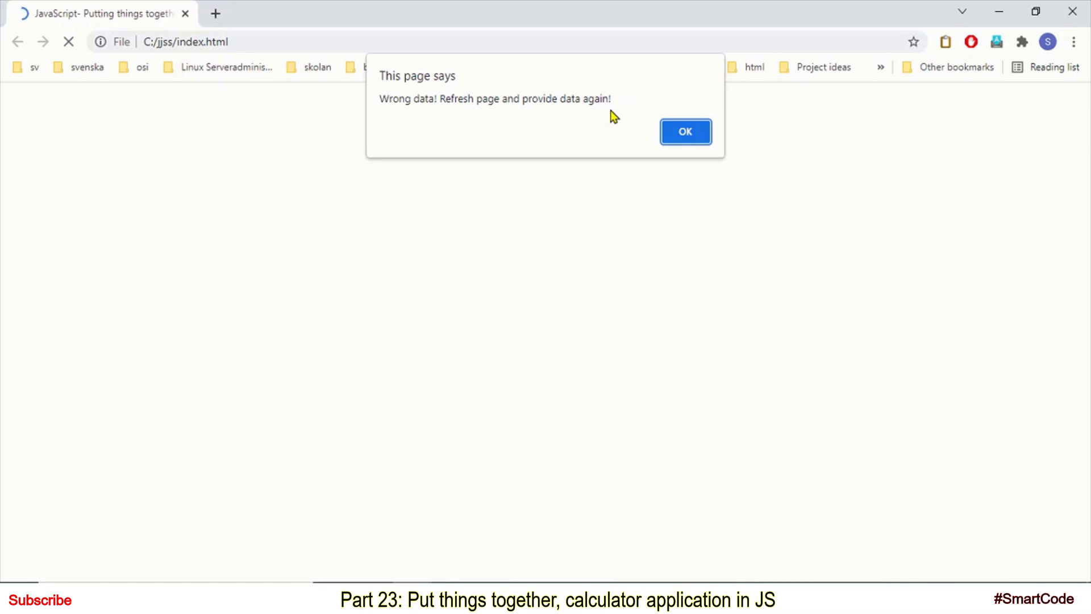
{"action": "mouse_move", "coordinate": [653, 122]}
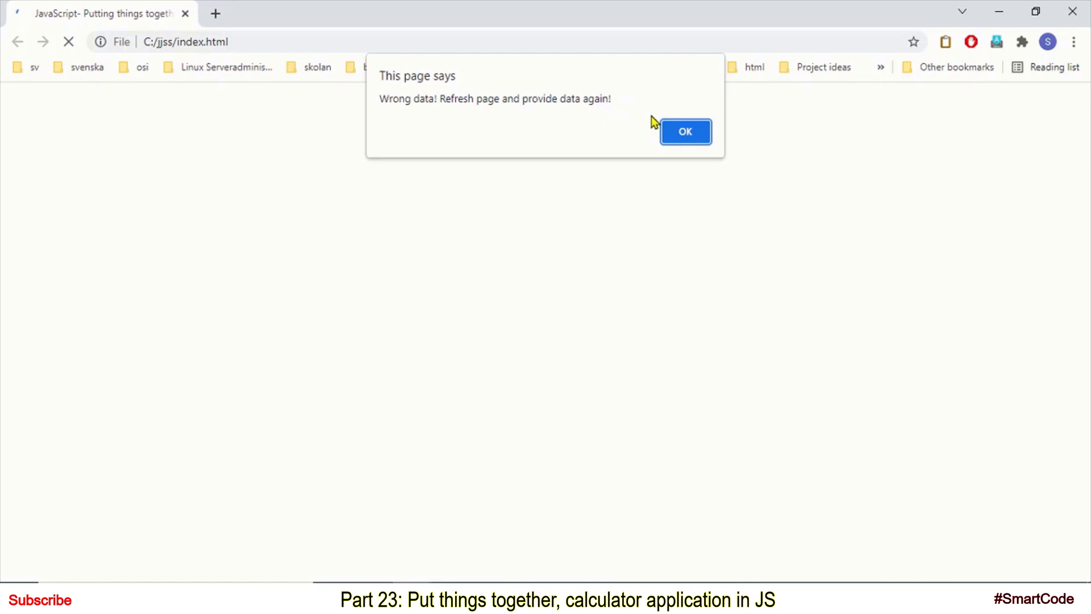
{"action": "left_click", "coordinate": [684, 132]}
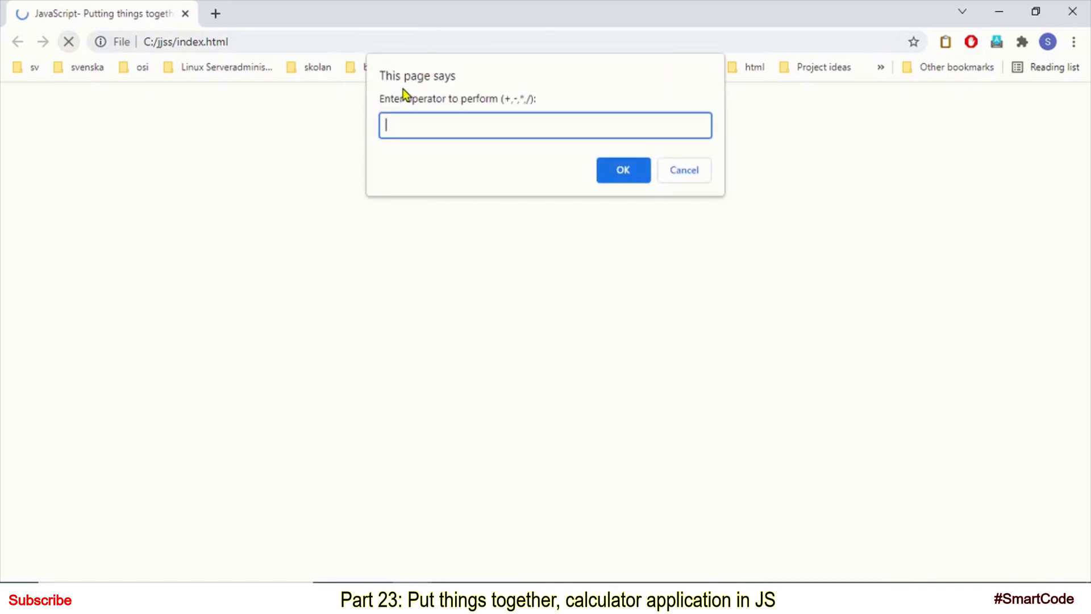
{"action": "mouse_move", "coordinate": [525, 146]}
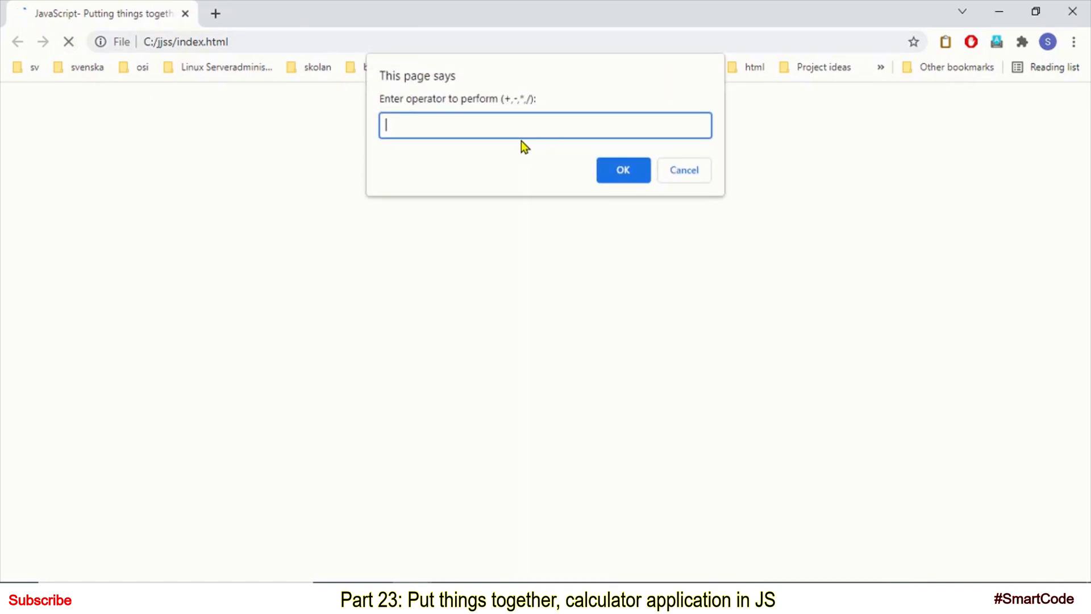
{"action": "mouse_move", "coordinate": [576, 183]}
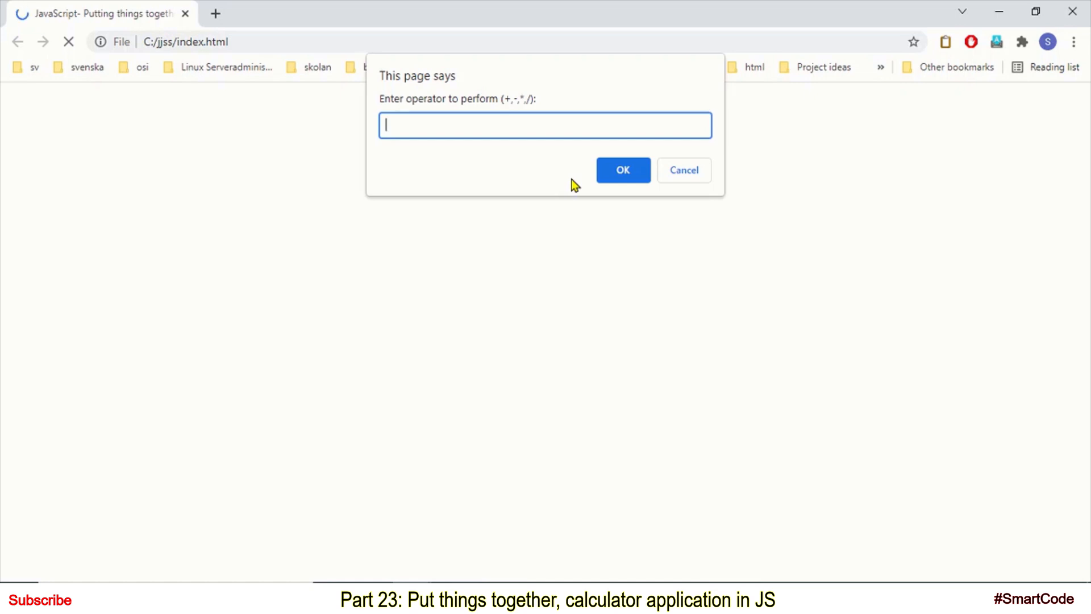
{"action": "mouse_move", "coordinate": [456, 184]}
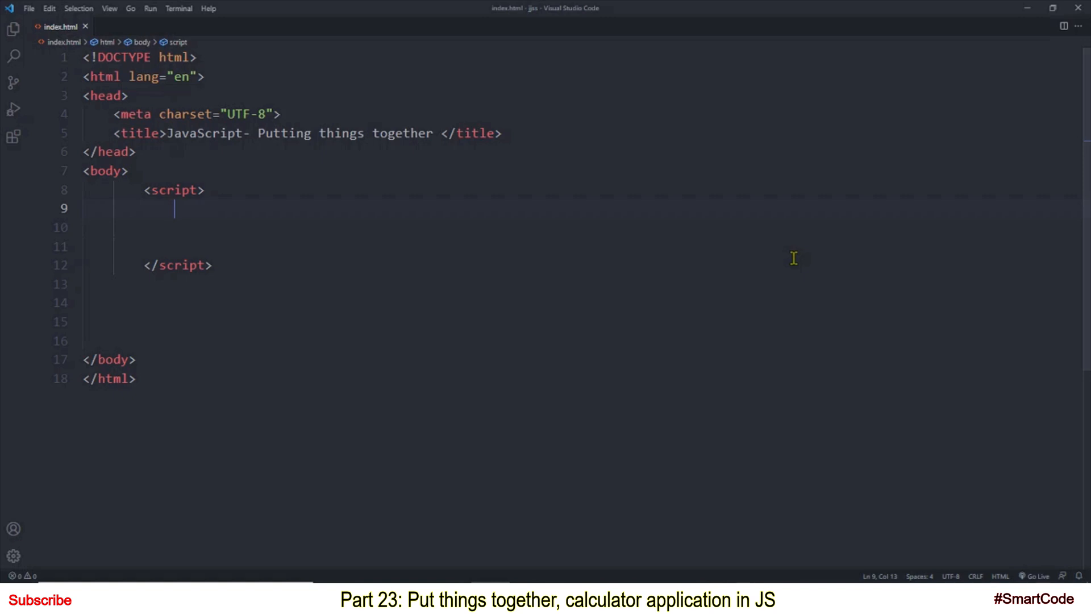
Add a '// read numbers in' comment and const num2 = prompt('Enter nr2: ')
{"action": "type", "text": "/"}
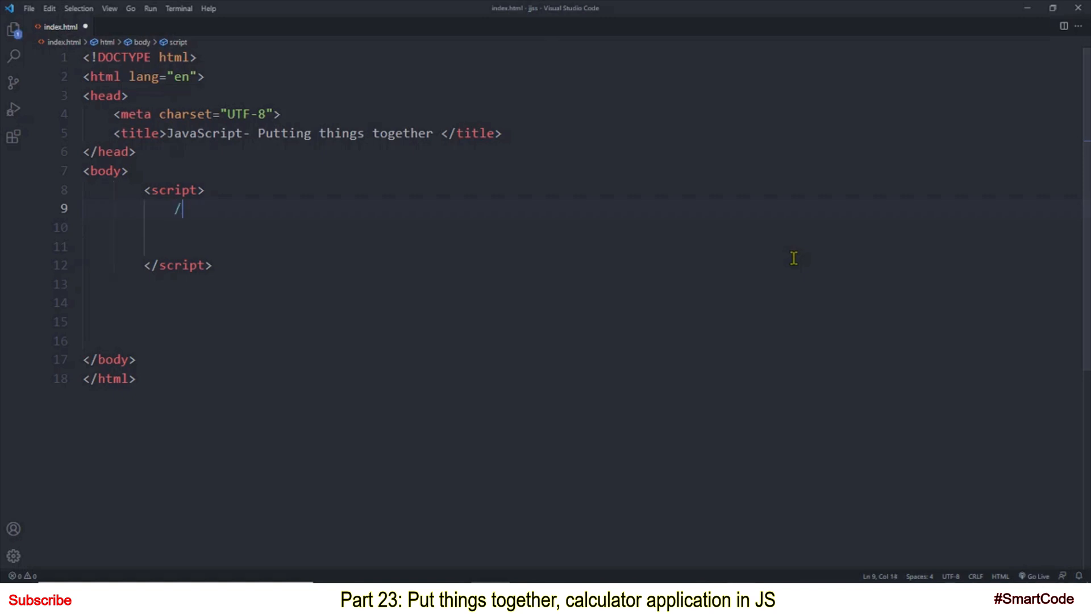
{"action": "type", "text": "/ read numbers in the program"}
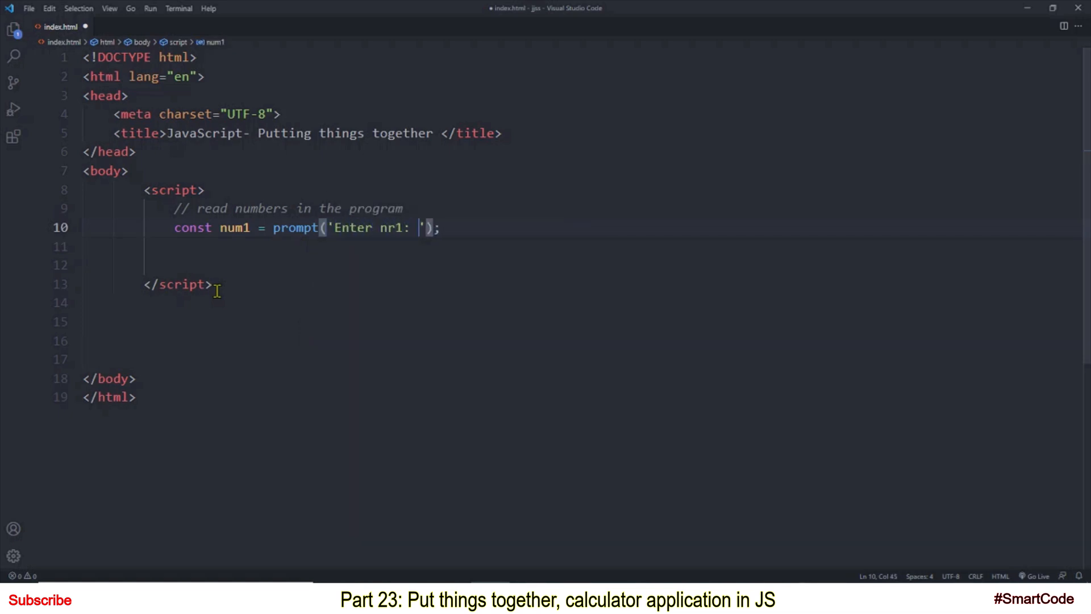
{"action": "type", "text": "const nu"}
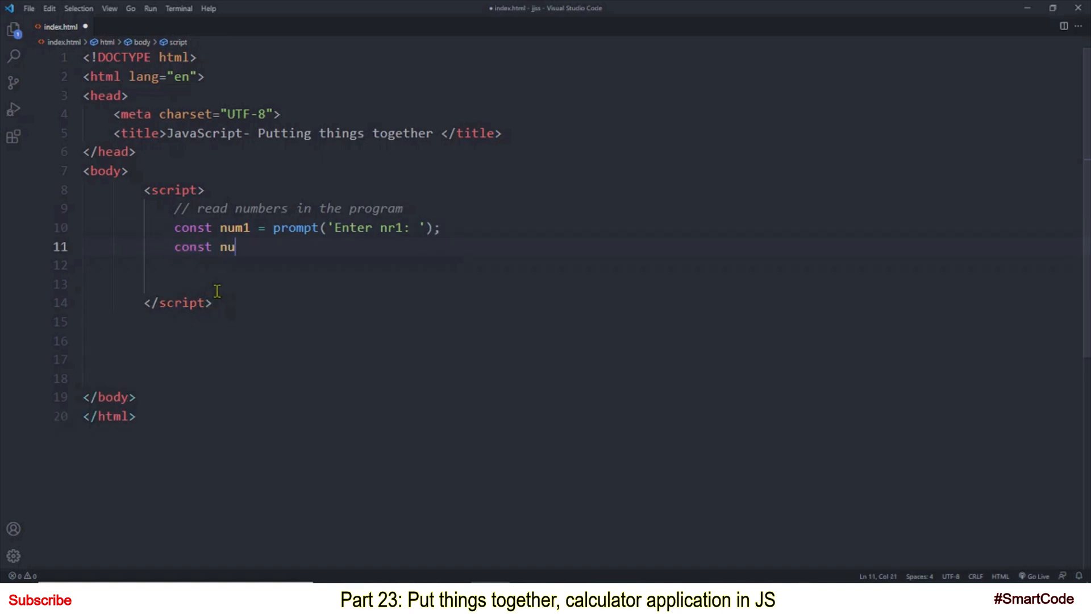
{"action": "type", "text": "m2 = prompt('');"}
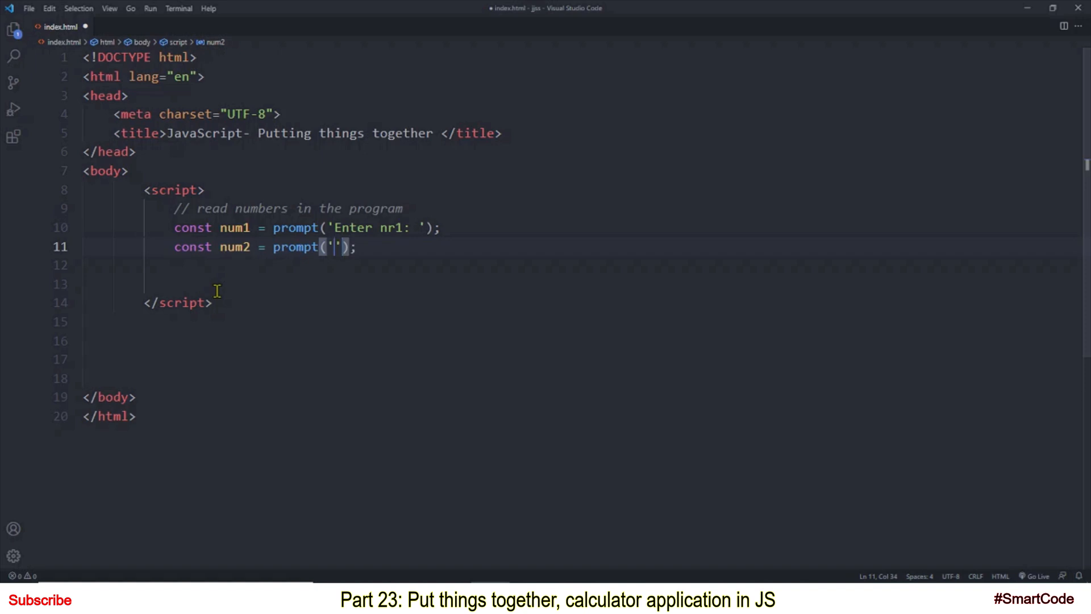
{"action": "type", "text": "Enter nr2:"}
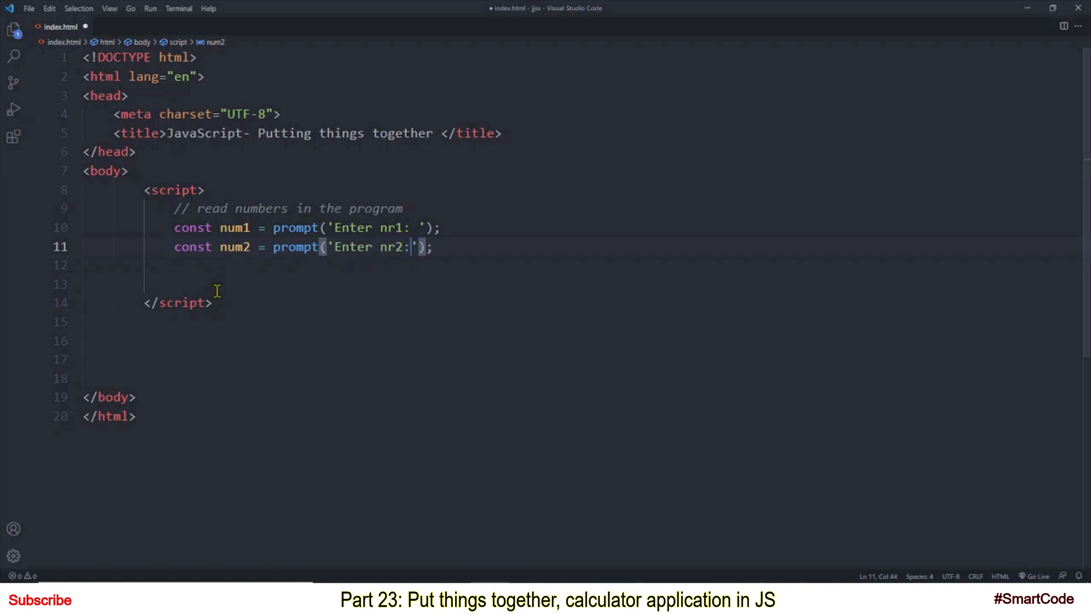
{"action": "type", "text": "// read operator"}
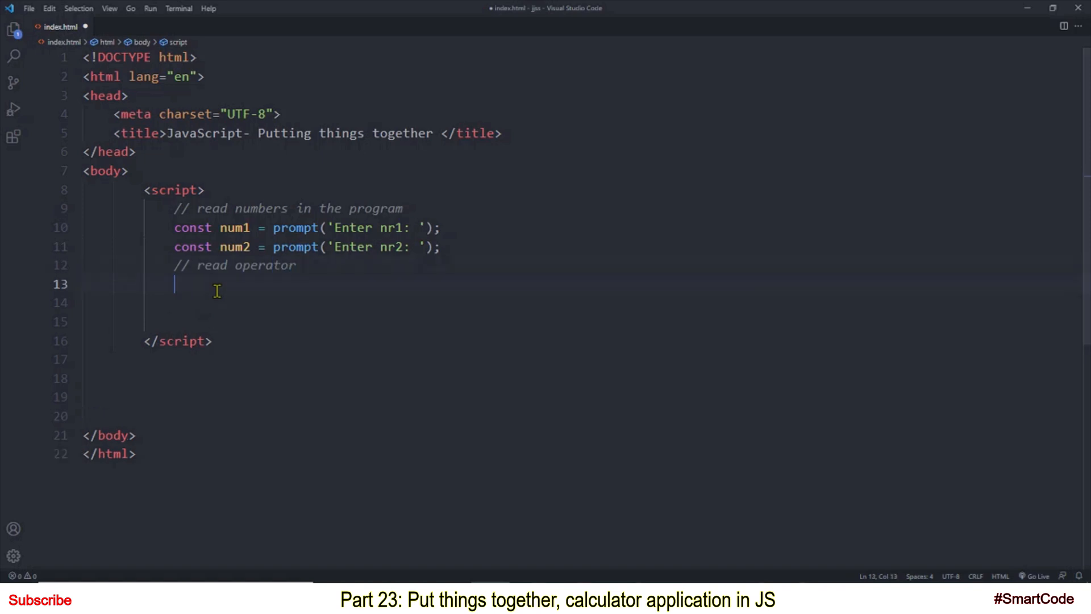
Type const operator = prompt('Enter operator (+, -, /, *)') below the number prompts
{"action": "type", "text": "const operator"}
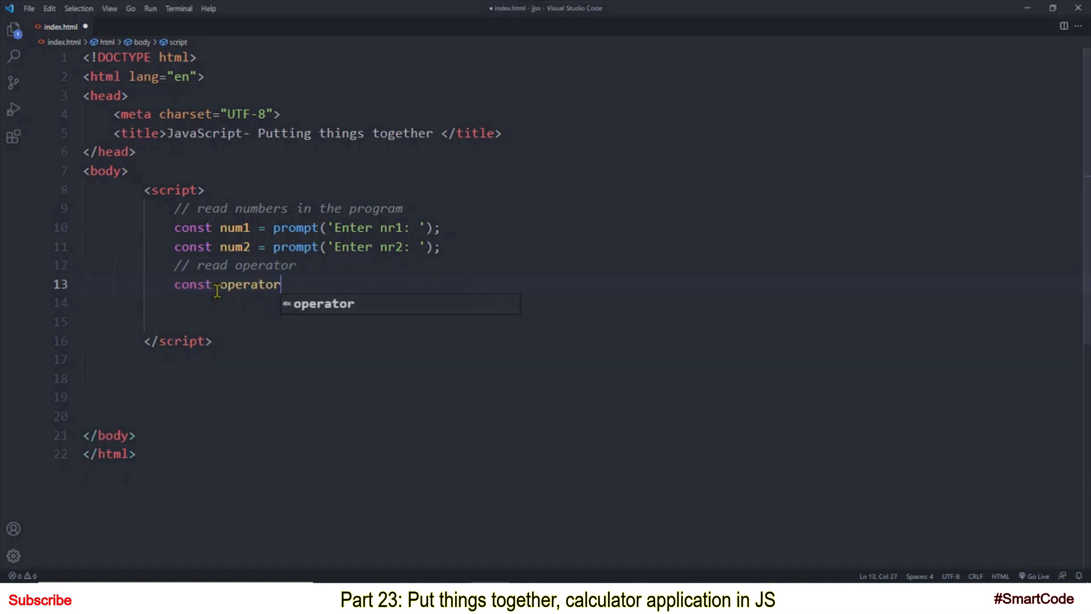
{"action": "type", "text": "= prompt('');"}
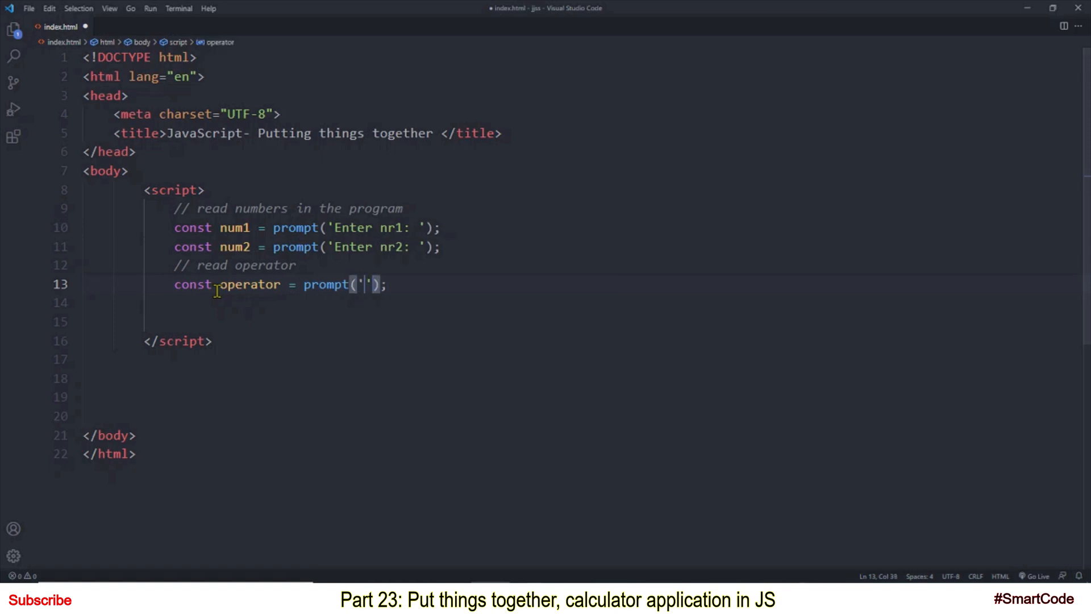
{"action": "type", "text": "Enter operator"}
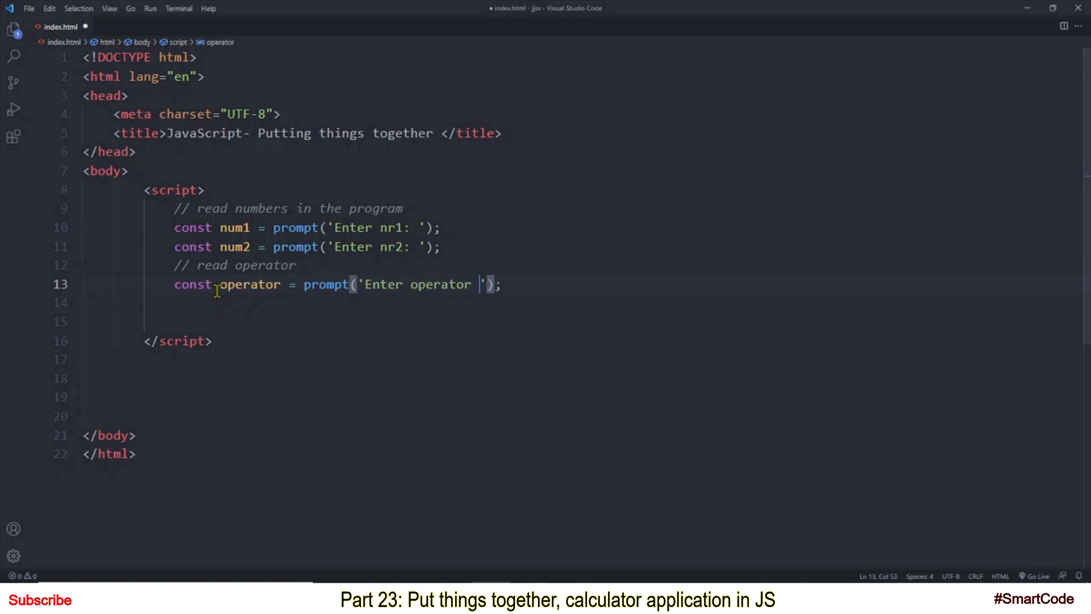
{"action": "type", "text": "(+, -, /, *"}
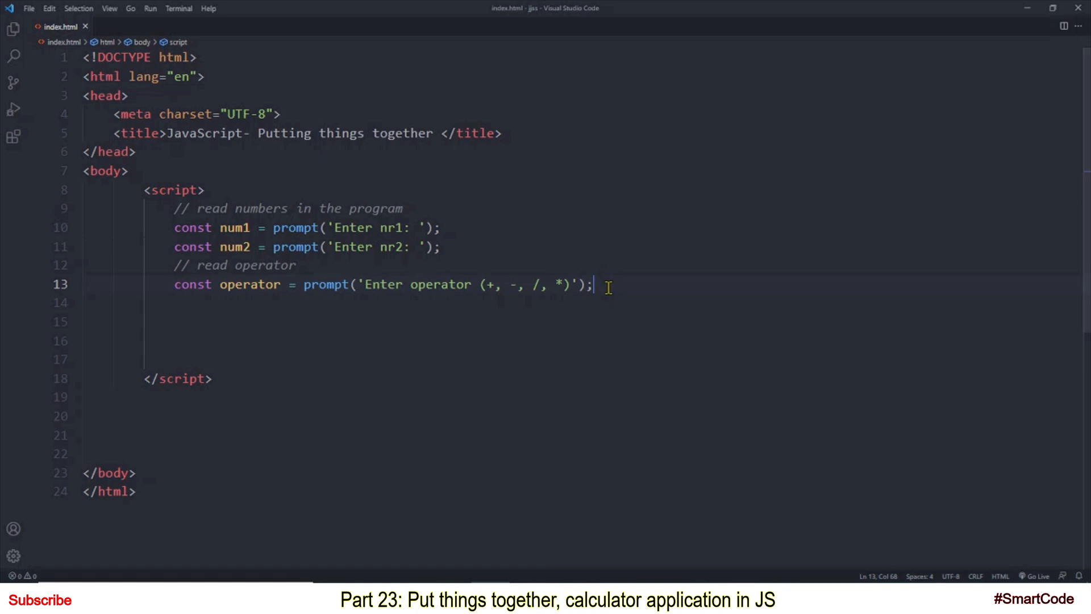
Touch up the num1 and num2 prompt lines and the line below the operator prompt
{"action": "left_click", "coordinate": [428, 246]}
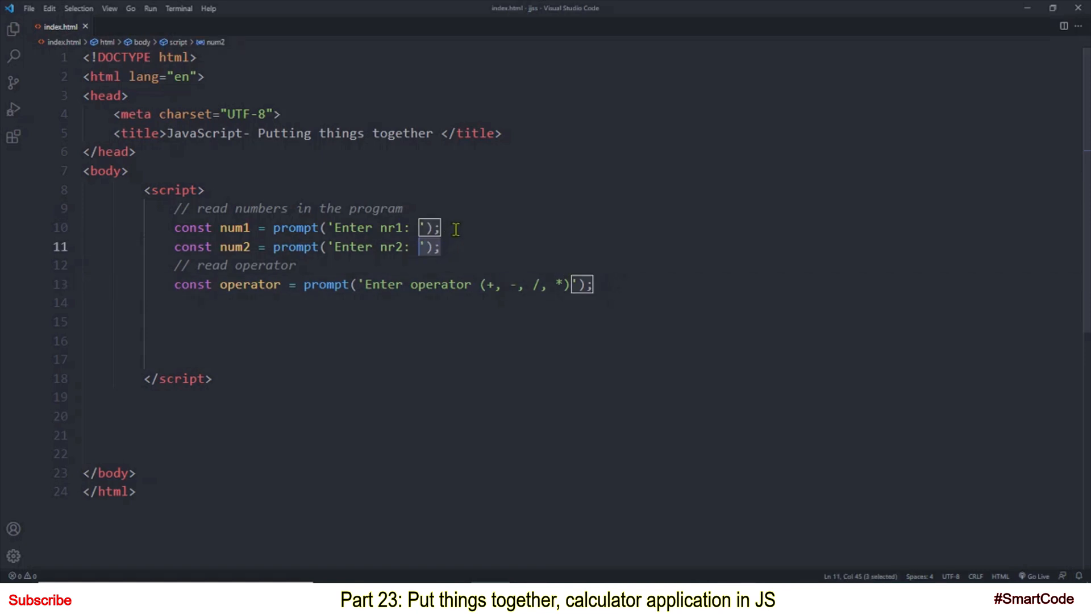
{"action": "left_click", "coordinate": [470, 227]}
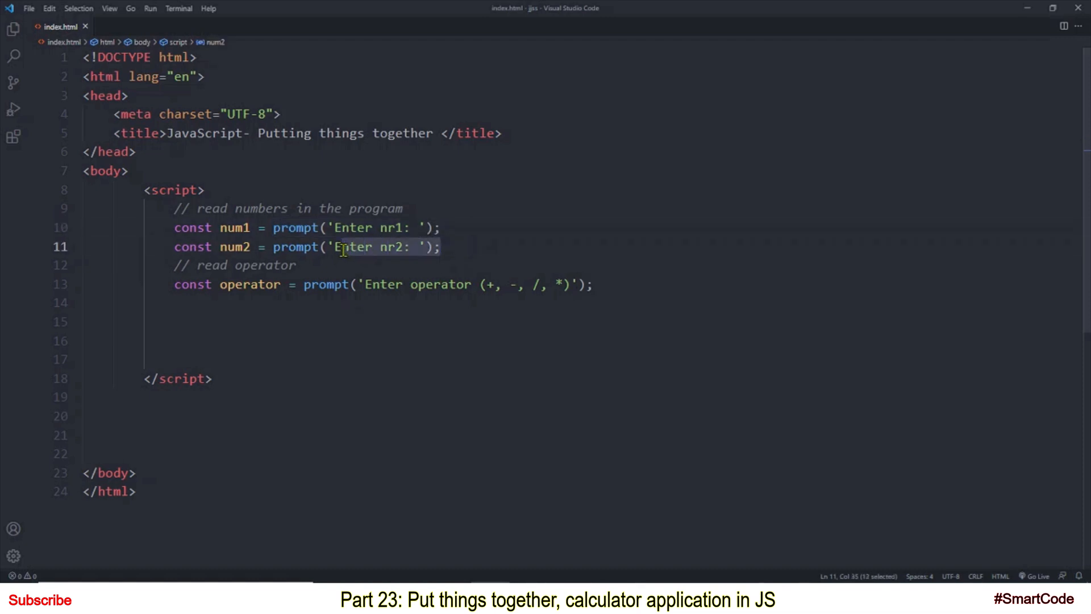
{"action": "left_click", "coordinate": [428, 284]}
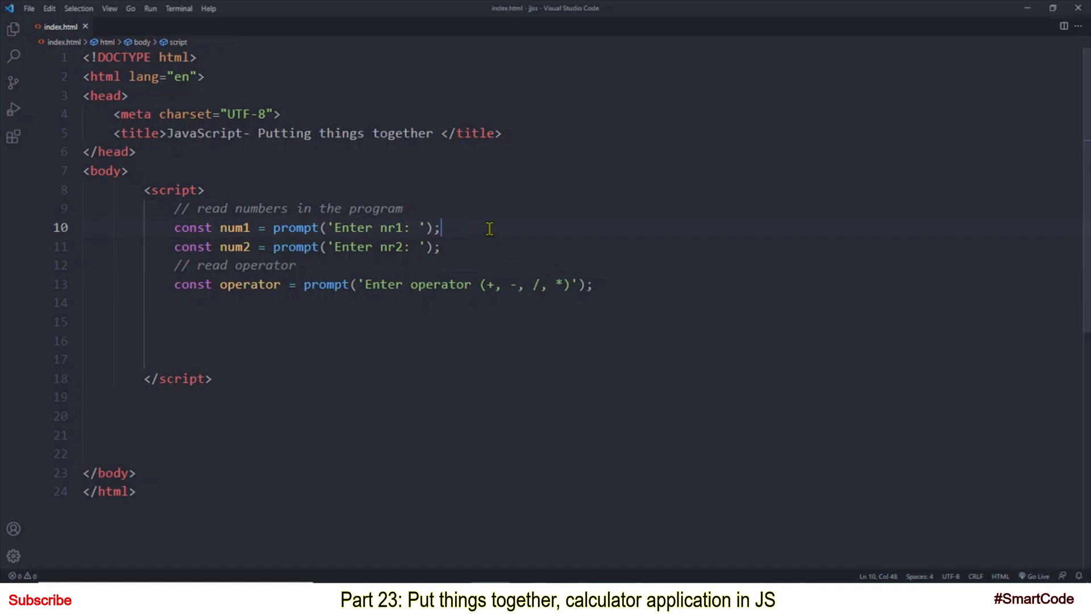
{"action": "mouse_move", "coordinate": [292, 228]}
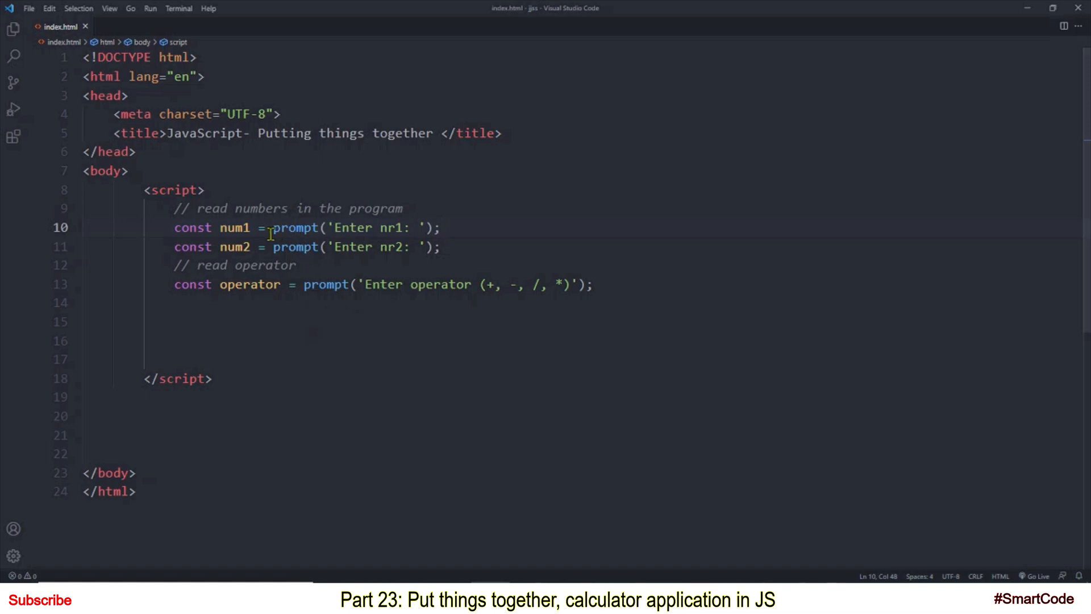
{"action": "mouse_move", "coordinate": [295, 227]}
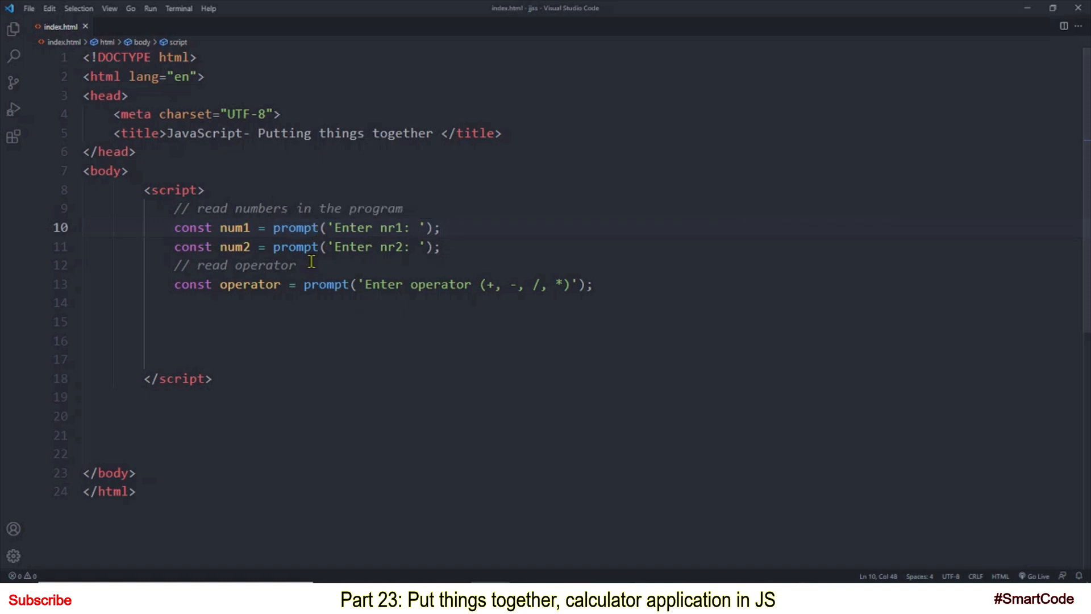
{"action": "left_click", "coordinate": [440, 228]}
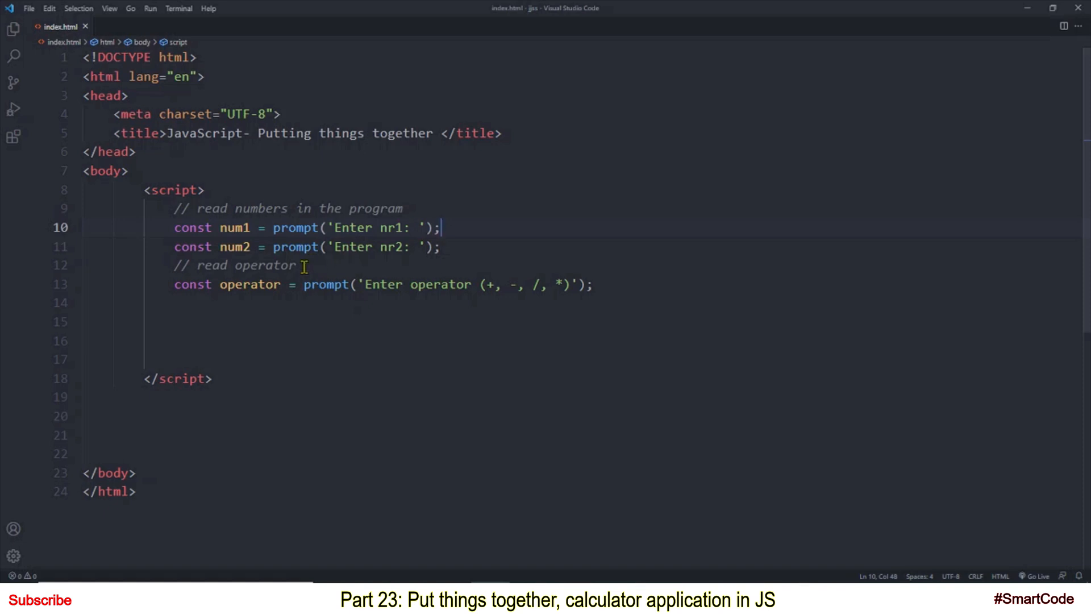
{"action": "mouse_move", "coordinate": [235, 226]}
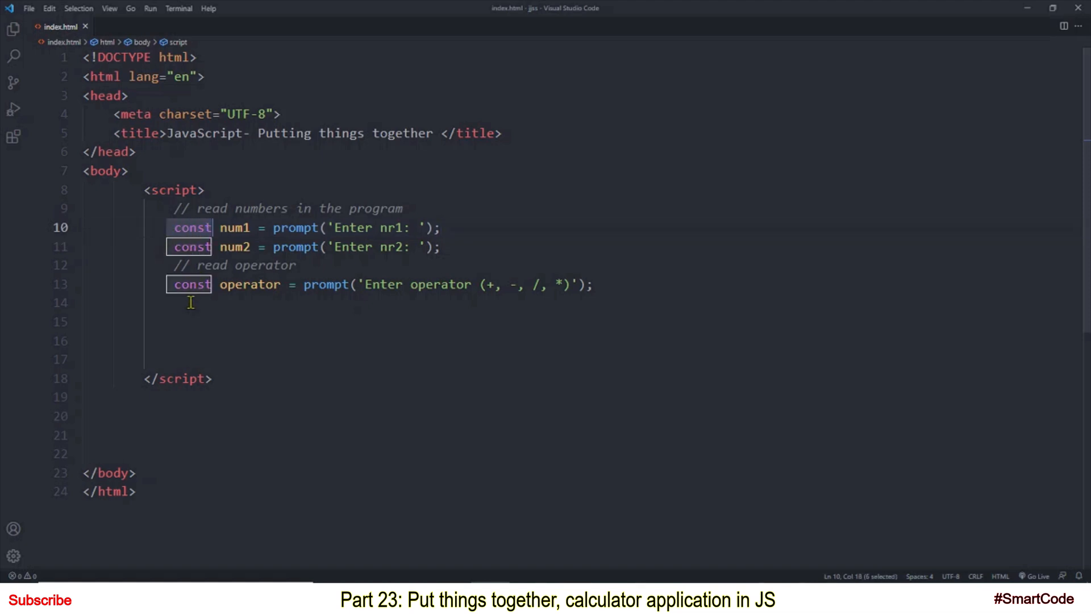
{"action": "left_click", "coordinate": [189, 301]}
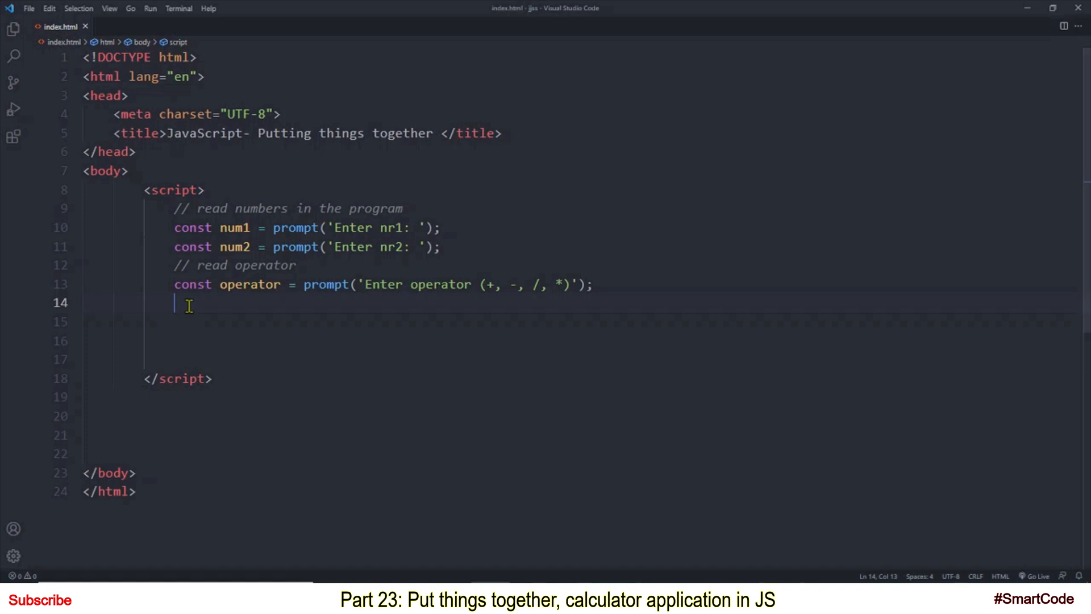
{"action": "mouse_move", "coordinate": [182, 304]}
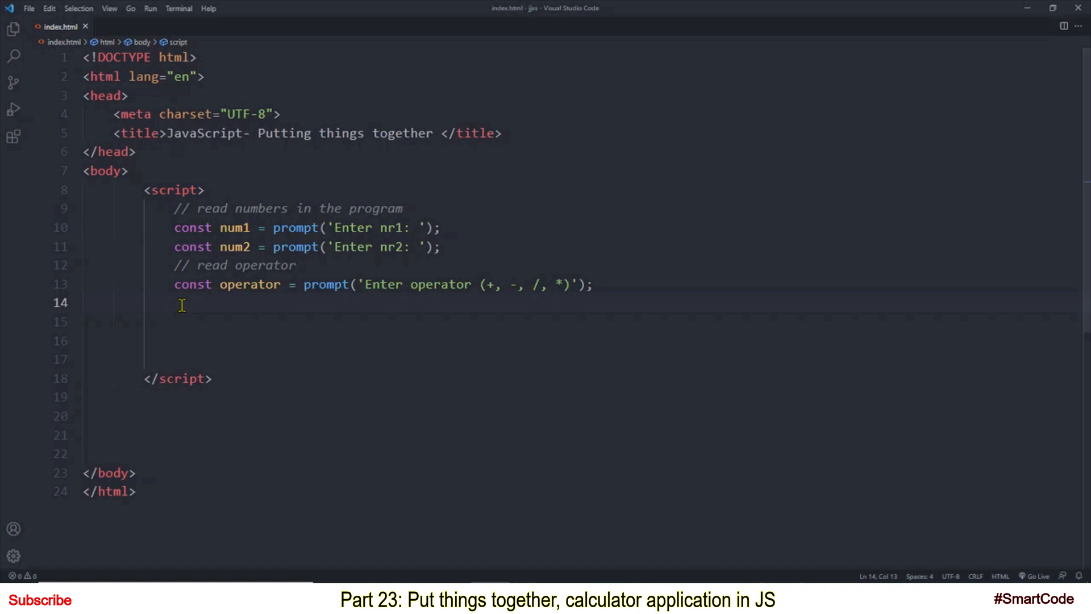
{"action": "mouse_move", "coordinate": [197, 328]}
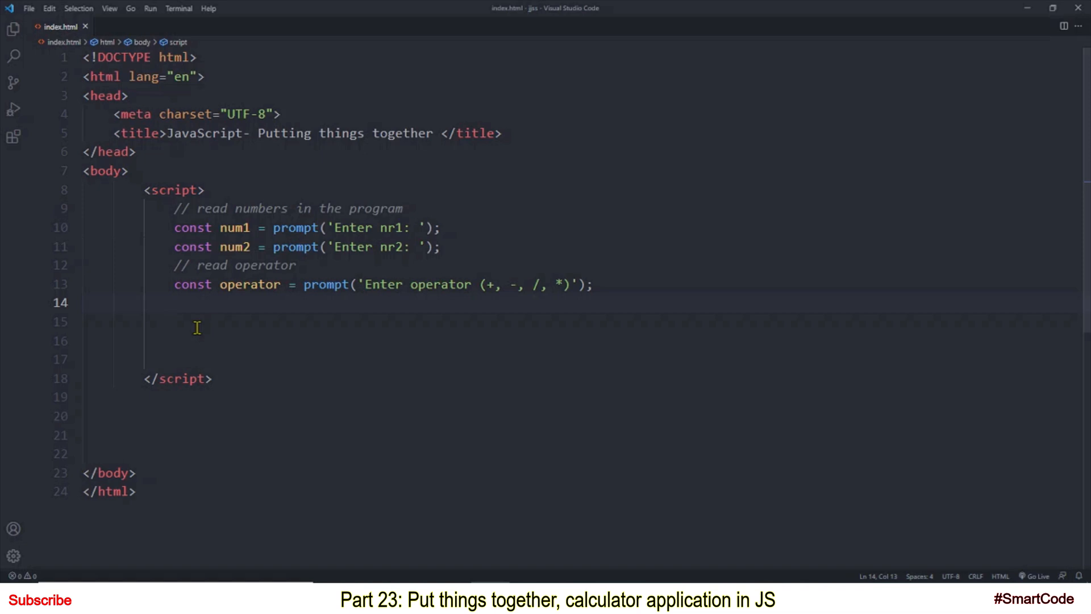
{"action": "mouse_move", "coordinate": [174, 302]}
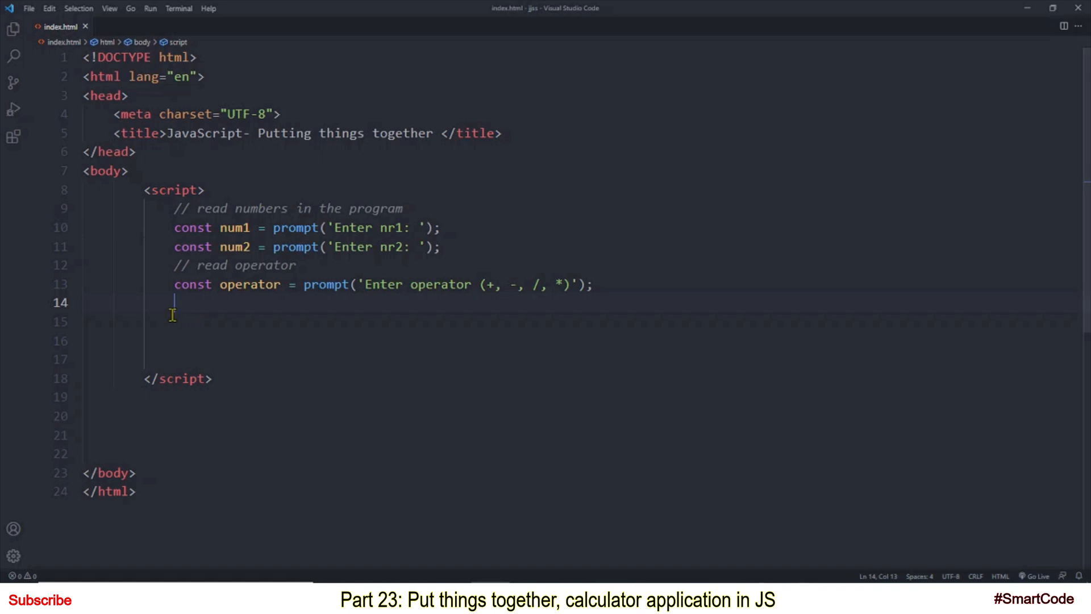
{"action": "mouse_move", "coordinate": [178, 314]}
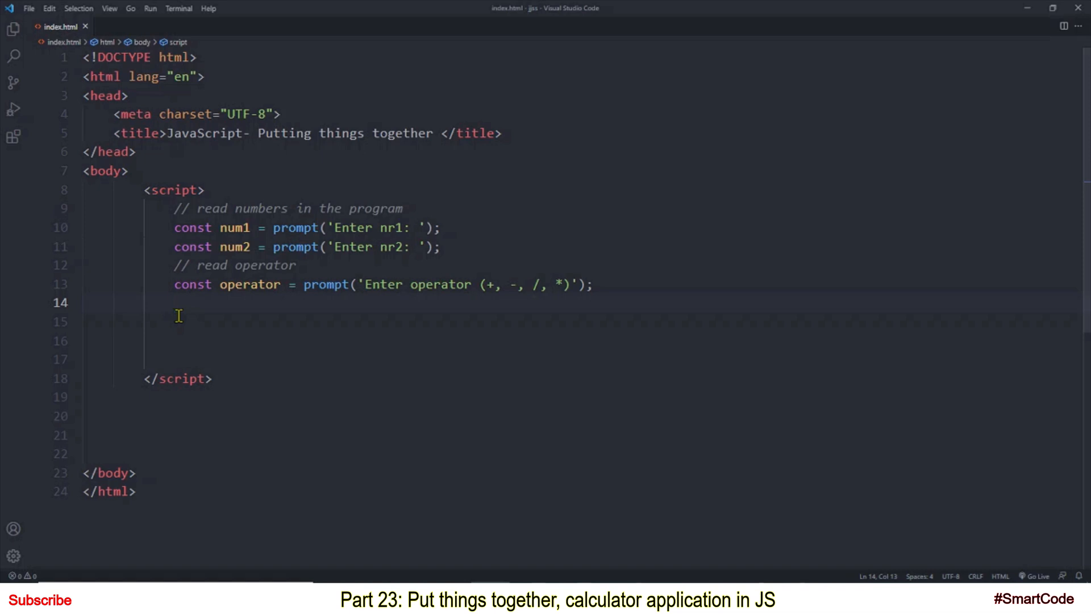
{"action": "mouse_move", "coordinate": [190, 350]}
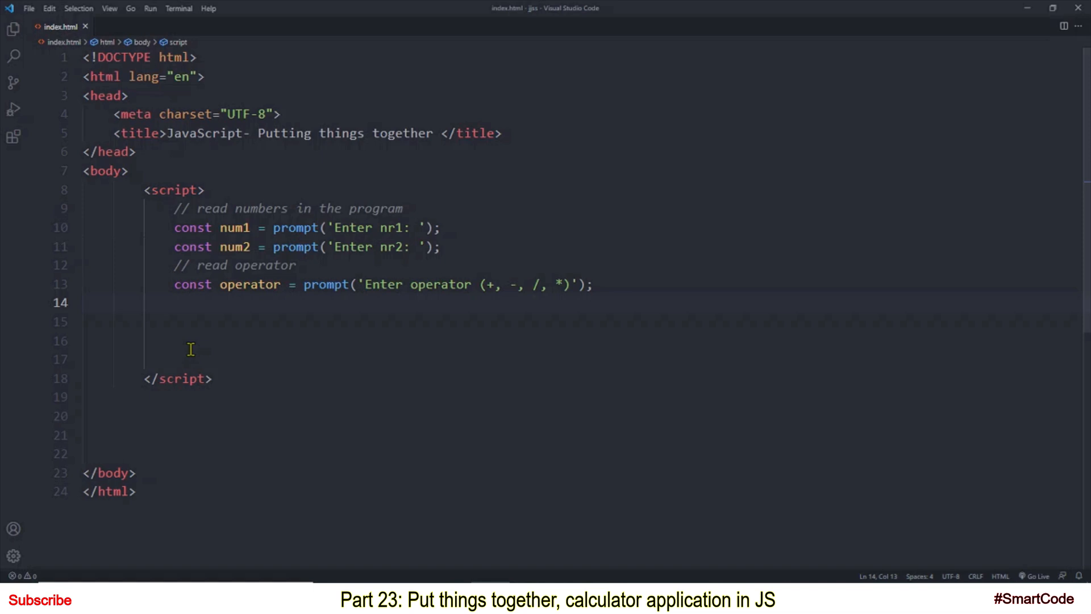
{"action": "left_click", "coordinate": [174, 302]}
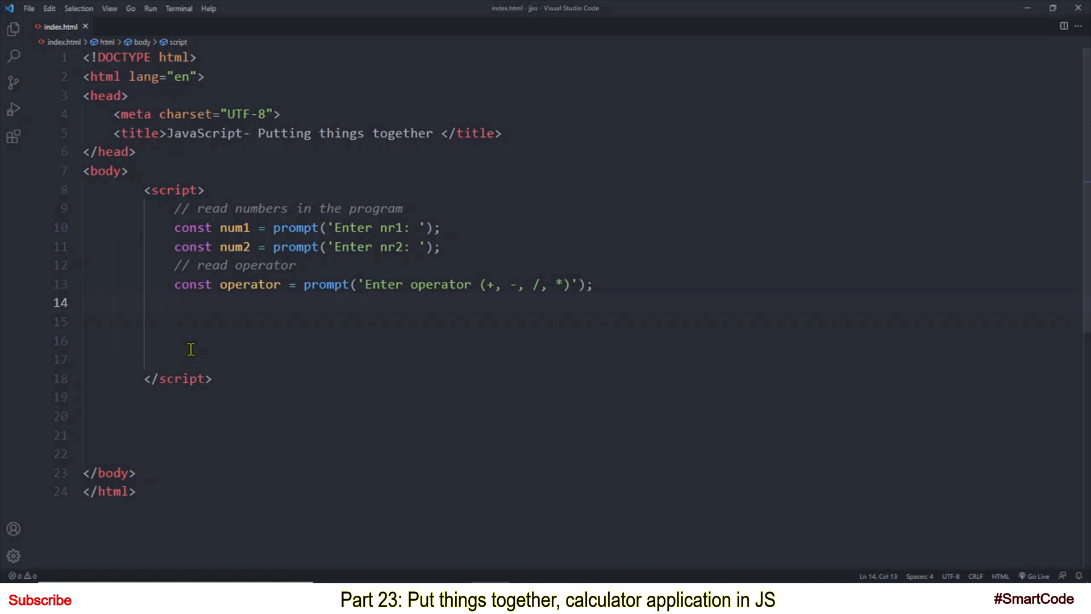
{"action": "double_click", "coordinate": [288, 227]}
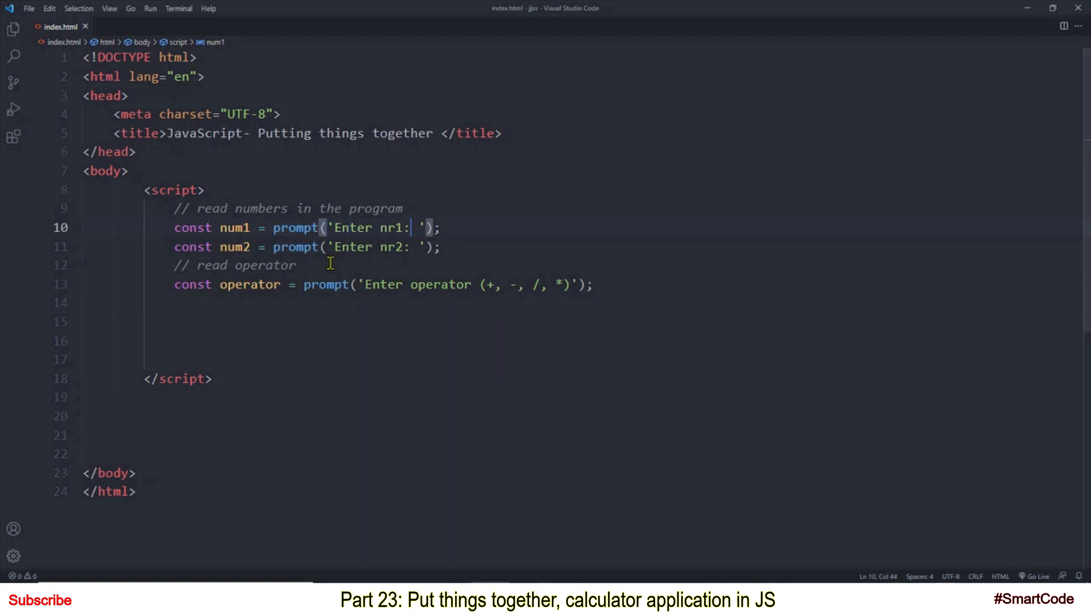
Append the comment // 10 >> '10' to the num1 prompt line
{"action": "left_click", "coordinate": [440, 226]}
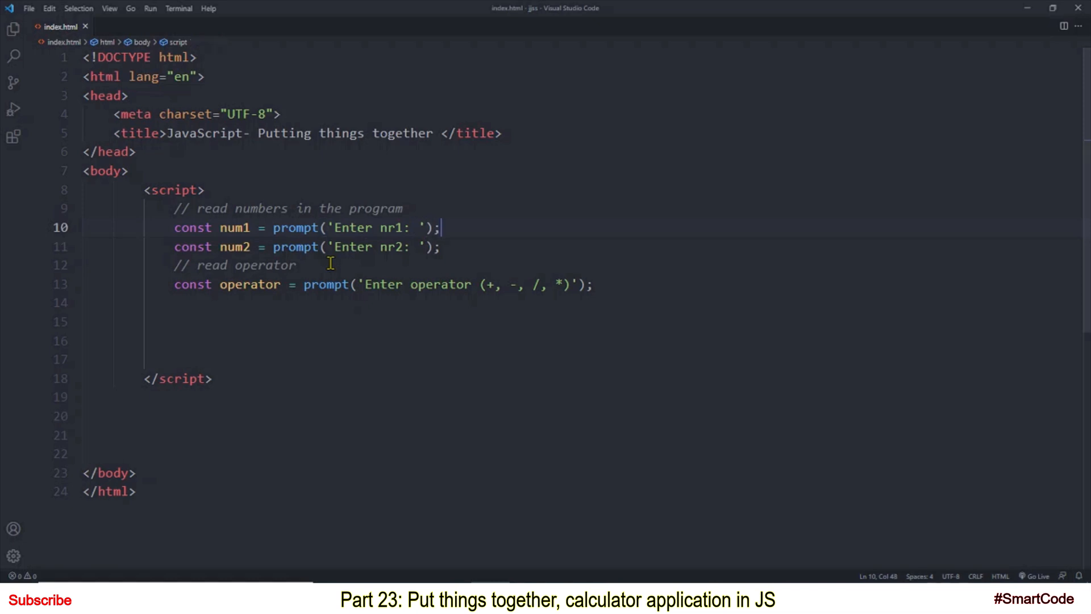
{"action": "type", "text": "//"}
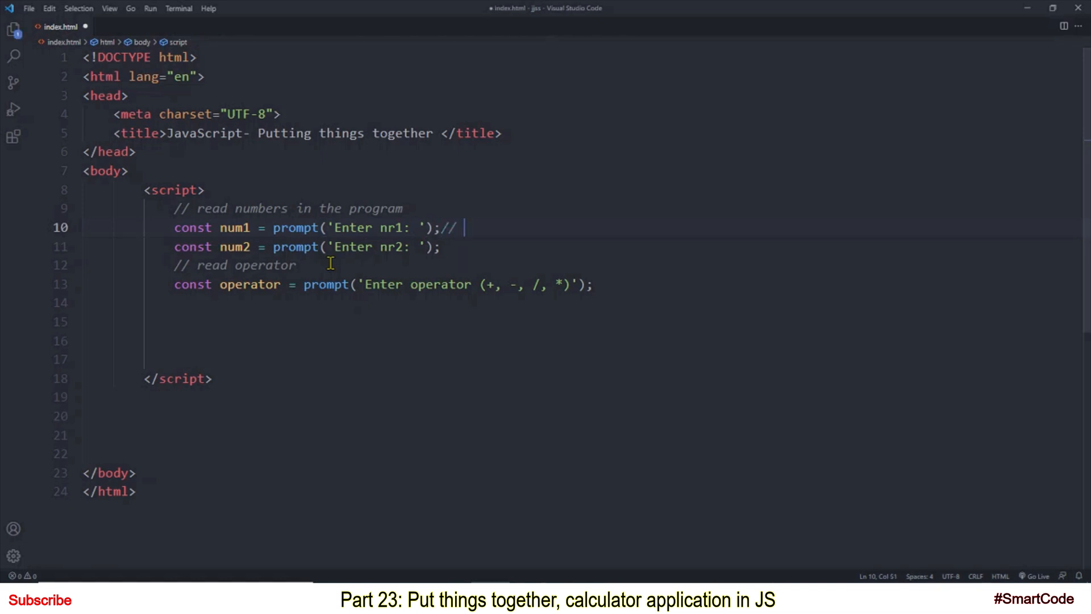
{"action": "type", "text": "10 >>"}
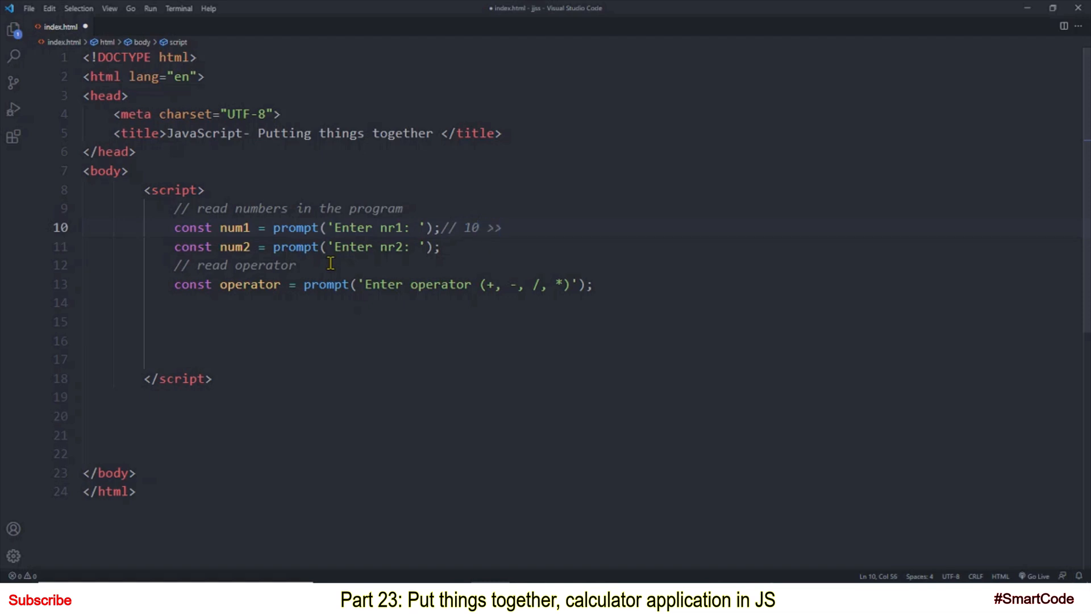
{"action": "type", "text": "'10'"}
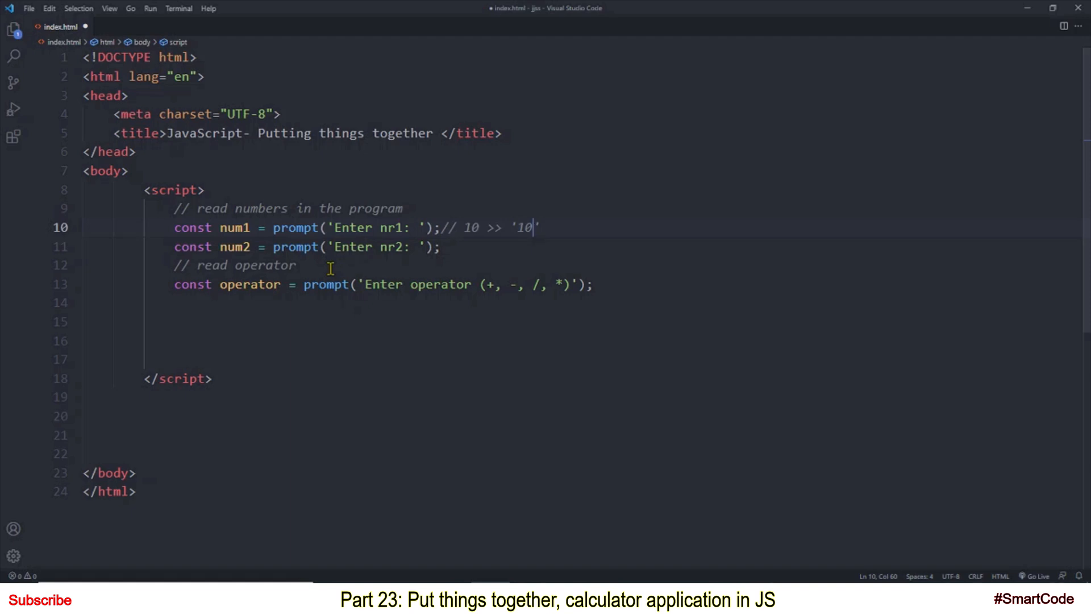
{"action": "mouse_move", "coordinate": [236, 227]}
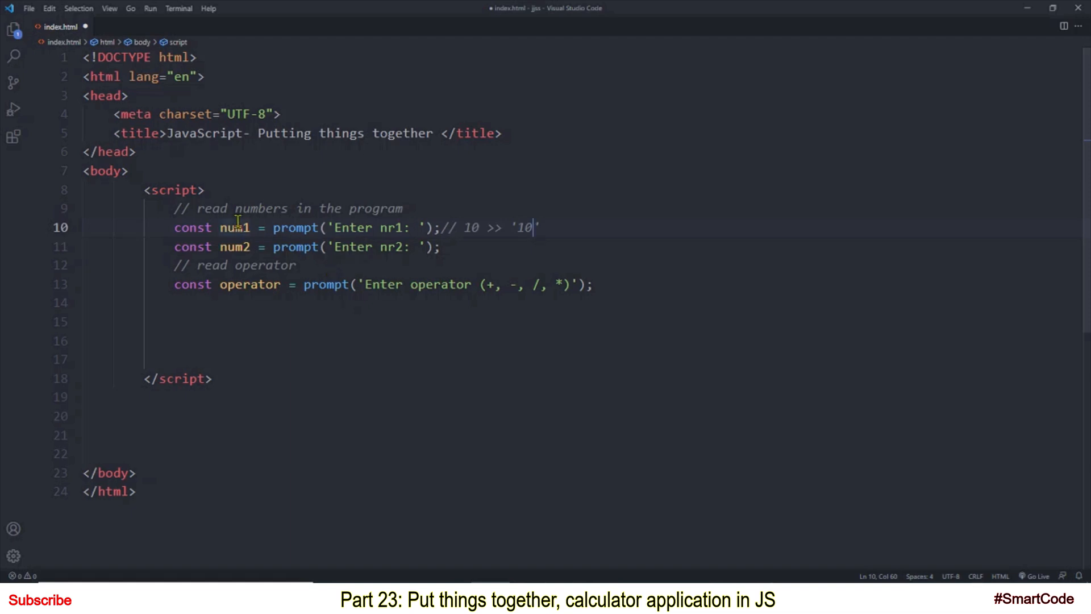
{"action": "mouse_move", "coordinate": [317, 265]}
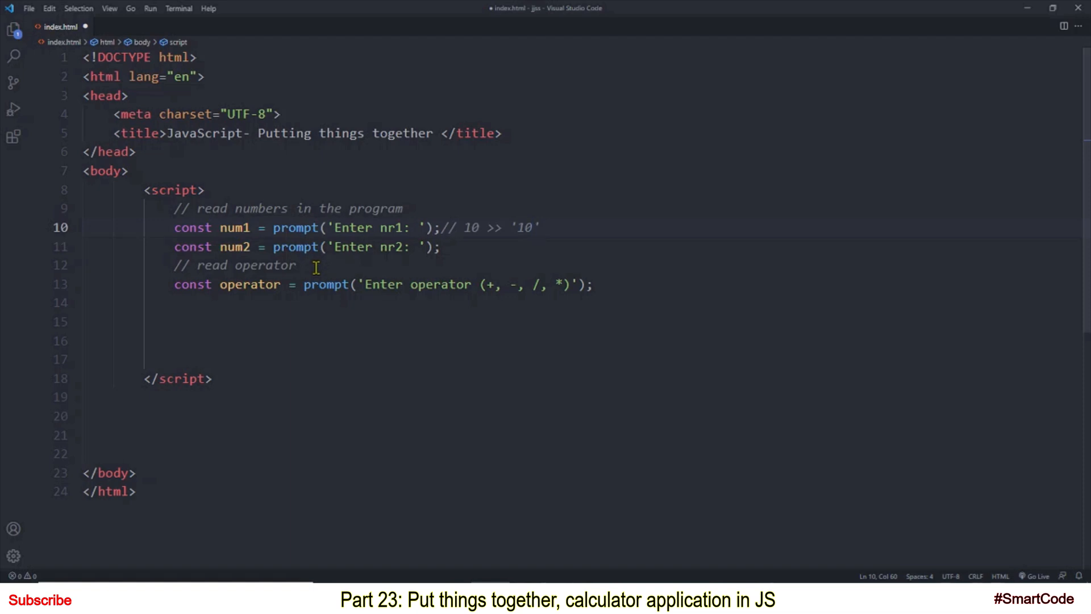
{"action": "left_click", "coordinate": [543, 227]}
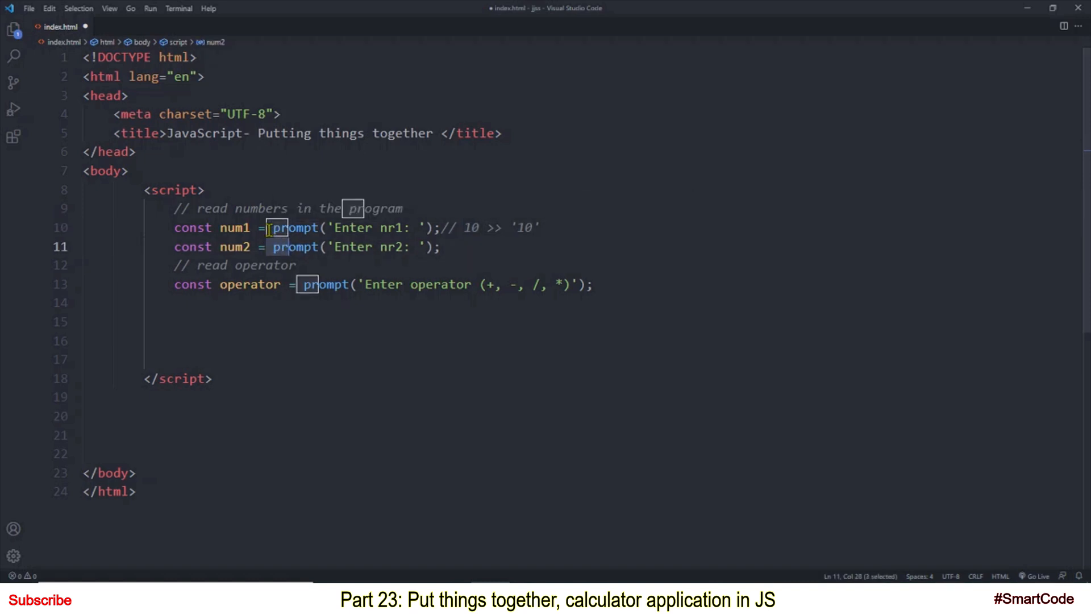
Wrap the num1 and num2 prompt calls in parseFloat( ) and start a // comment
{"action": "type", "text": "parseFloat("}
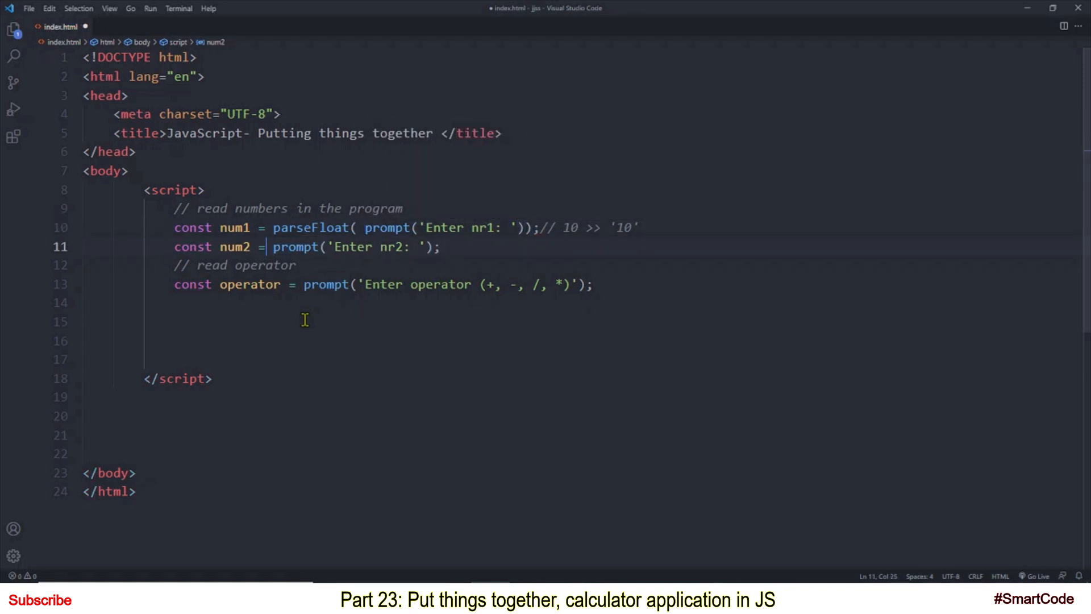
{"action": "type", "text": "parseFloat("}
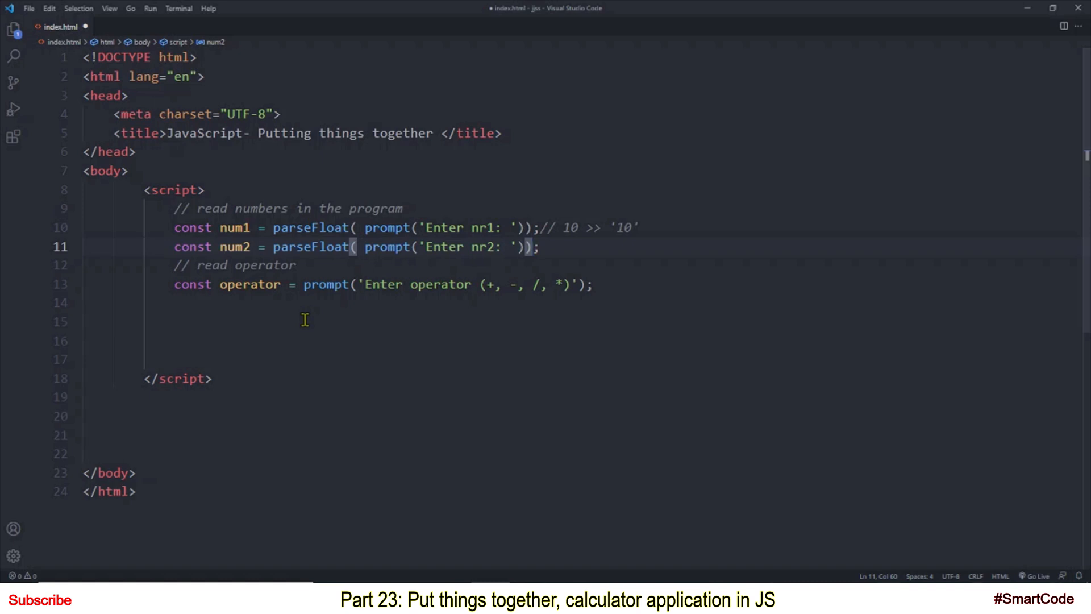
{"action": "mouse_move", "coordinate": [305, 247]}
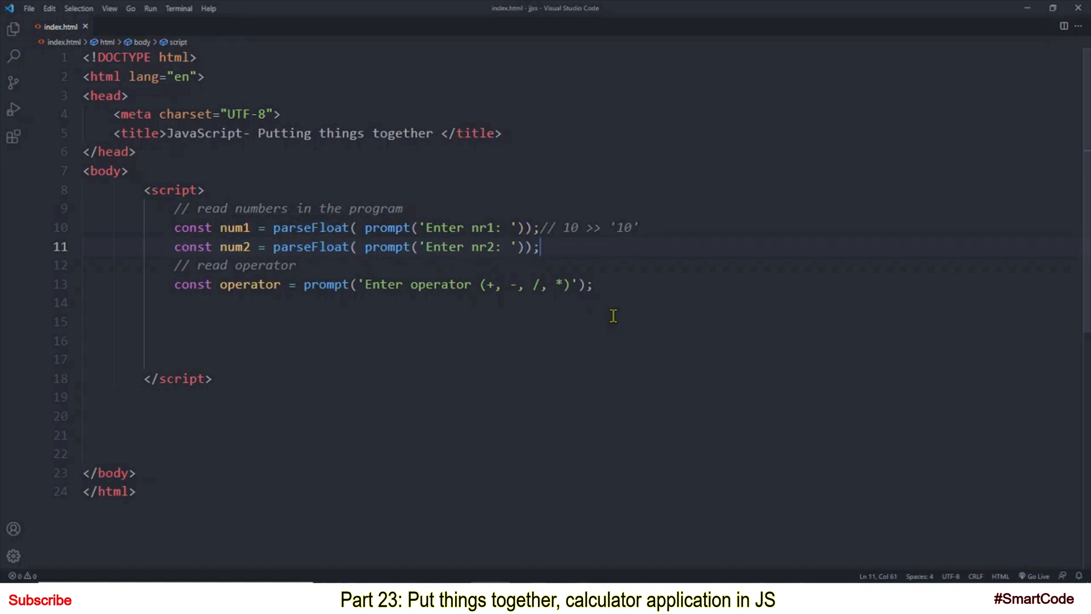
{"action": "type", "text": "//"}
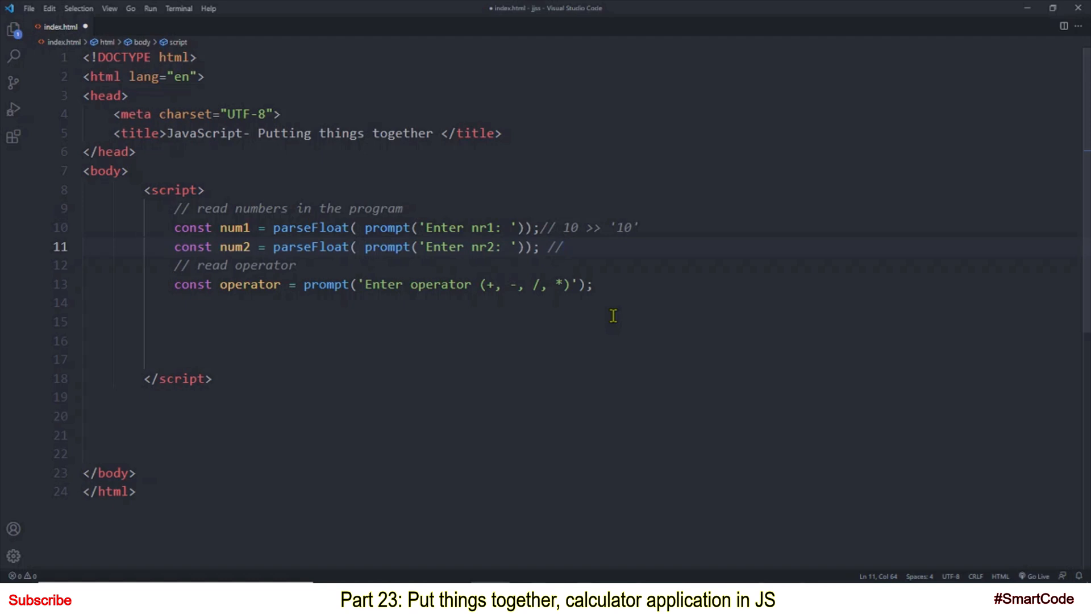
Make the num2 line comment read abc, '', null NaN
{"action": "type", "text": "abc,"}
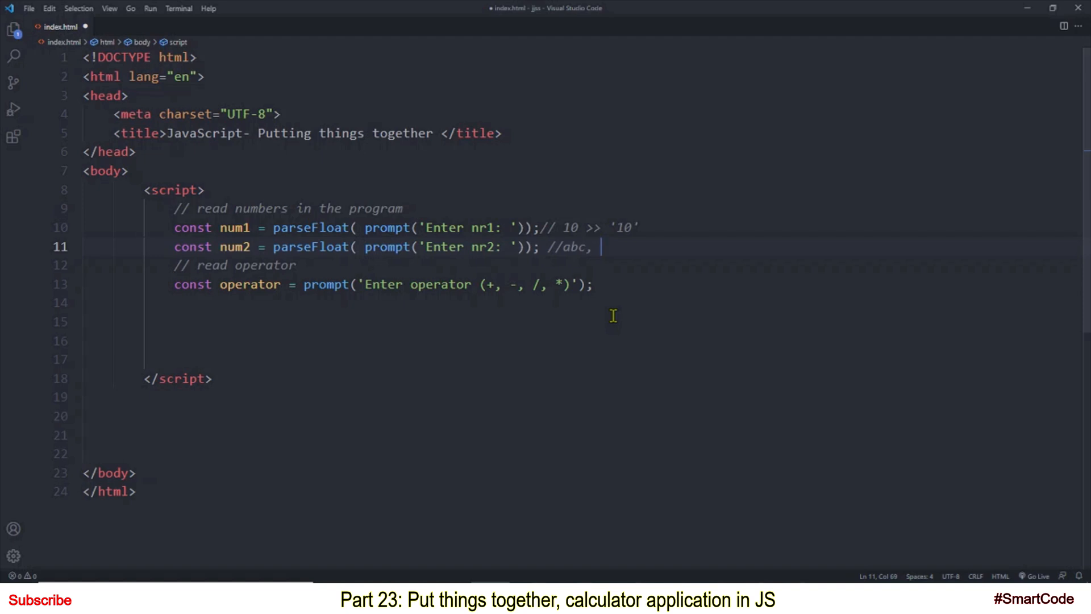
{"action": "type", "text": "''"}
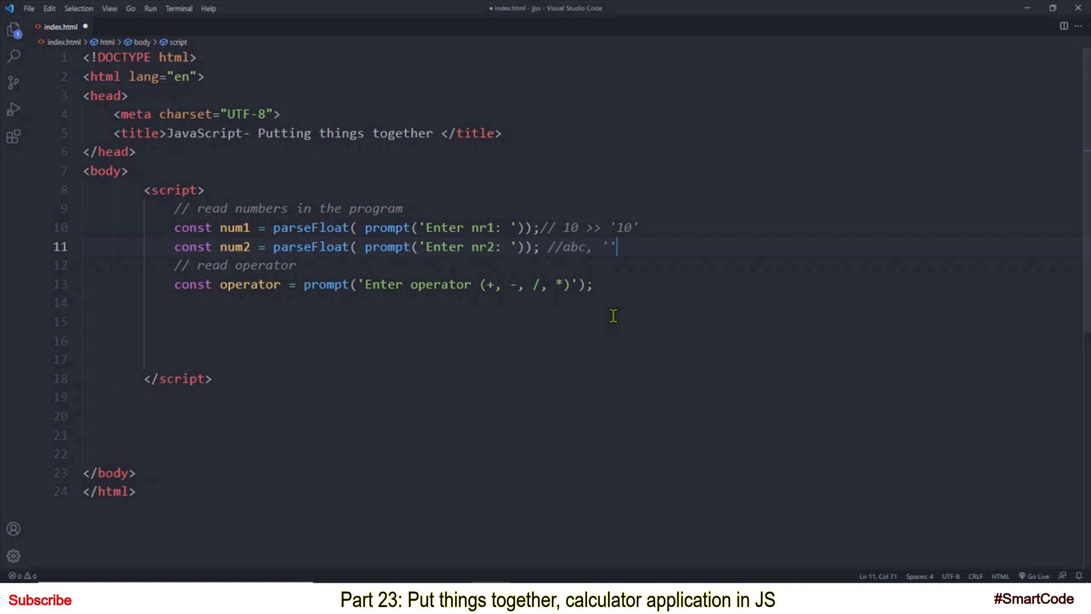
{"action": "type", "text": ","}
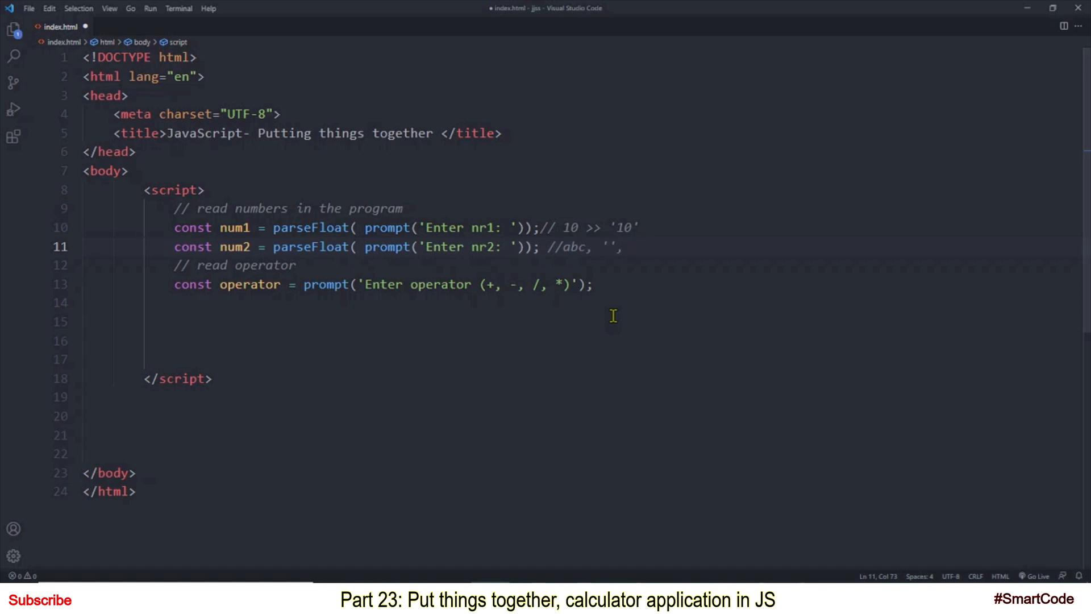
{"action": "type", "text": "n"}
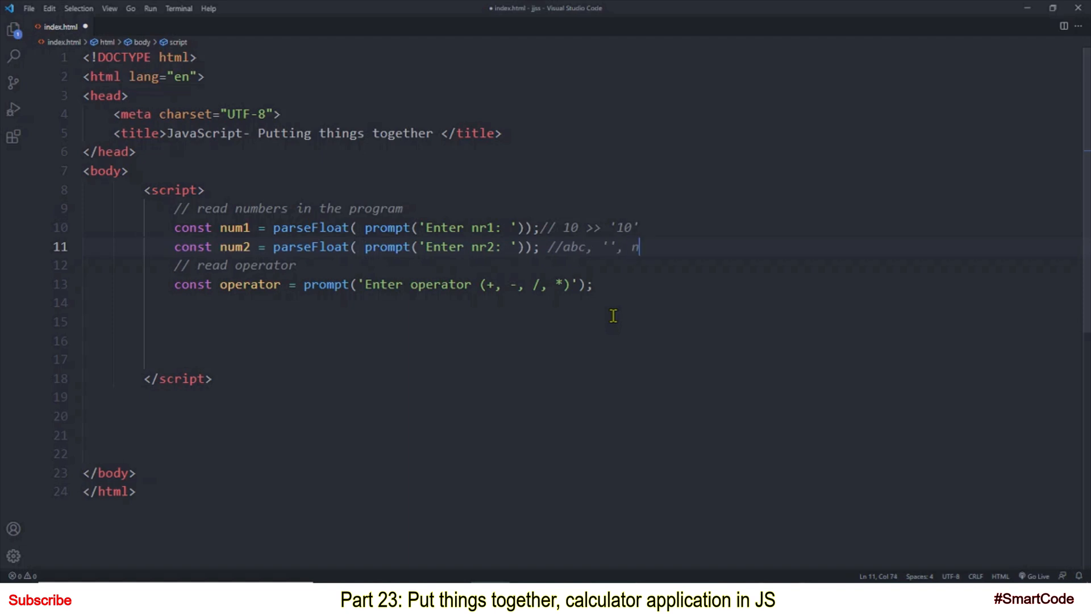
{"action": "type", "text": "ull"}
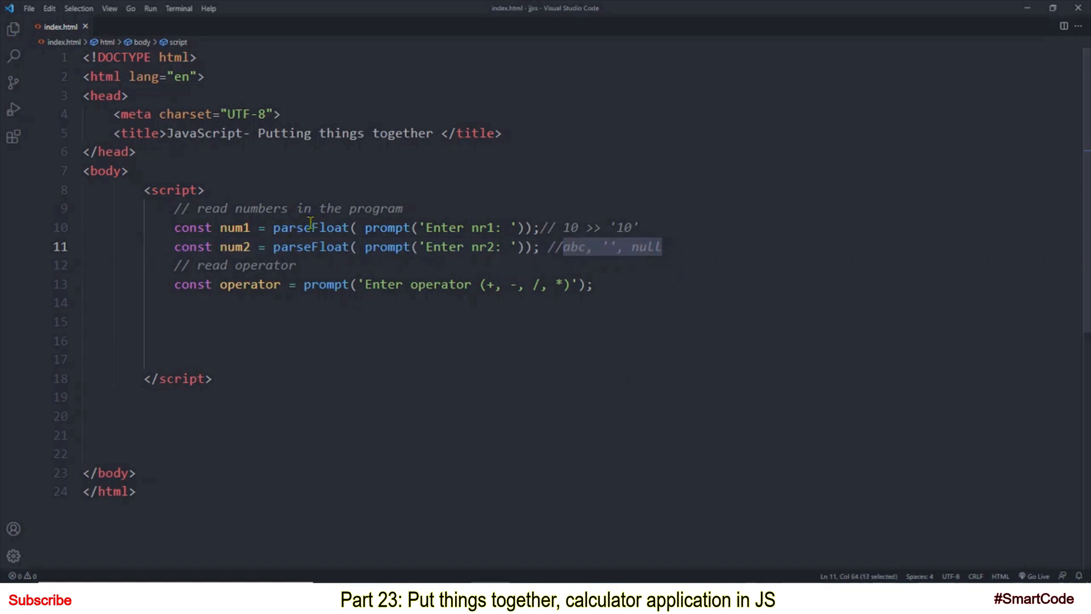
{"action": "mouse_move", "coordinate": [333, 263]}
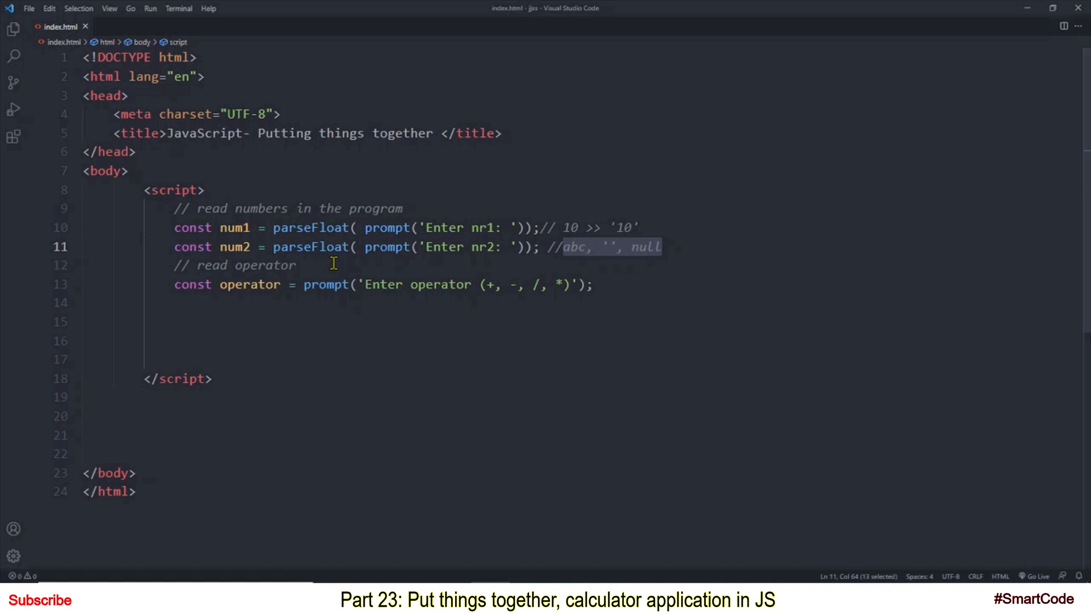
{"action": "left_click", "coordinate": [760, 263]}
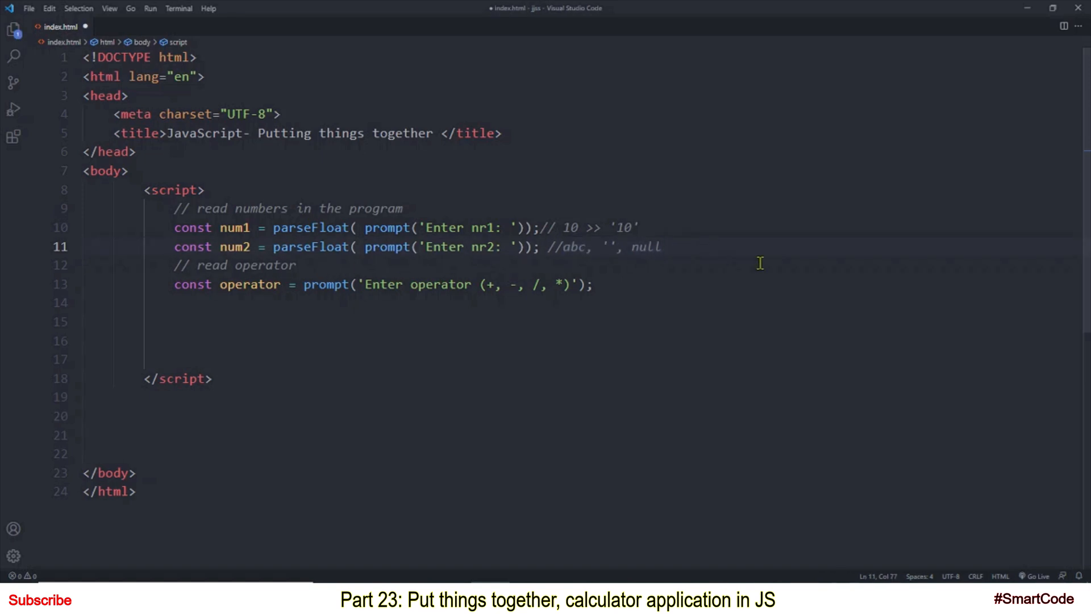
{"action": "type", "text": "NaN"}
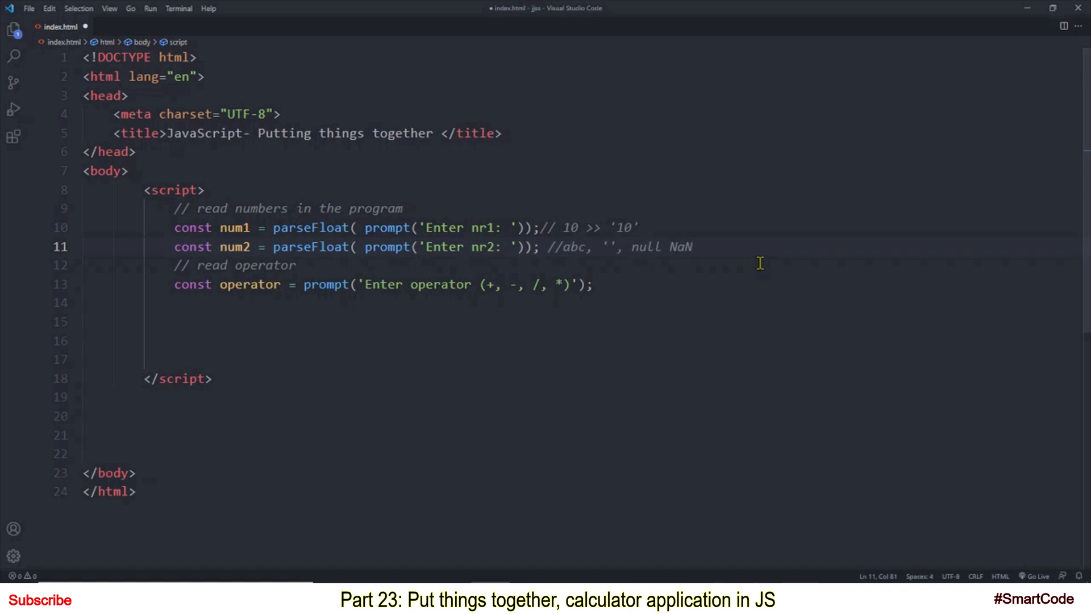
{"action": "mouse_move", "coordinate": [694, 248]}
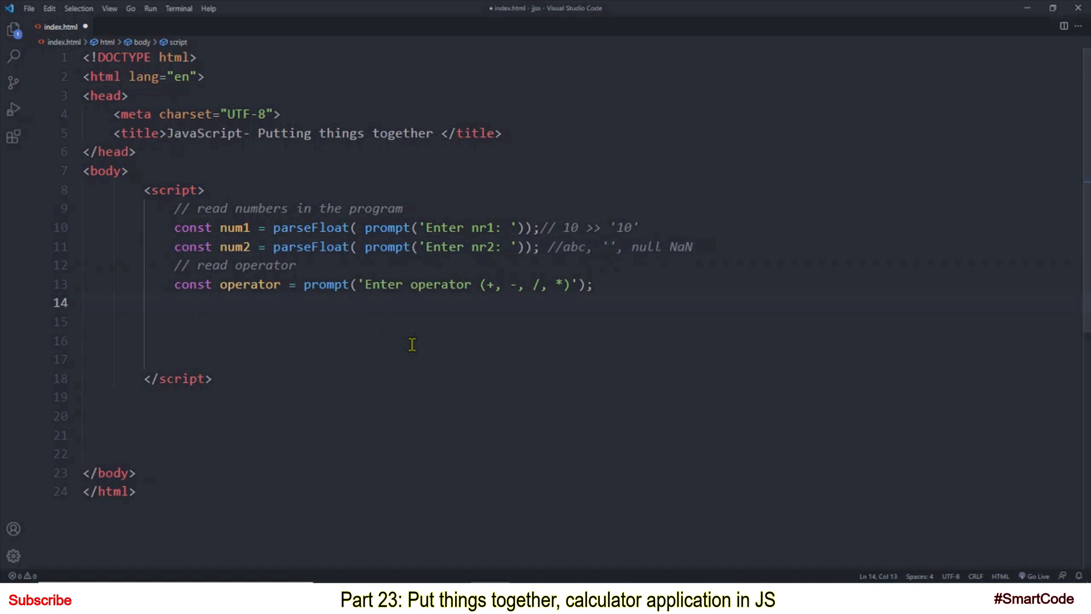
{"action": "mouse_move", "coordinate": [478, 374]}
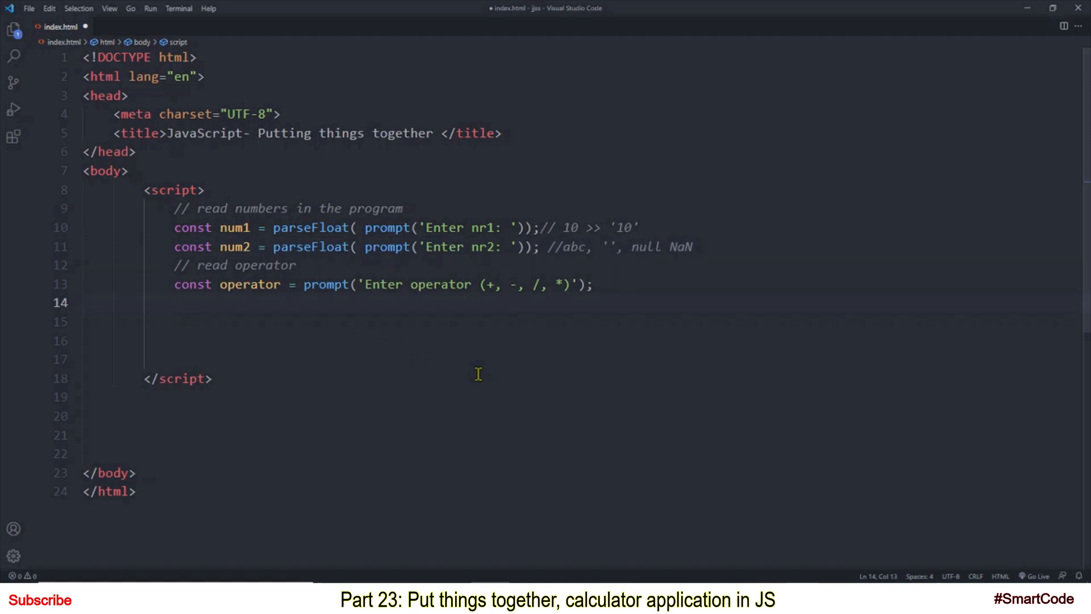
Add let result = 0 and if(isNaN(num1) || isNaN(num2)){ }
{"action": "type", "text": "let result = 0;"}
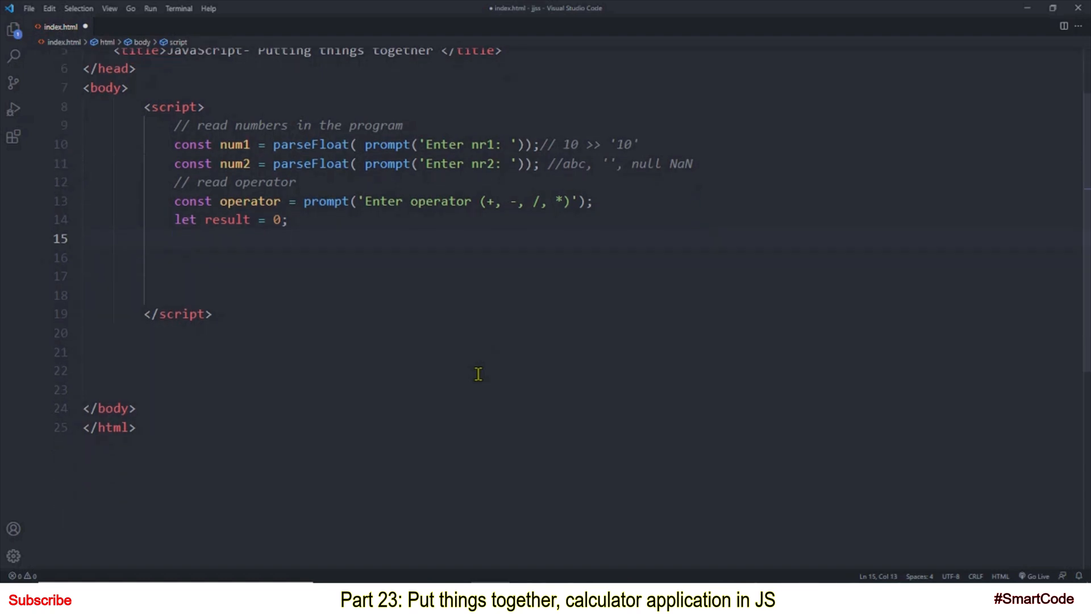
{"action": "type", "text": "if"}
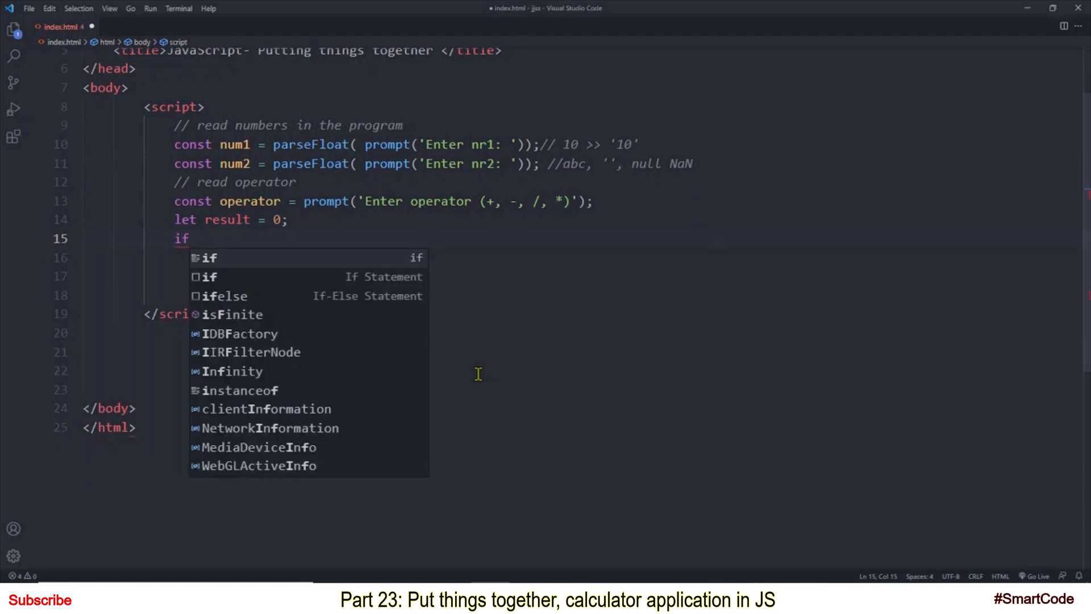
{"action": "type", "text": "(isNaN()"}
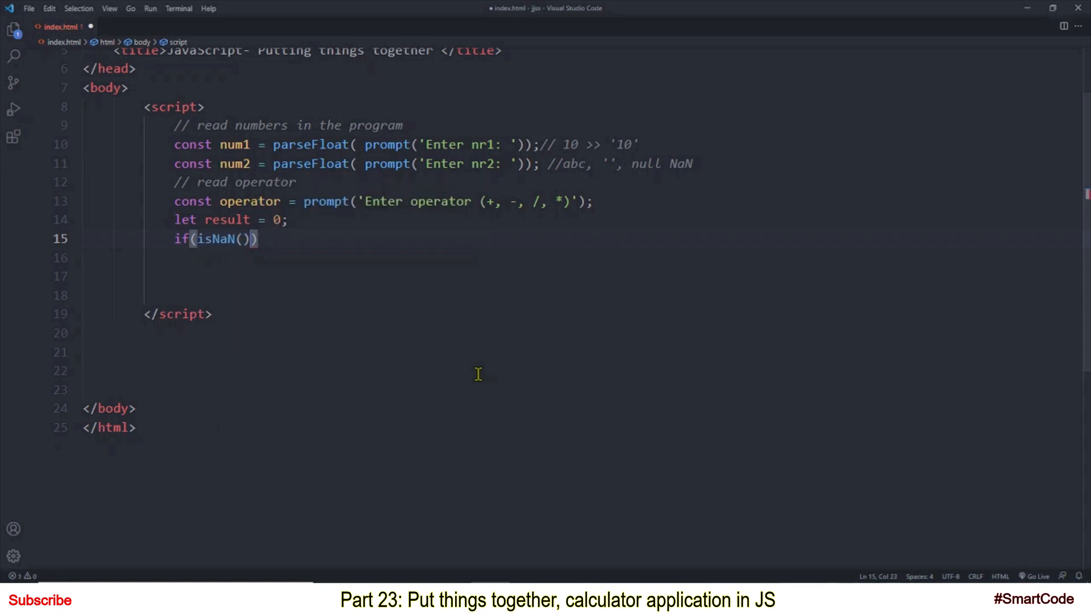
{"action": "type", "text": "num1) |"}
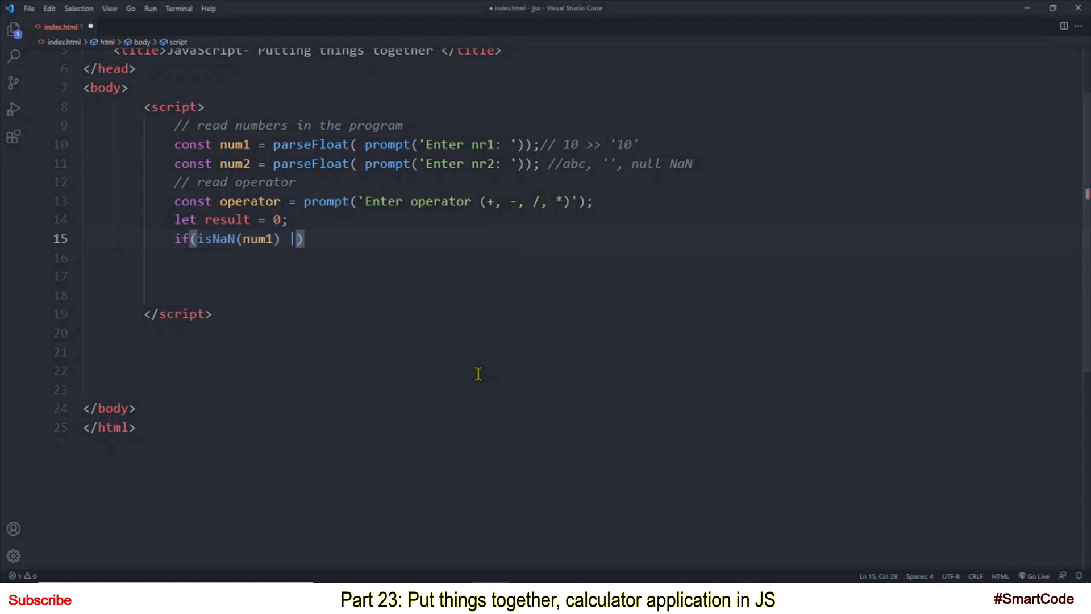
{"action": "type", "text": "| isNaN("}
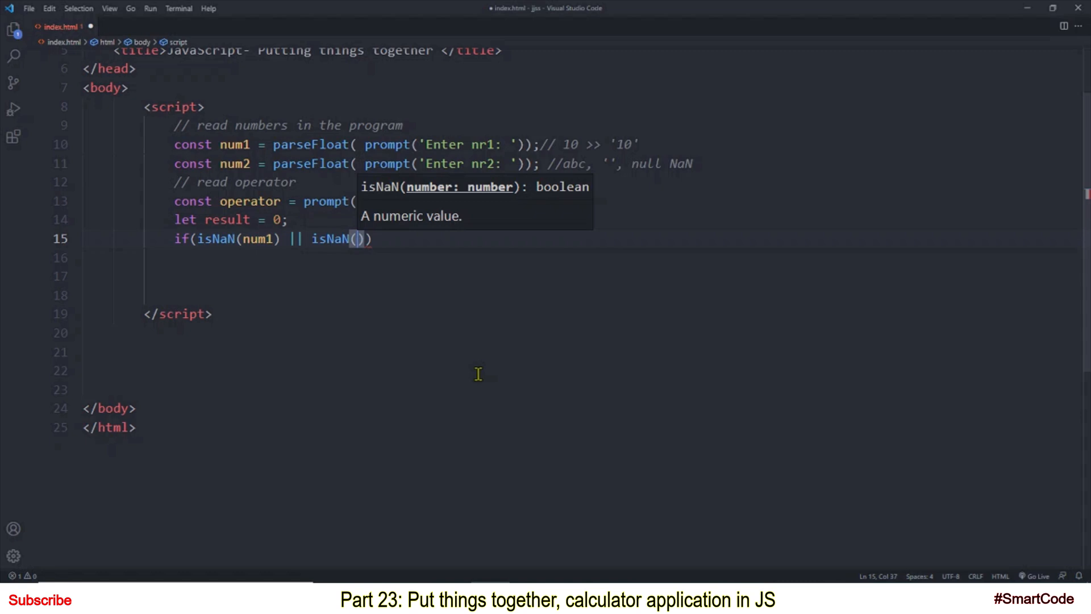
{"action": "type", "text": "num2"}
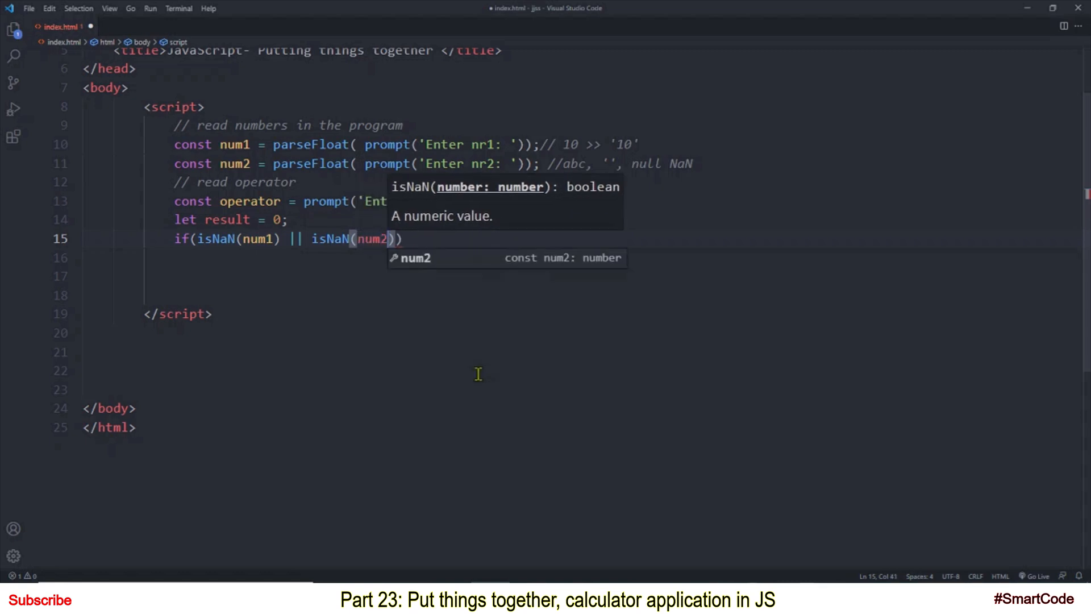
{"action": "type", "text": "{"}
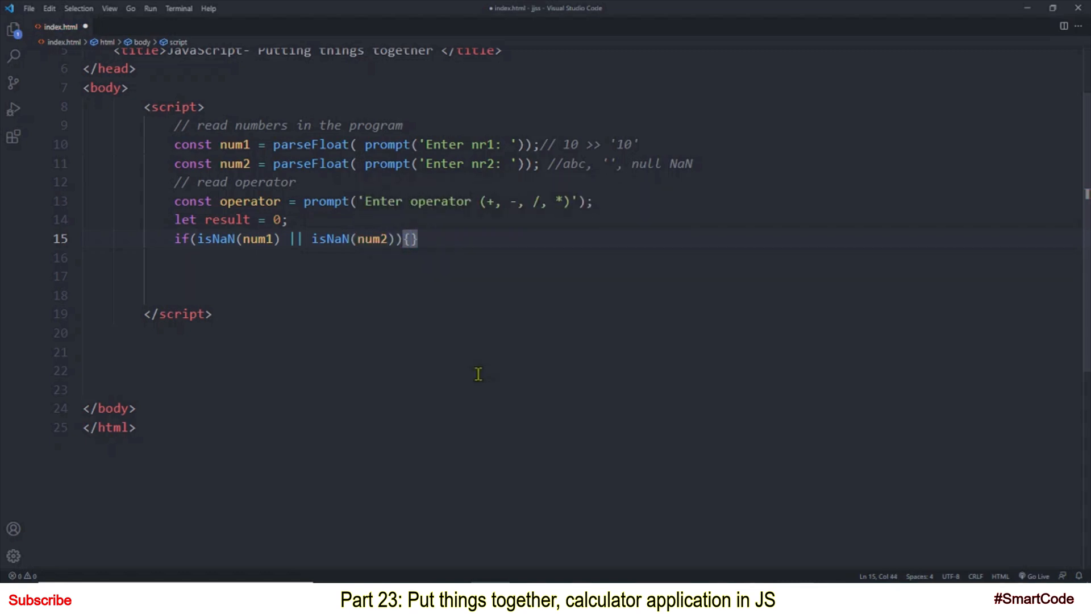
Alert 'Wrong Input! Refresh the page again and privide data!' inside the if, then add else{}
{"action": "type", "text": "alert()"}
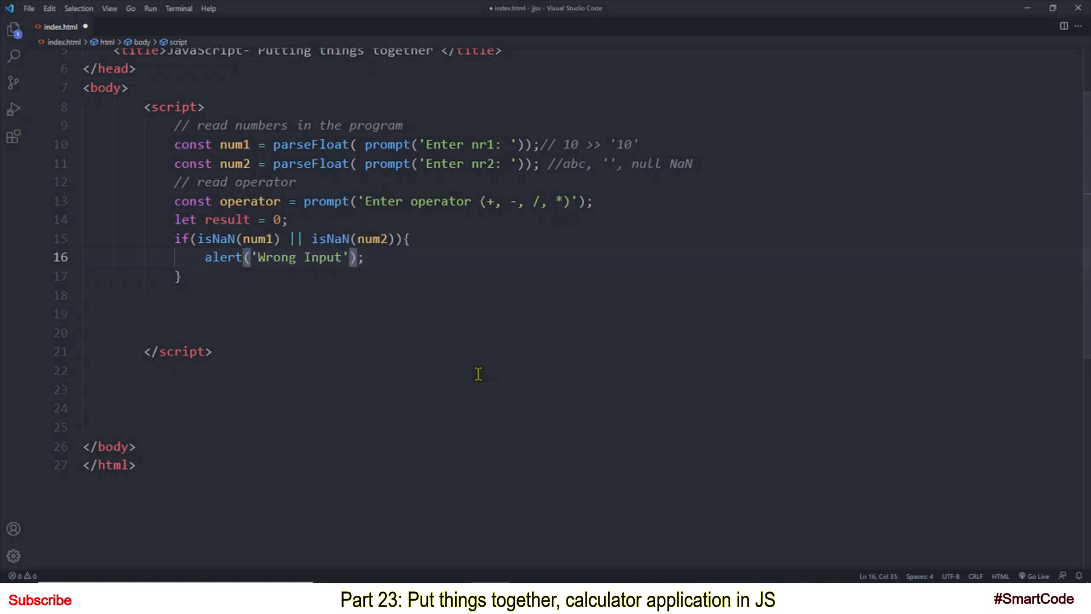
{"action": "type", "text": "! Refresh the"}
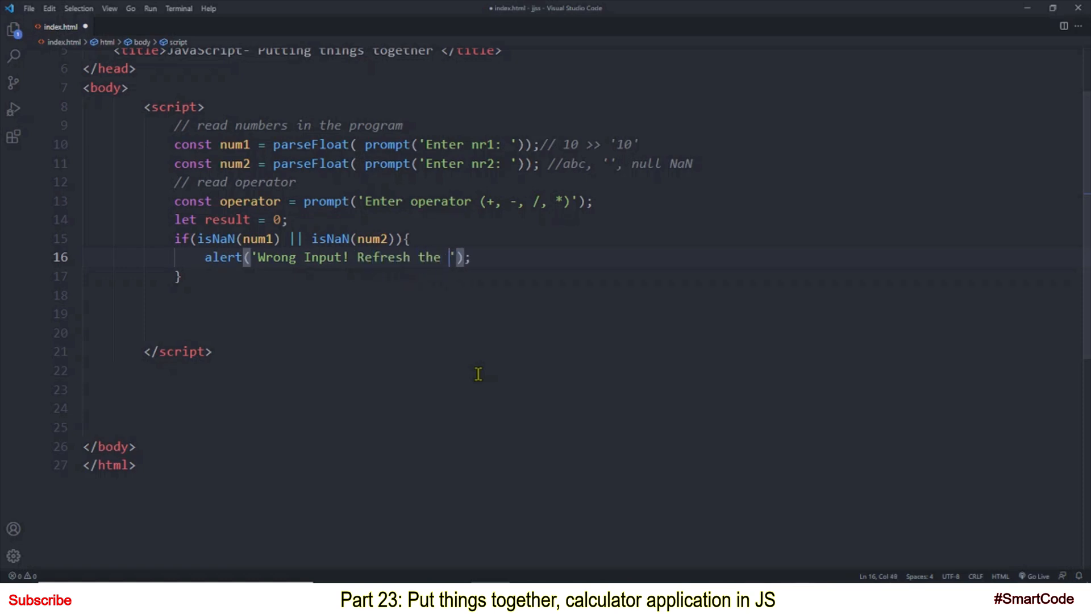
{"action": "type", "text": "page again and privide data!"}
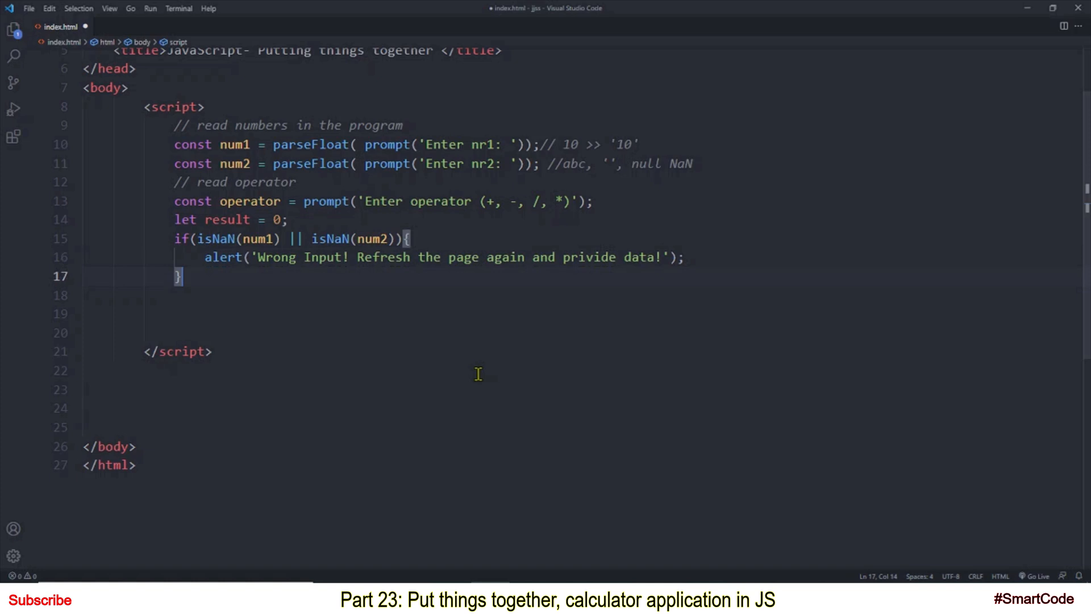
{"action": "type", "text": "else{}"}
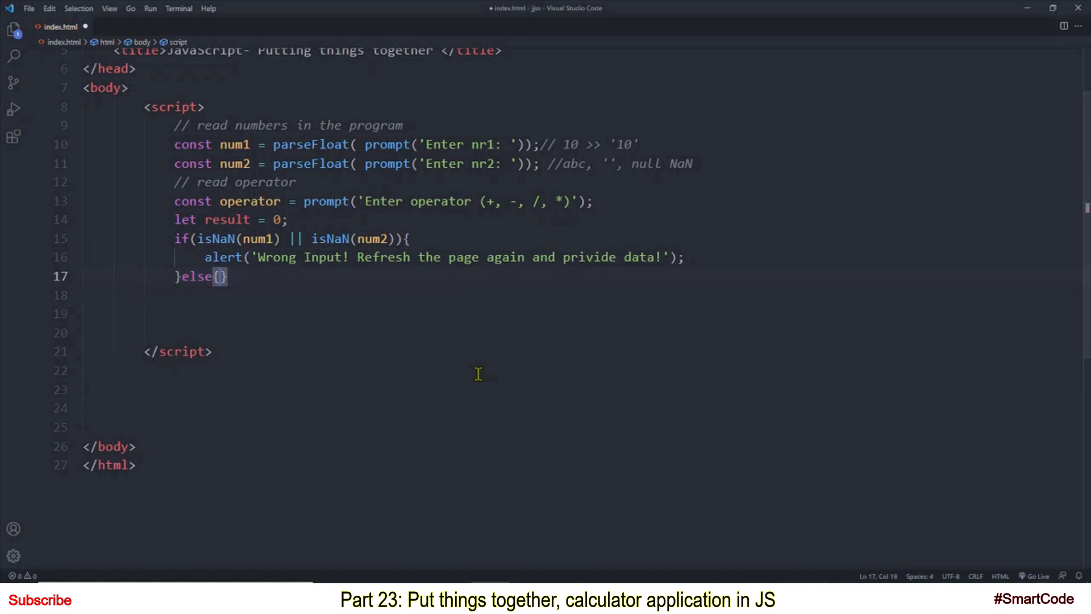
Open the else{} braces onto separate lines with an empty line inside
{"action": "key", "text": "Enter"}
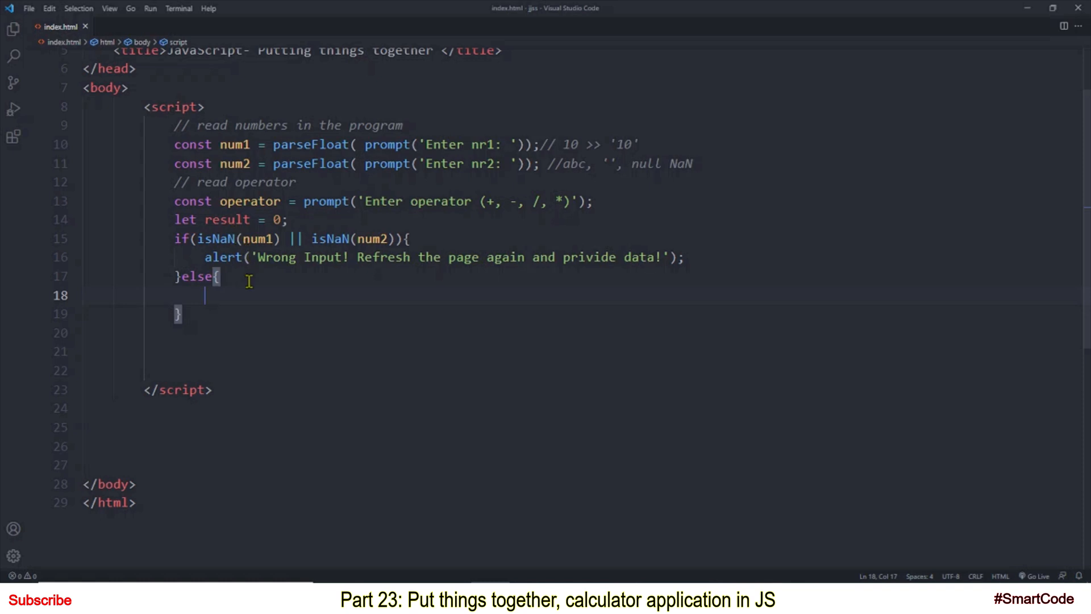
{"action": "mouse_move", "coordinate": [251, 234]}
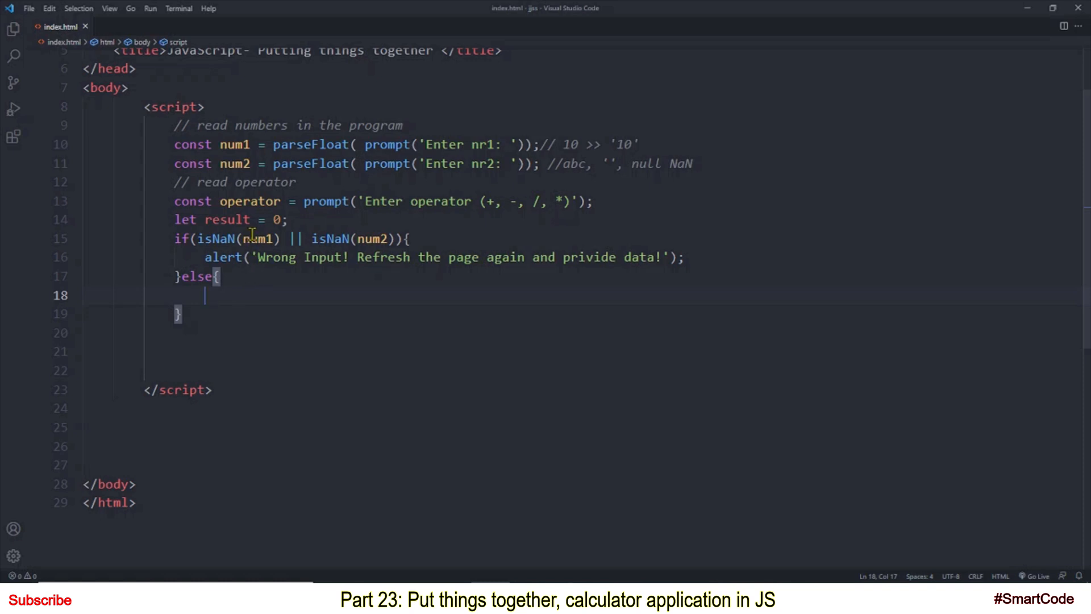
{"action": "mouse_move", "coordinate": [255, 282]}
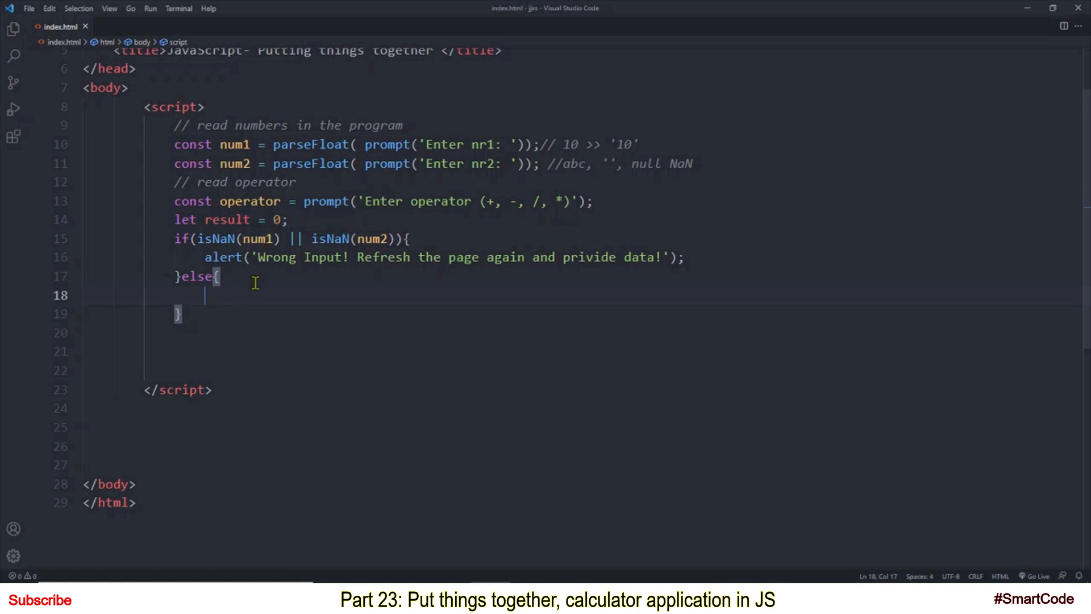
{"action": "mouse_move", "coordinate": [369, 239]}
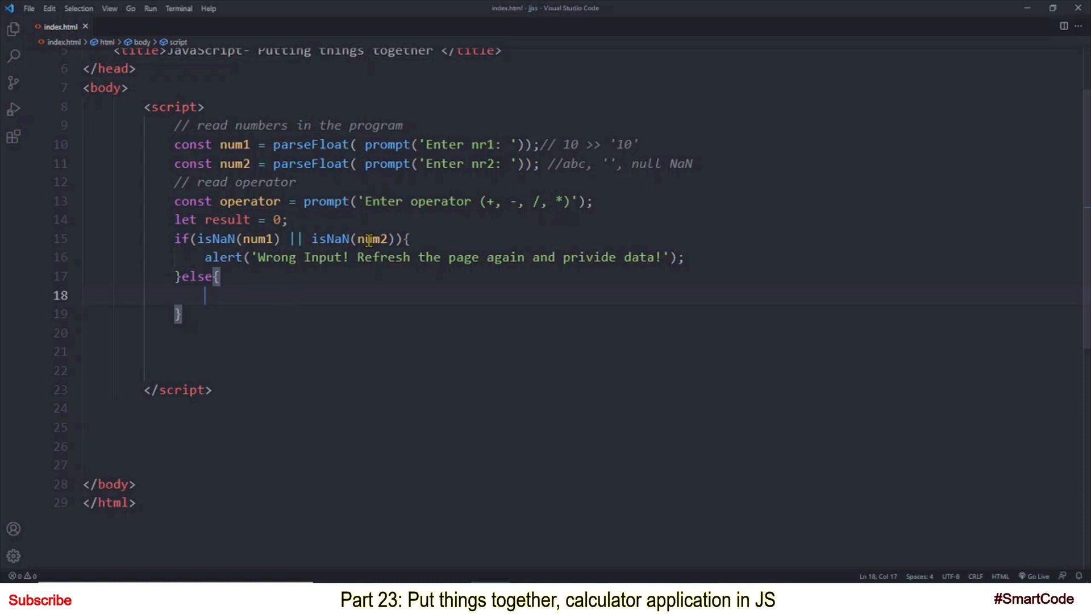
{"action": "mouse_move", "coordinate": [305, 279]}
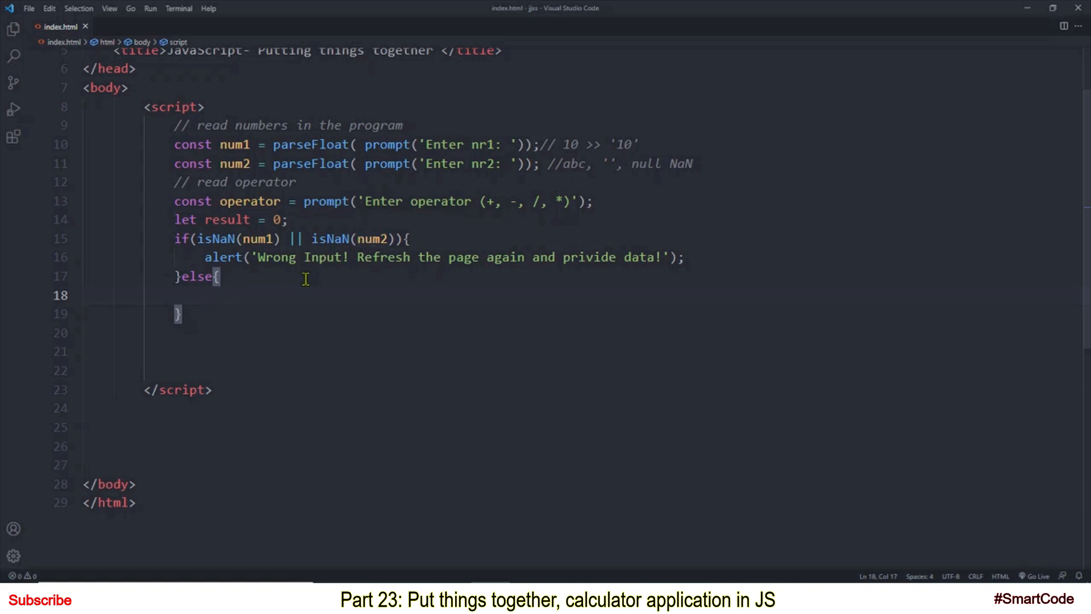
{"action": "mouse_move", "coordinate": [308, 229]}
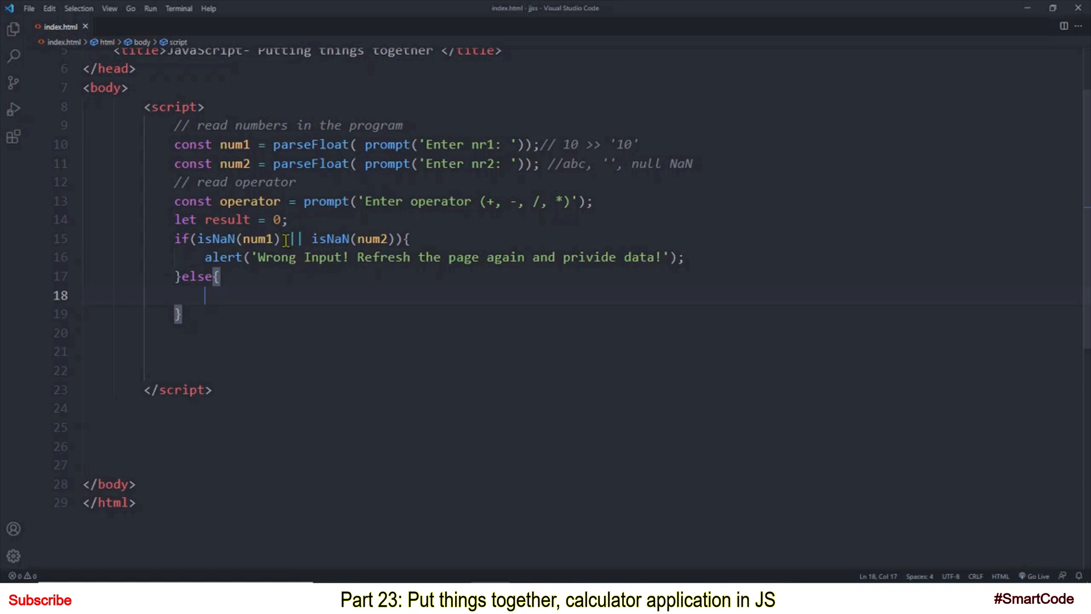
{"action": "mouse_move", "coordinate": [323, 239]}
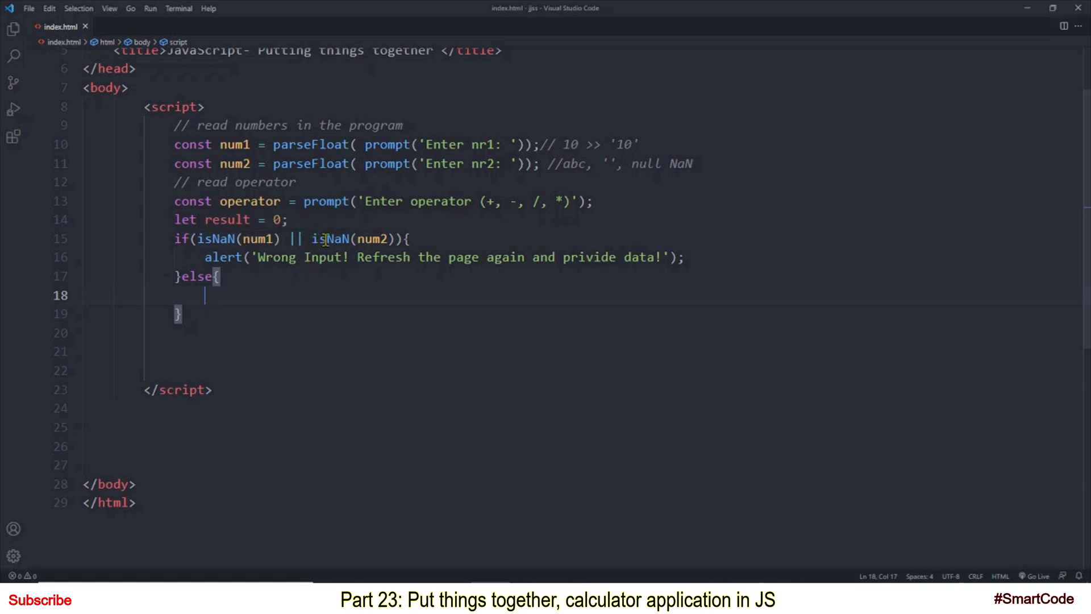
{"action": "mouse_move", "coordinate": [204, 239]}
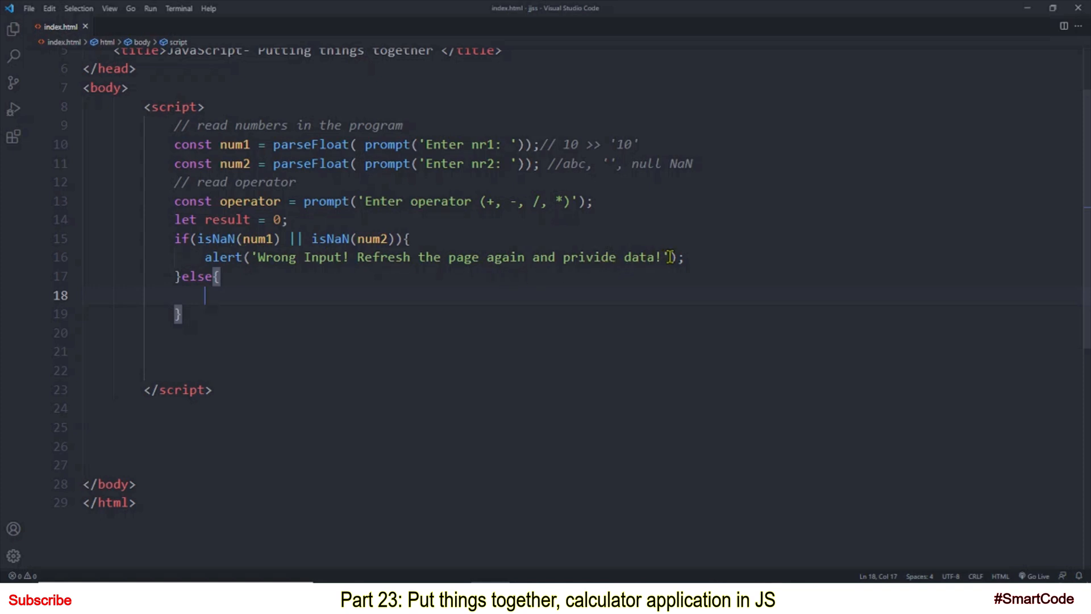
{"action": "mouse_move", "coordinate": [700, 259]}
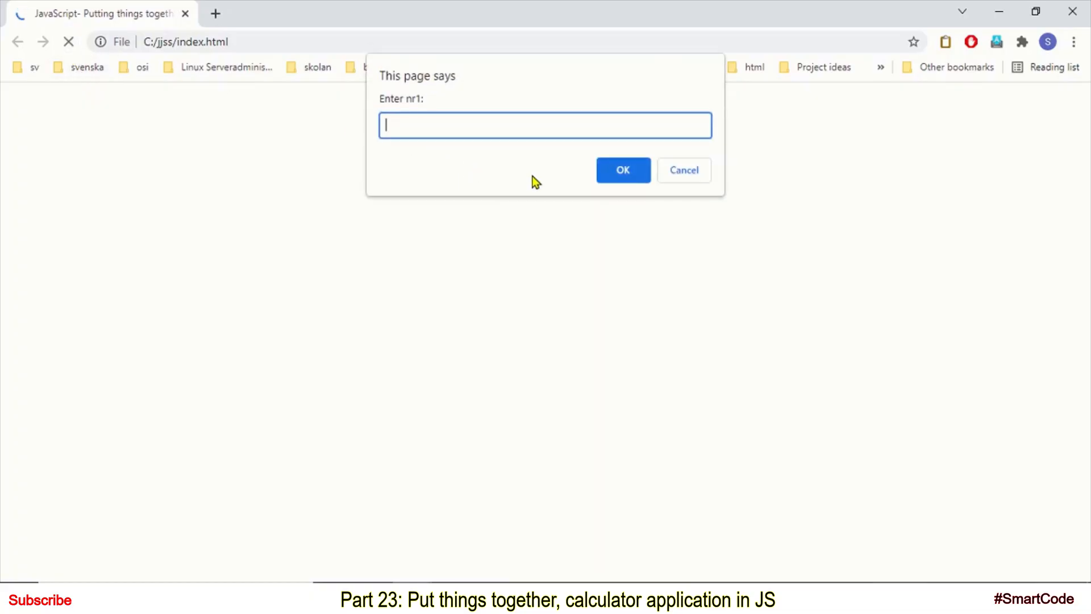
Submit 'aaaa', 12 and '+' to the page prompts, triggering the Wrong Input alert
{"action": "type", "text": "aaaa"}
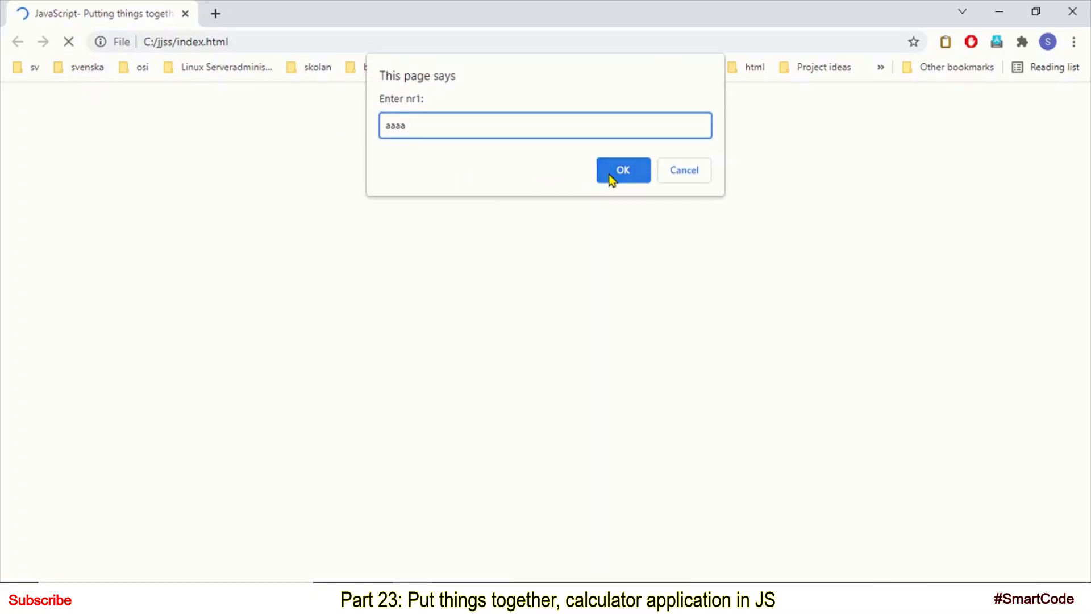
{"action": "left_click", "coordinate": [623, 171]}
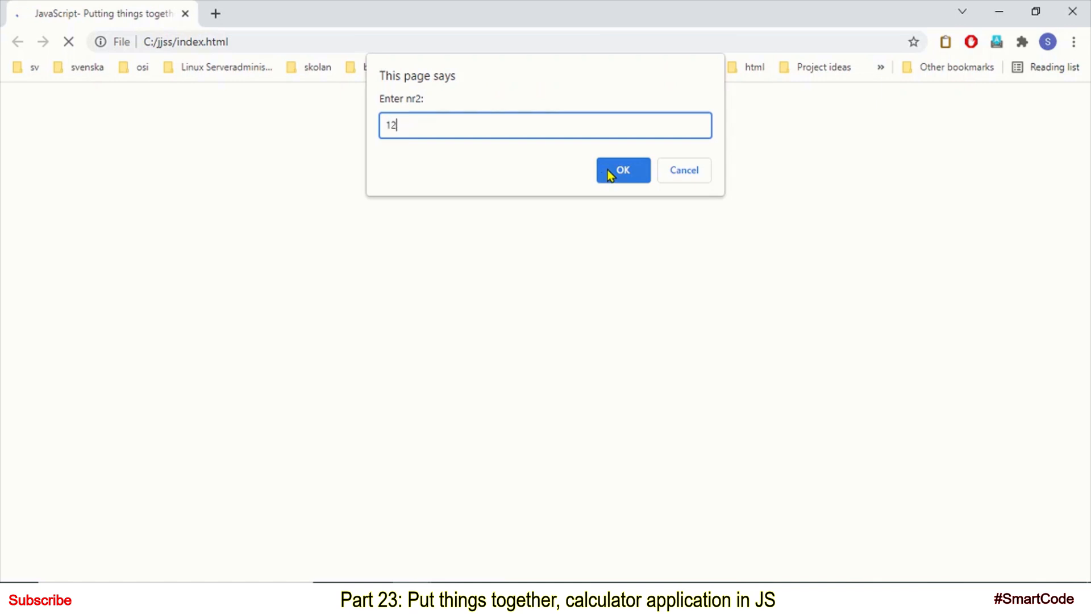
{"action": "left_click", "coordinate": [623, 170]}
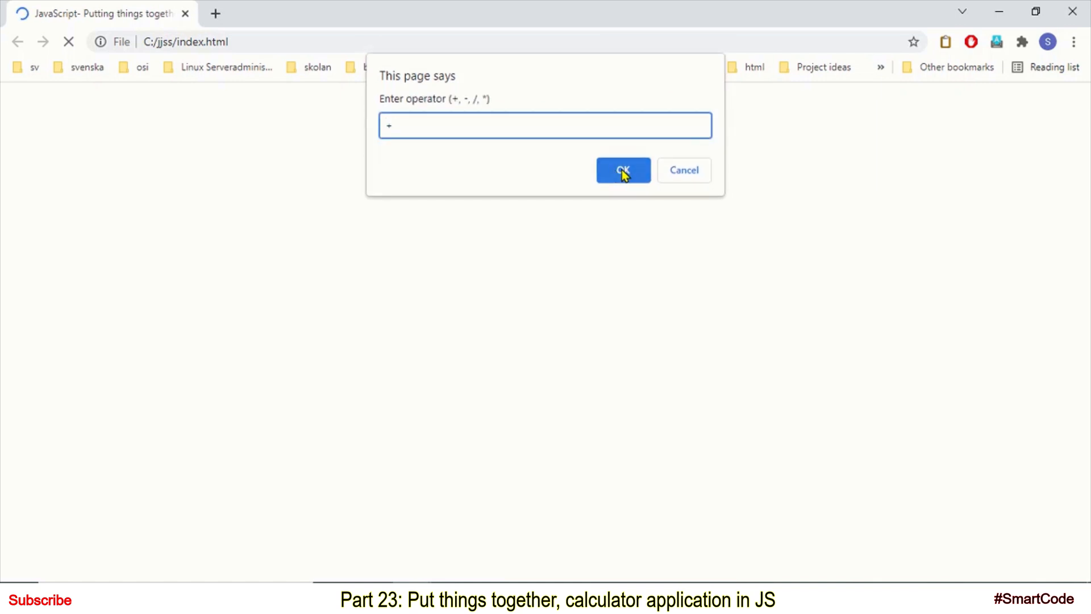
{"action": "left_click", "coordinate": [623, 171]}
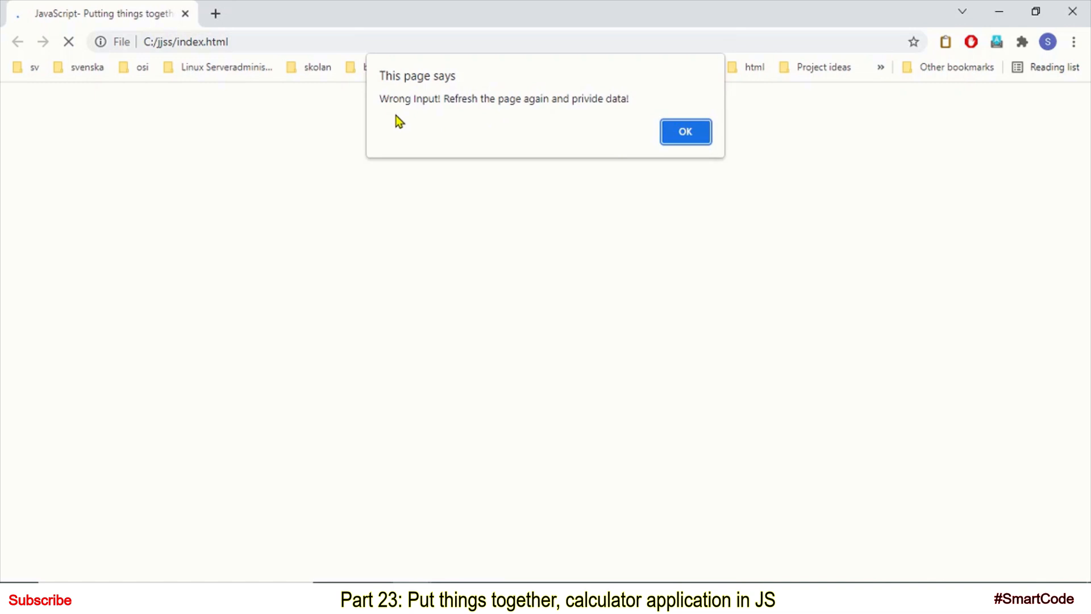
{"action": "mouse_move", "coordinate": [552, 99]}
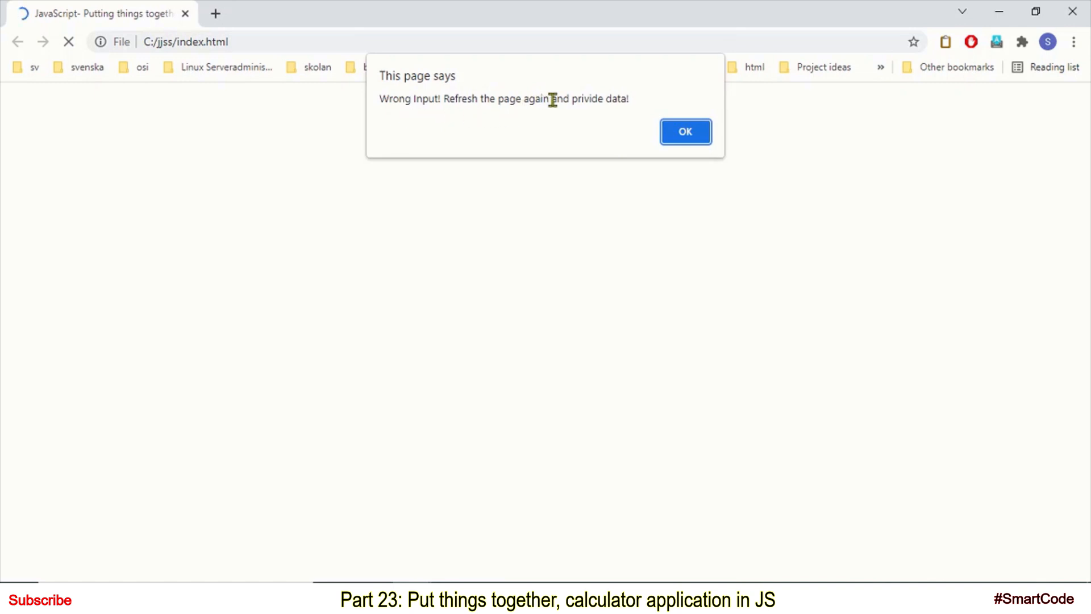
{"action": "mouse_move", "coordinate": [625, 177]}
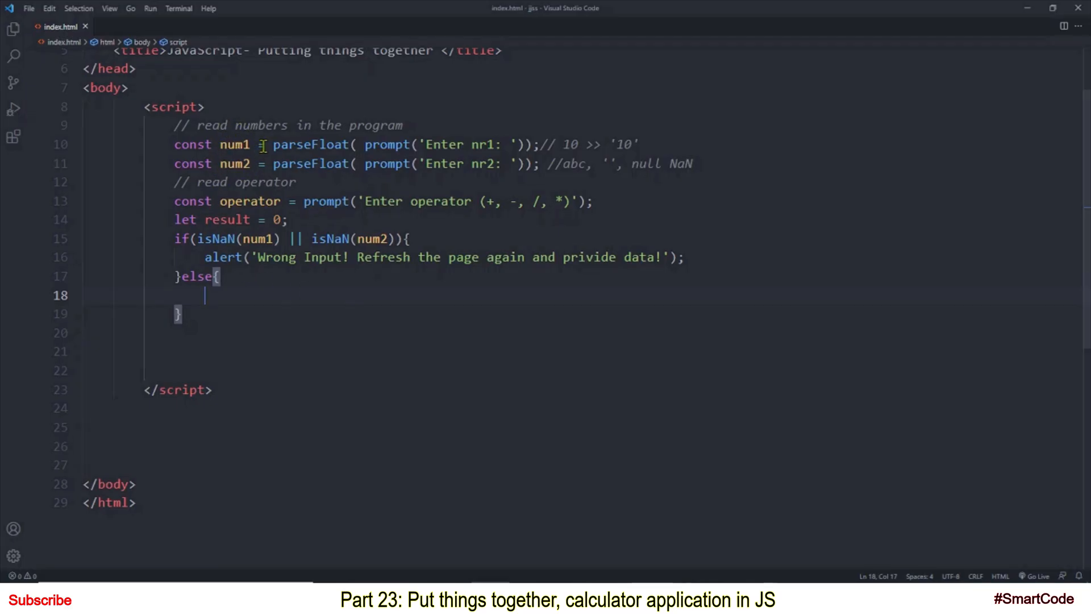
{"action": "mouse_move", "coordinate": [261, 164]}
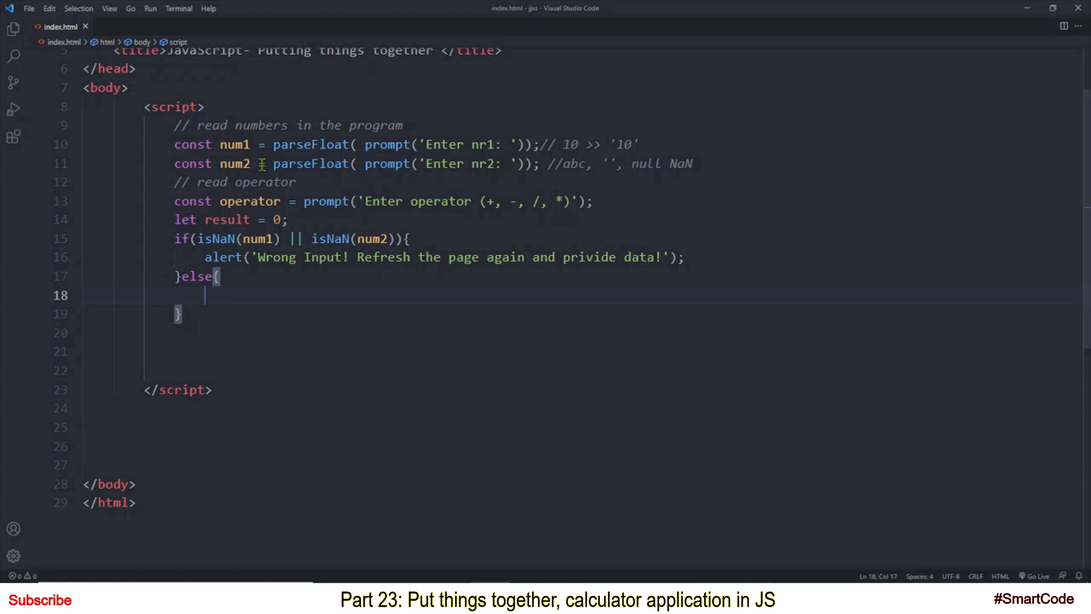
{"action": "mouse_move", "coordinate": [227, 299]}
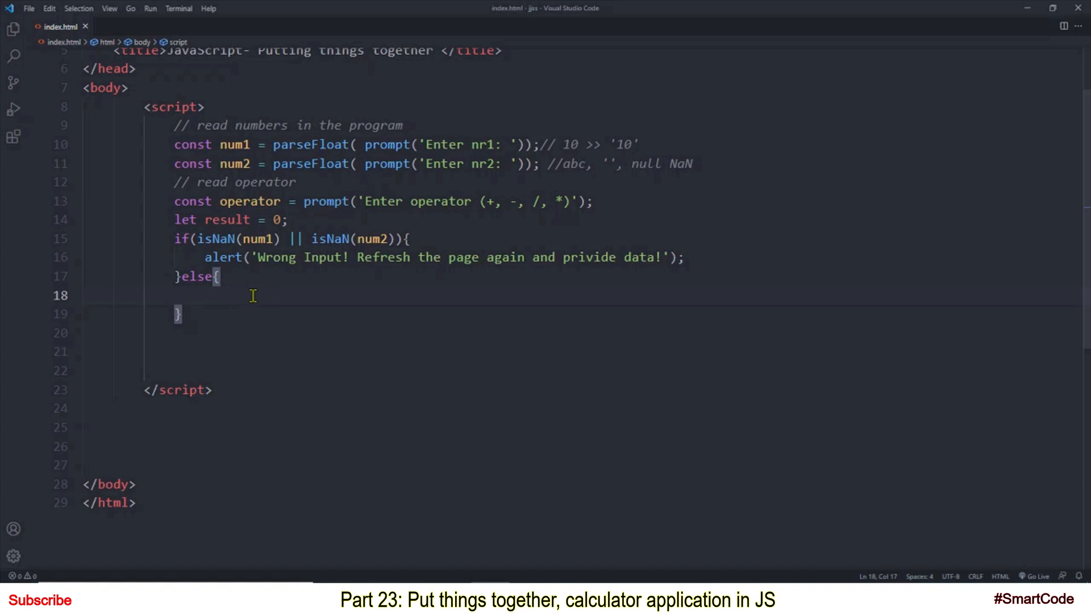
Add blank lines inside the else block and start a new if statement
{"action": "key", "text": "Enter"}
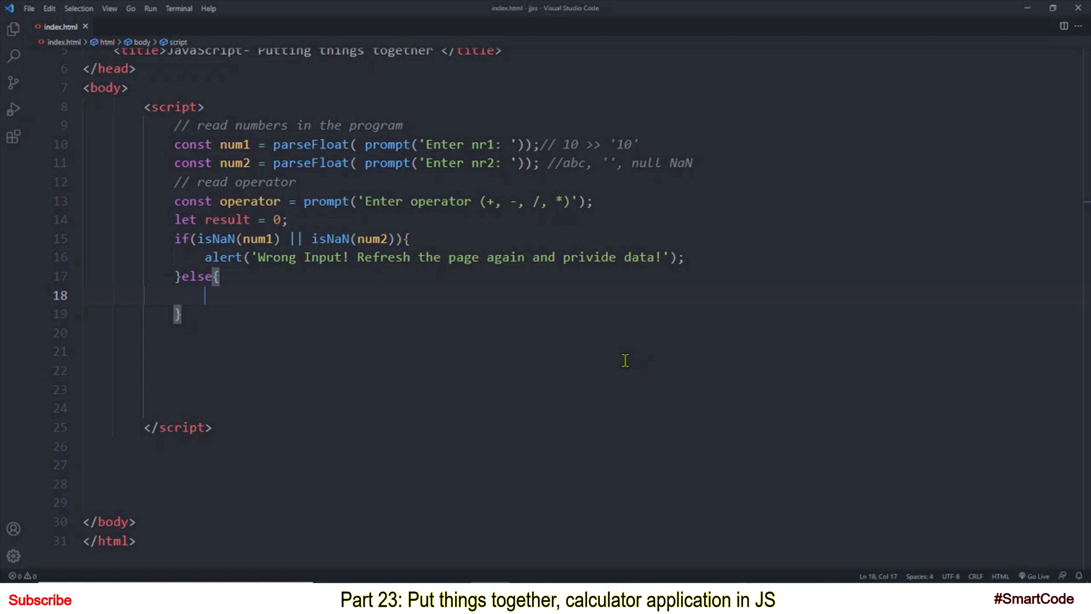
{"action": "type", "text": "if("}
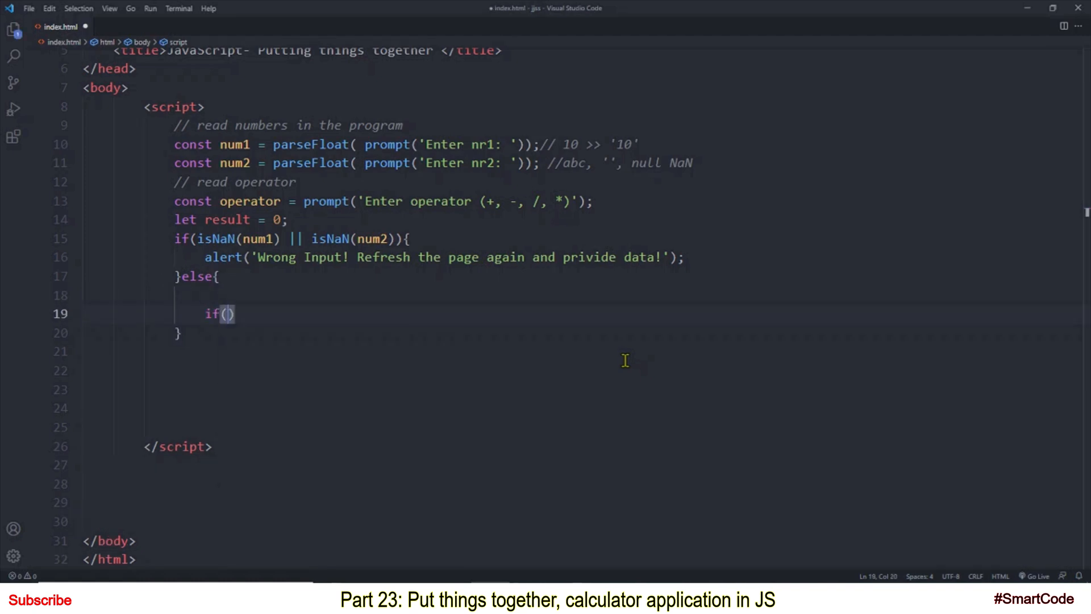
Write the first branch: if operator == '+', result = num1 + num2
{"action": "type", "text": "operator == ''"}
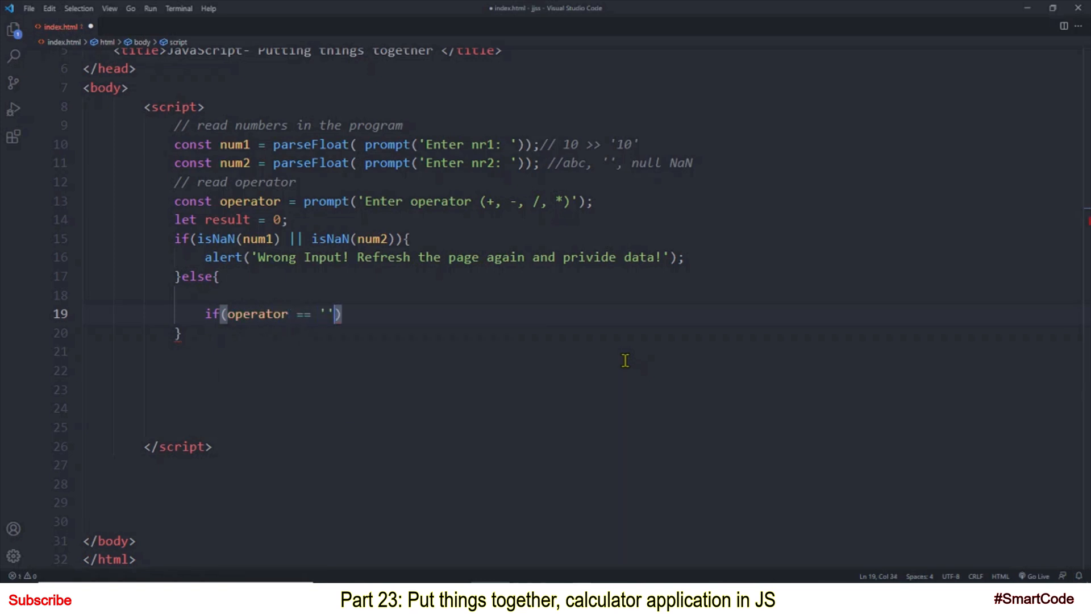
{"action": "type", "text": "+){"}
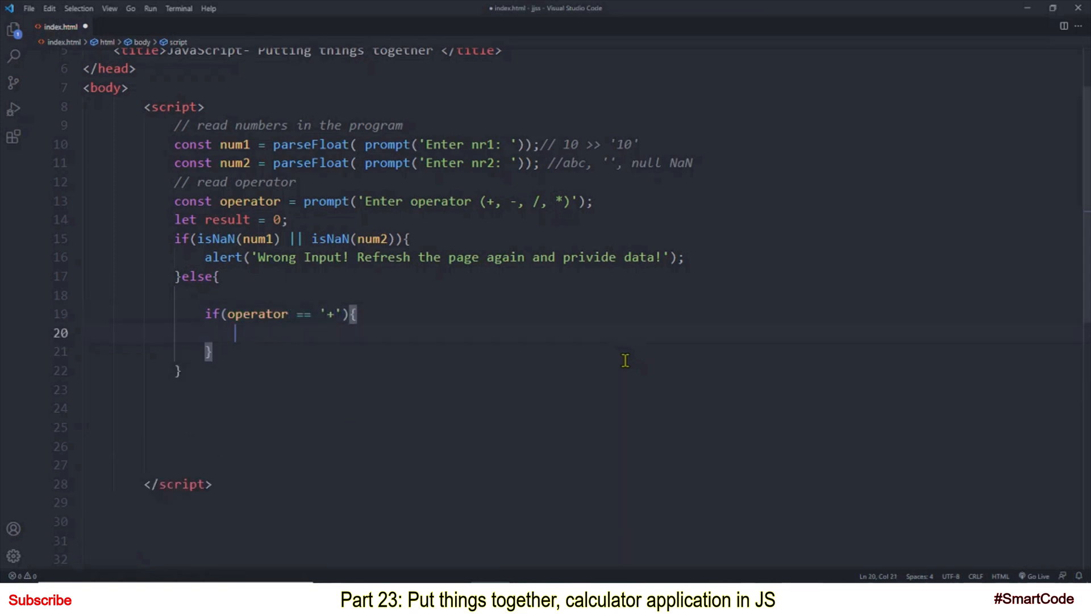
{"action": "type", "text": "result = num"}
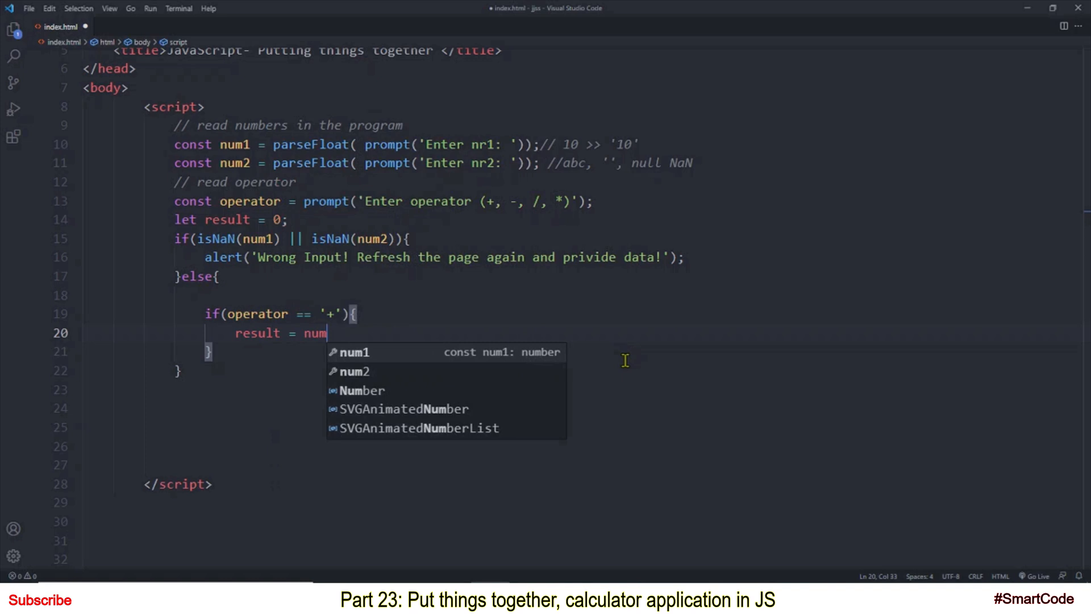
{"action": "type", "text": "1 + num2;"}
{"action": "left_click", "coordinate": [642, 352]}
{"action": "type", "text": "else if("}
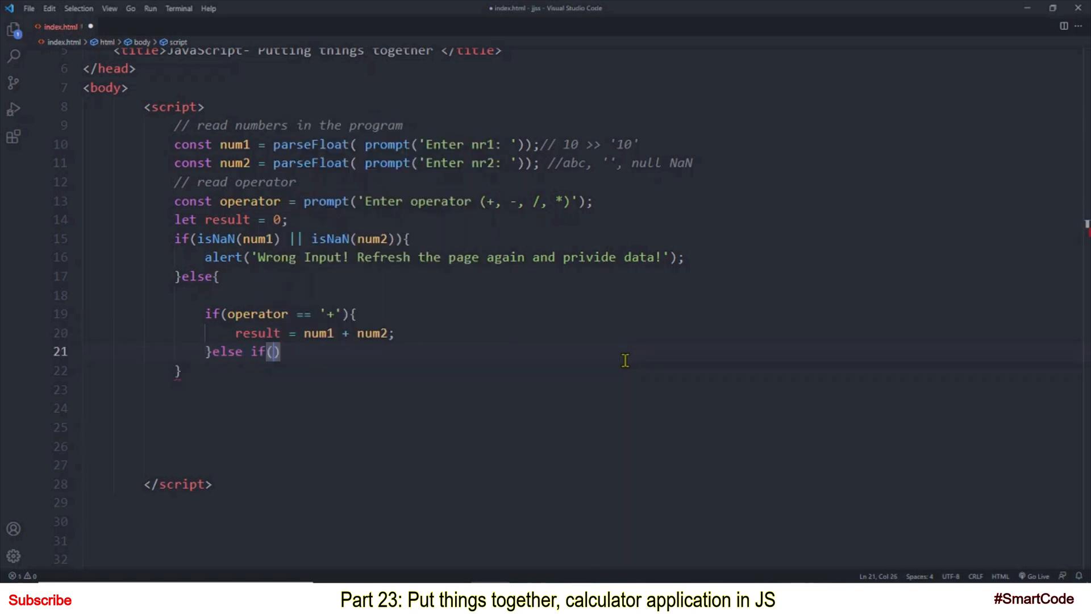
Add else-if branches computing result for the -, * and / operators
{"action": "type", "text": "operator == '-"}
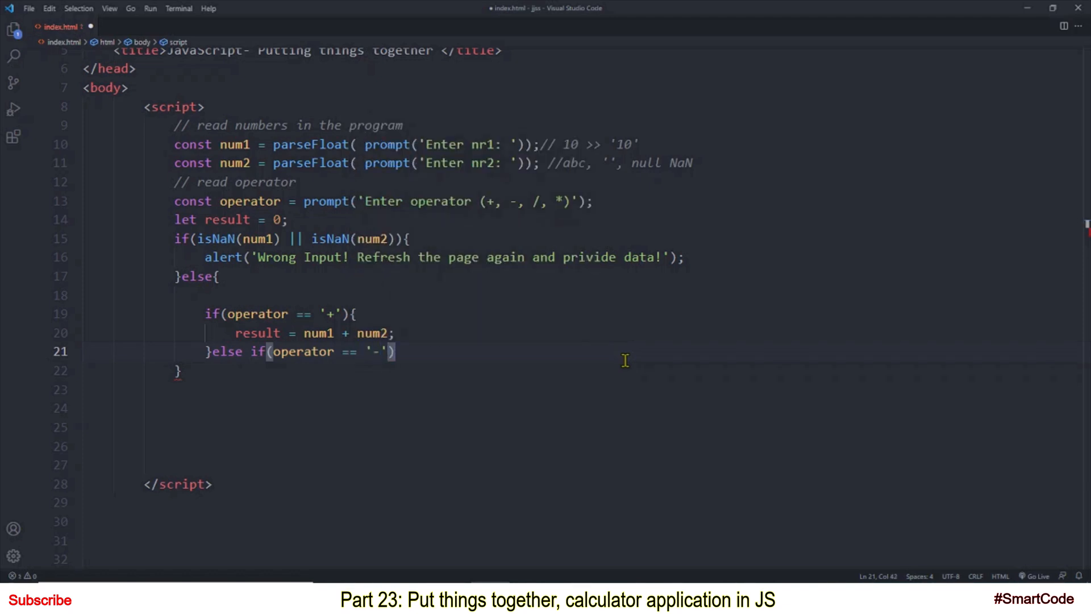
{"action": "type", "text": "{"}
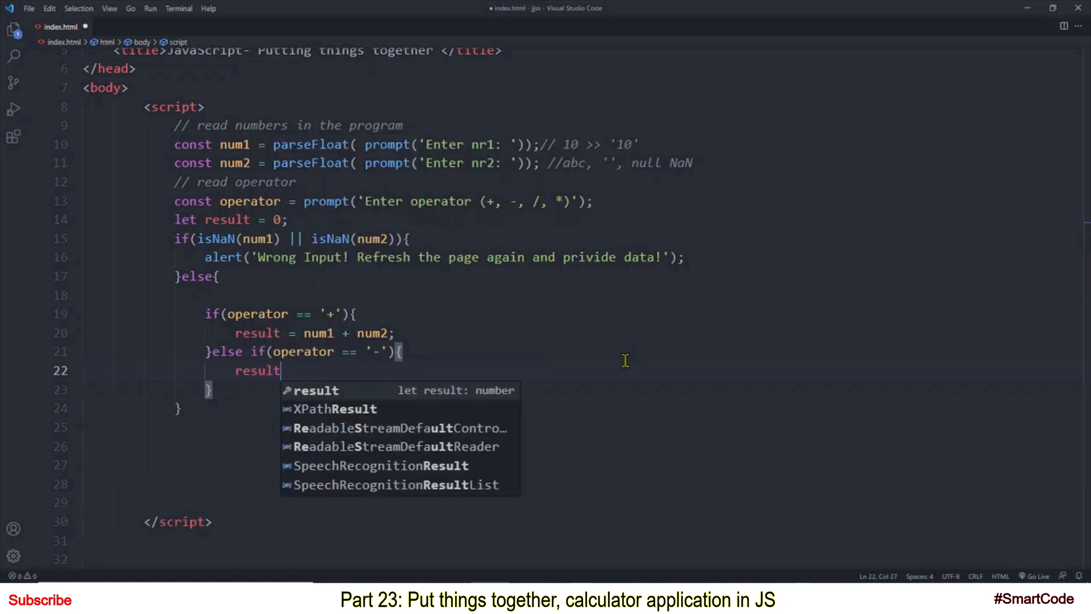
{"action": "type", "text": "= num1 -"}
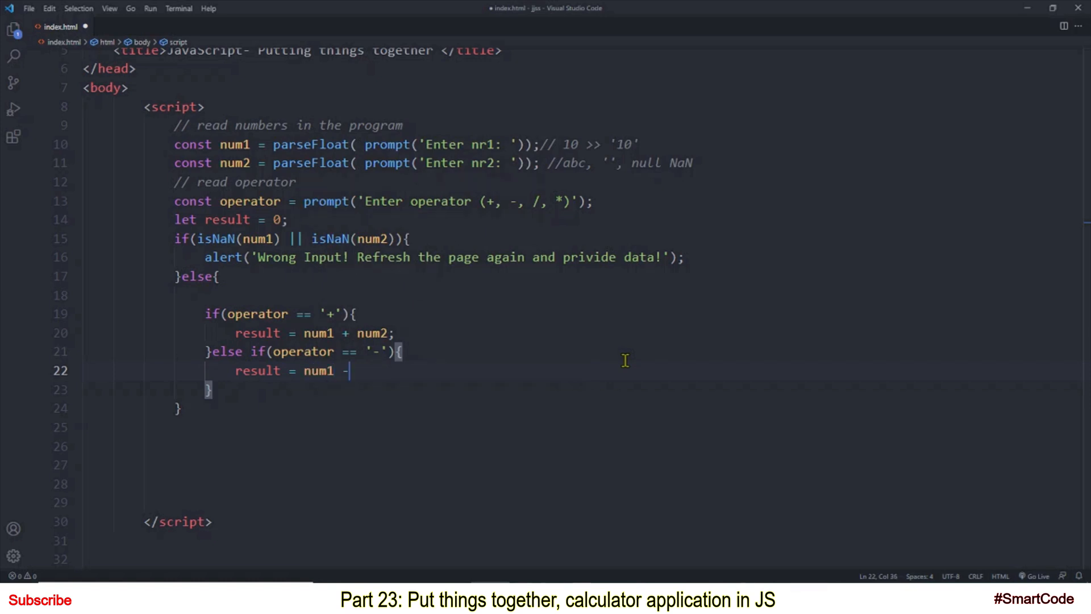
{"action": "type", "text": "}else if(operator == '*'){"}
{"action": "type", "text": "result = num1"}
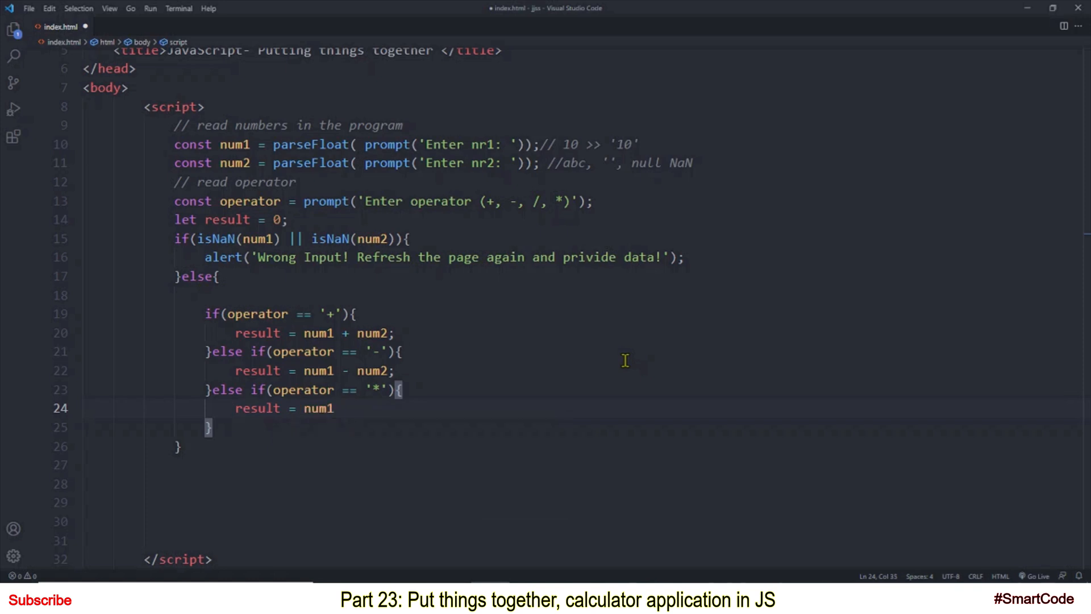
{"action": "type", "text": "* num2;"}
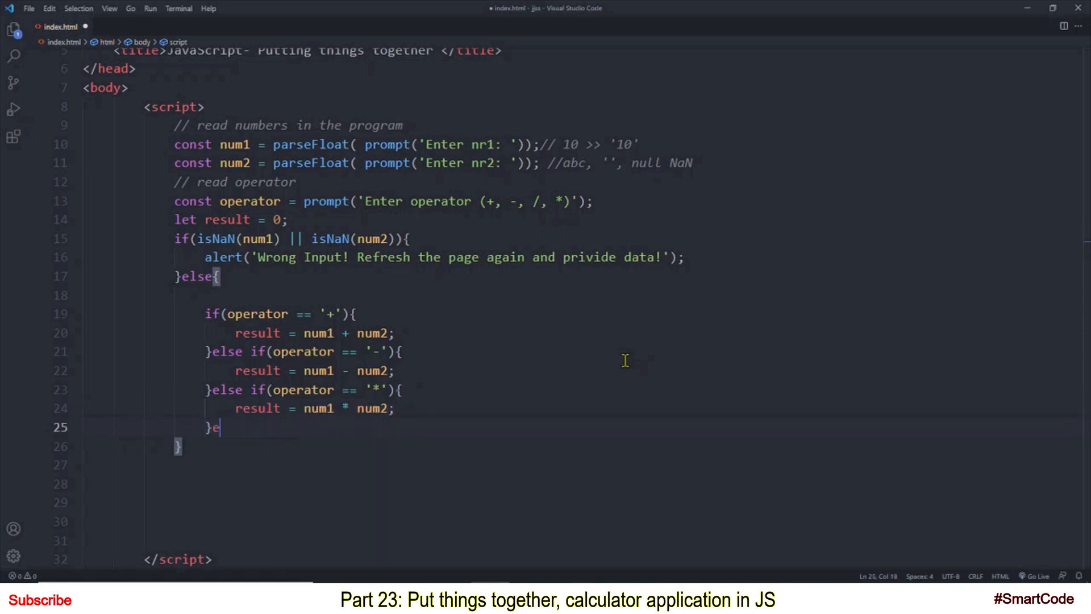
{"action": "type", "text": "lse if(o"}
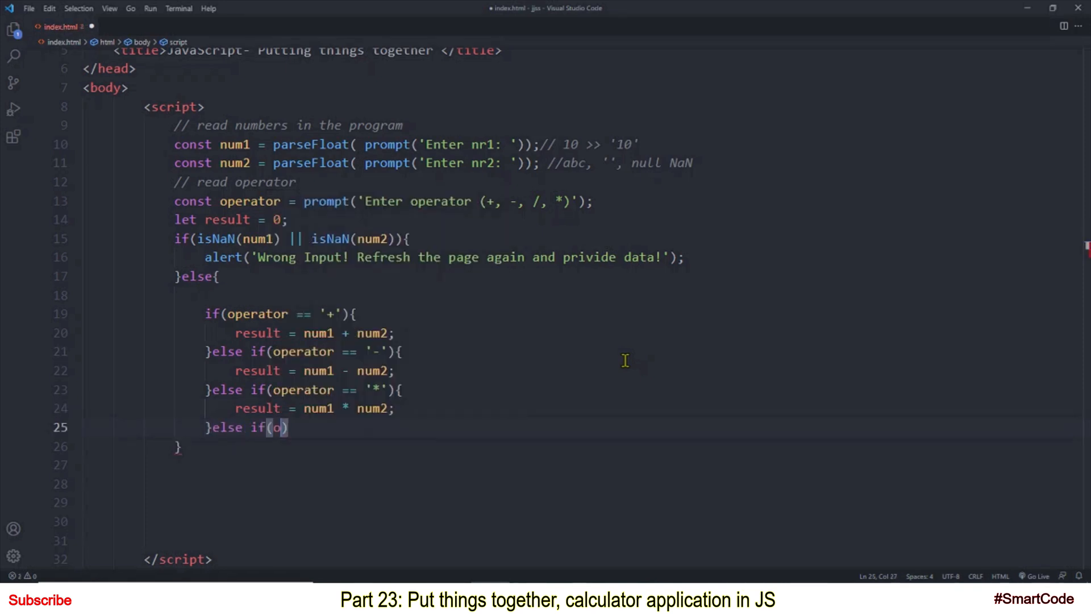
{"action": "type", "text": "perator == '/"}
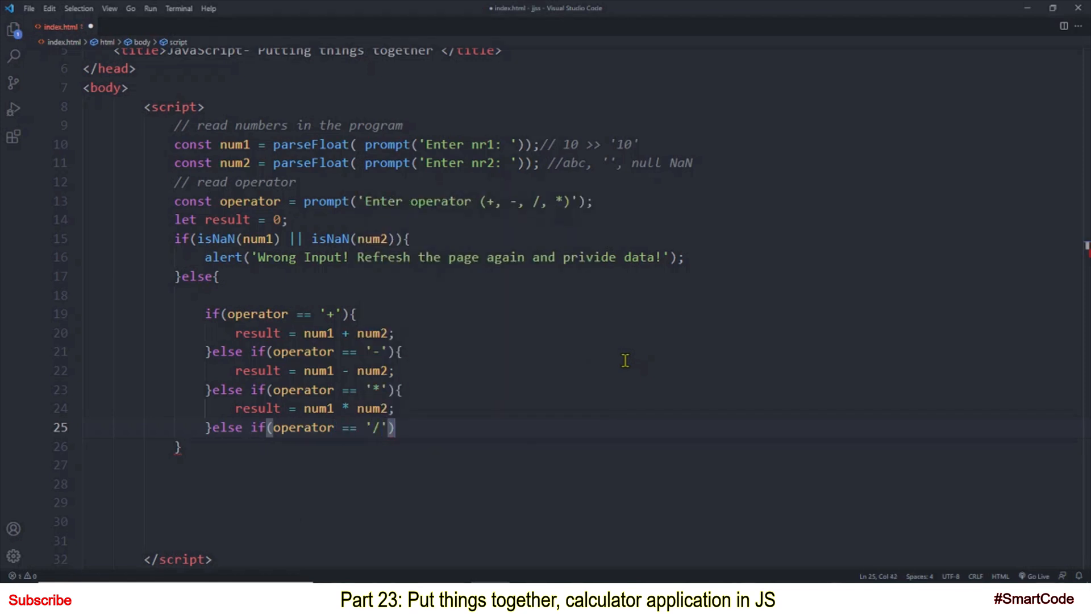
{"action": "type", "text": "result = num1 /"}
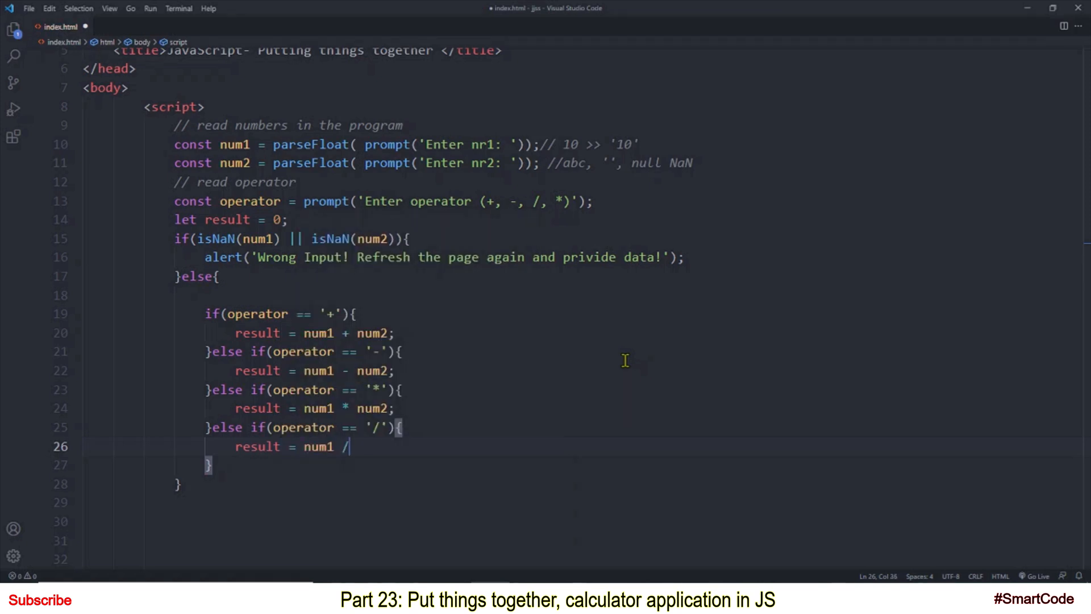
{"action": "type", "text": "num2;"}
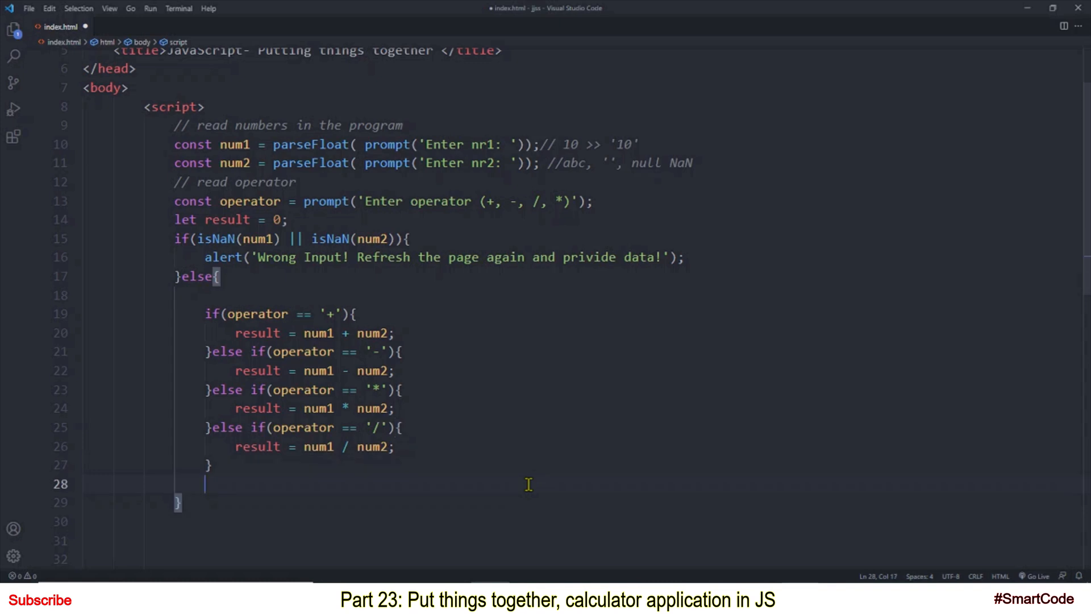
Add document.write(num1 + operator + num2 + ' = ' + result) after the chain and save index.html
{"action": "type", "text": "document.write"}
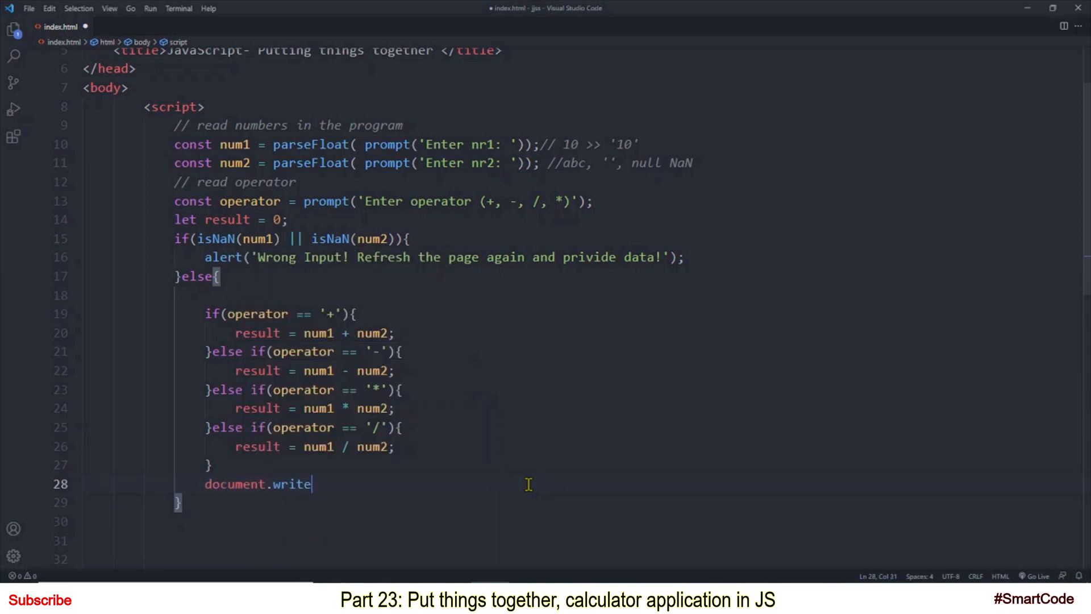
{"action": "type", "text": "(num1 + operator + num2 +'"}
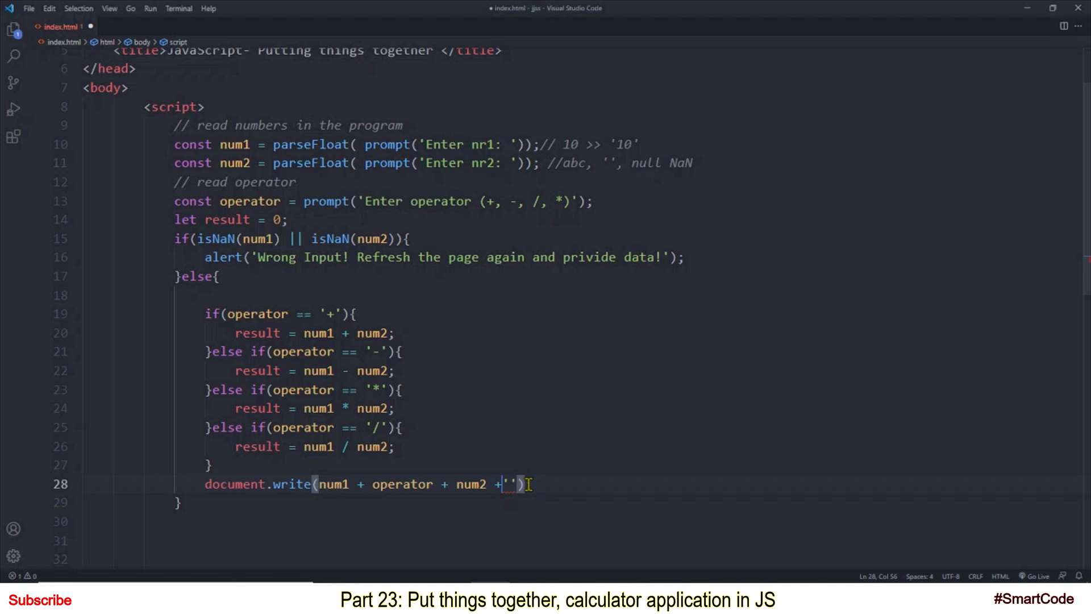
{"action": "type", "text": "="}
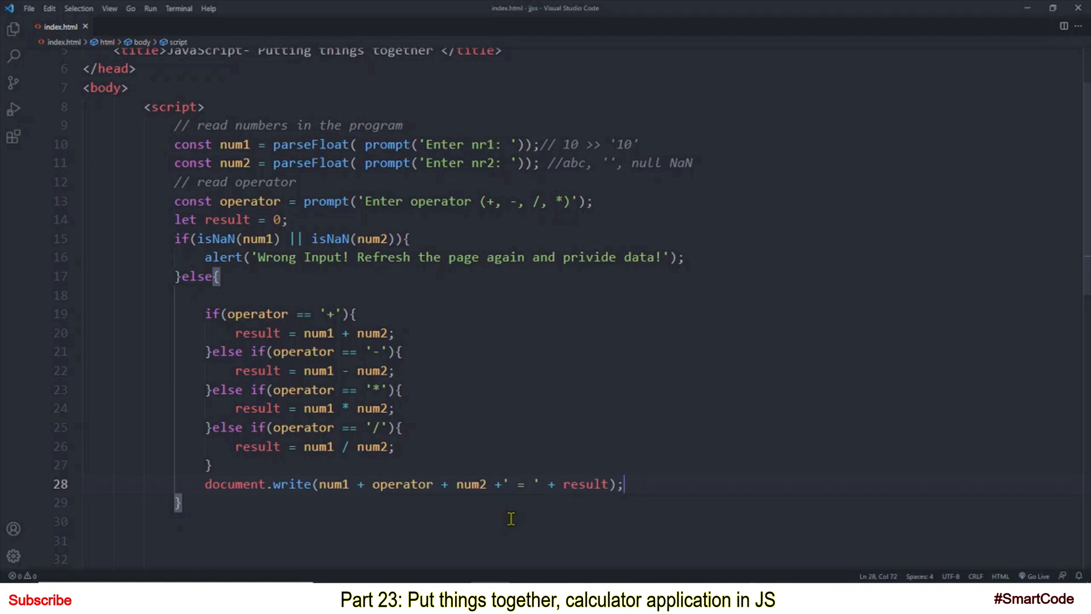
{"action": "mouse_move", "coordinate": [168, 104]}
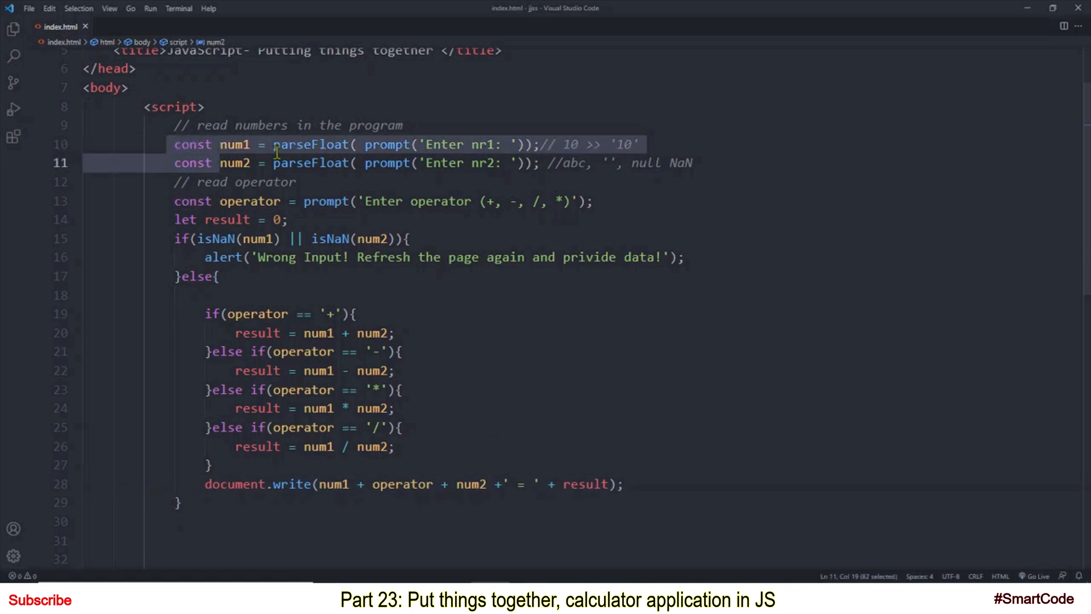
{"action": "mouse_move", "coordinate": [204, 231]}
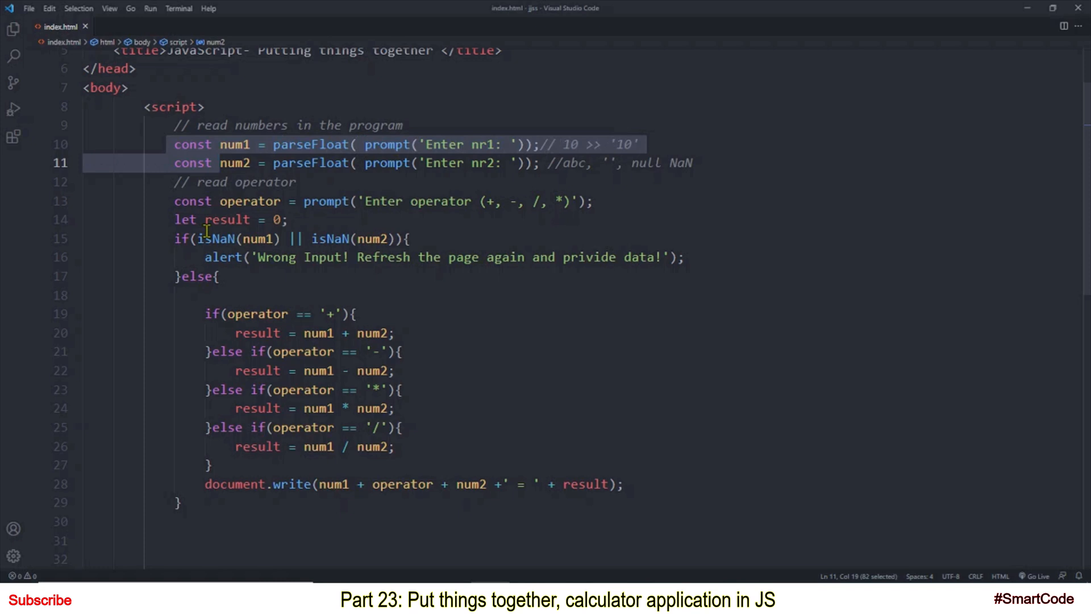
{"action": "mouse_move", "coordinate": [379, 496]}
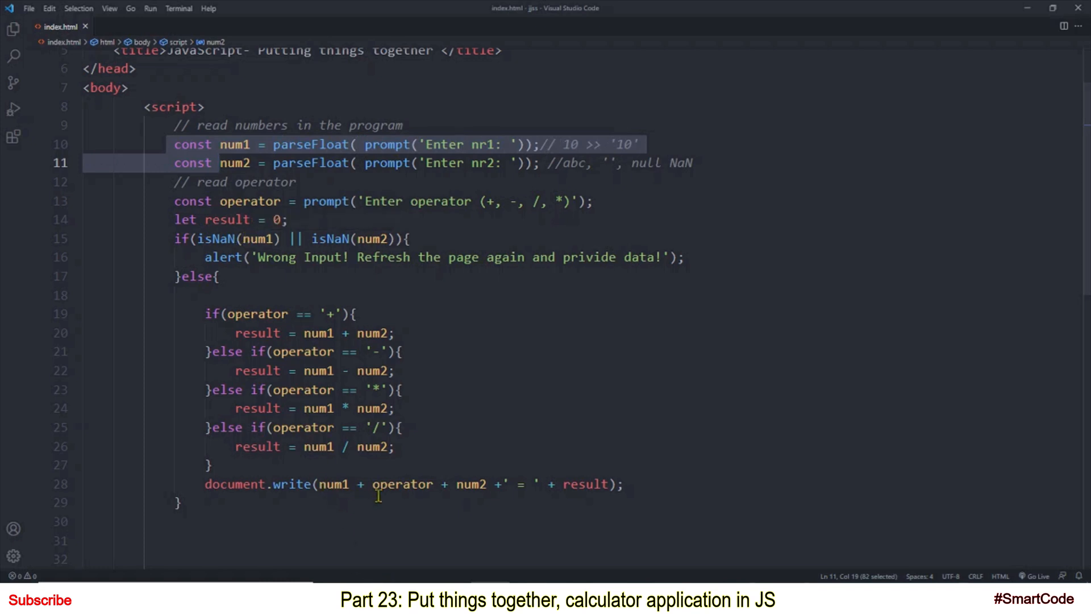
{"action": "mouse_move", "coordinate": [591, 484]}
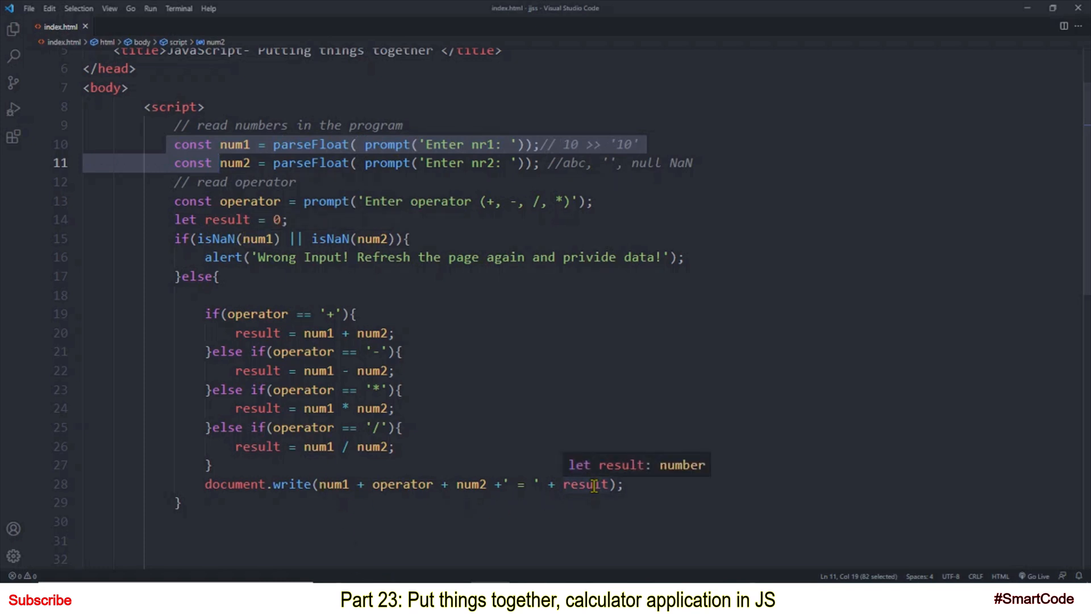
{"action": "mouse_move", "coordinate": [251, 485]}
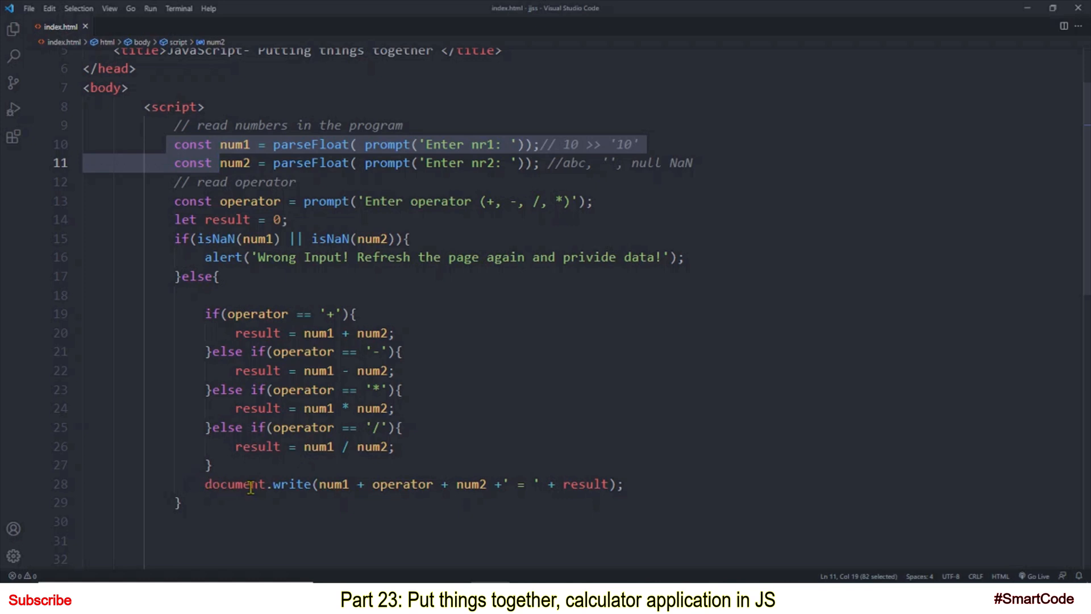